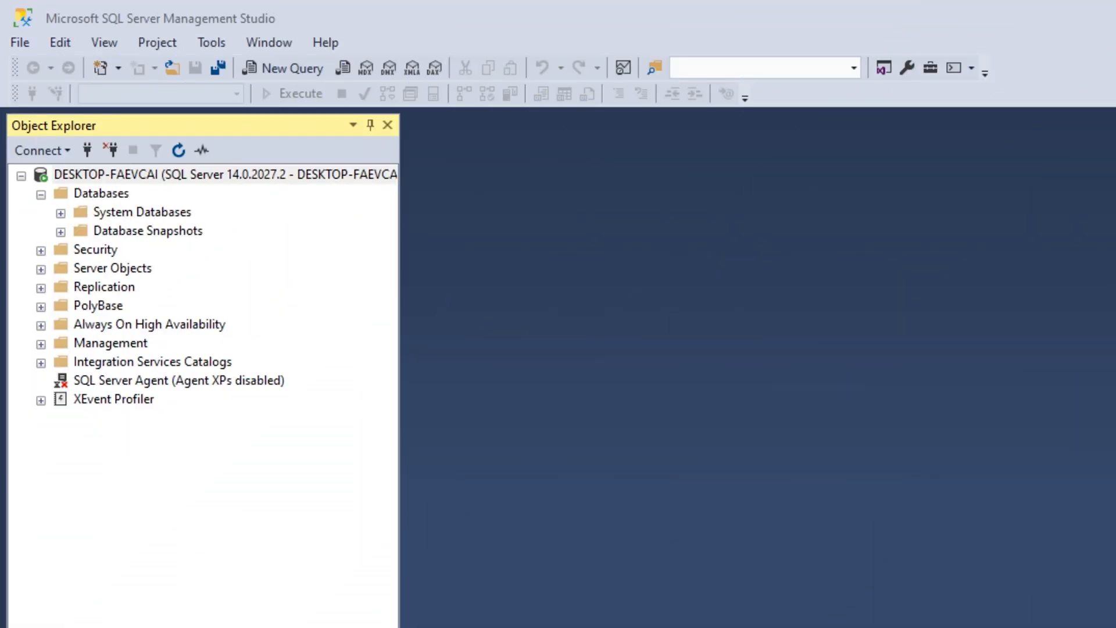
pyautogui.moveTo(545, 356)
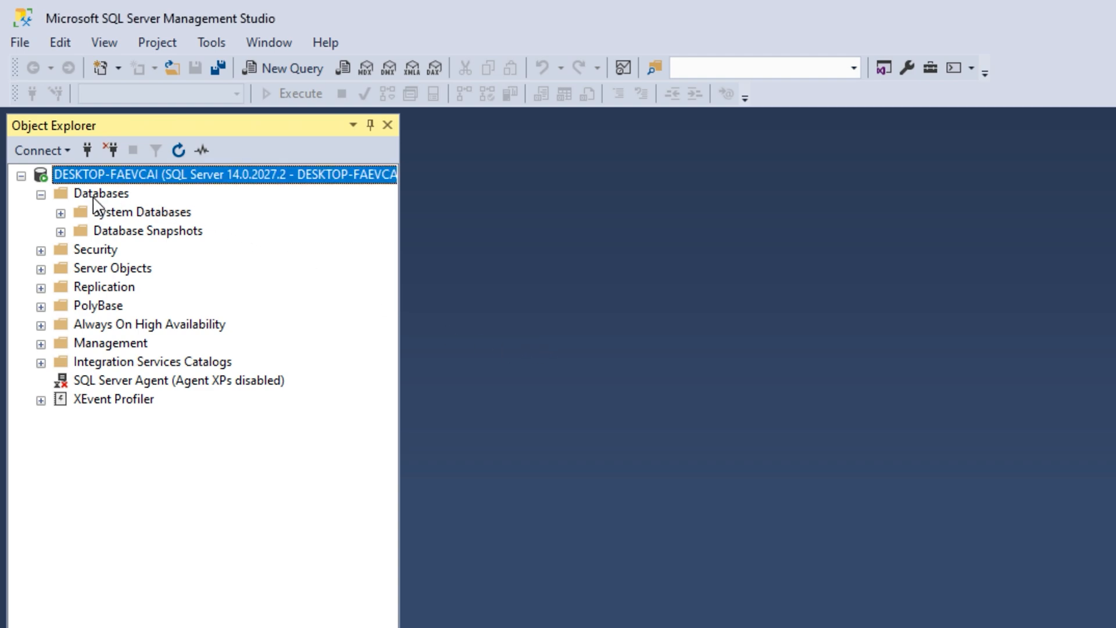
# - Bring up the New Database dialog from the Databases node in Object Explorer
pyautogui.rightClick(101, 193)
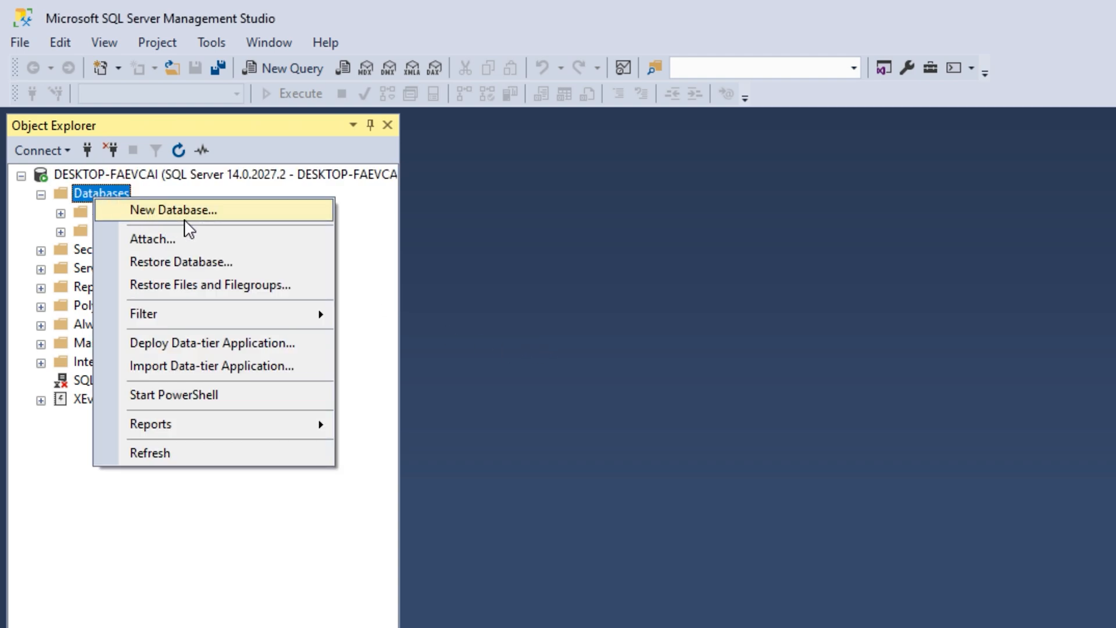
pyautogui.click(172, 209)
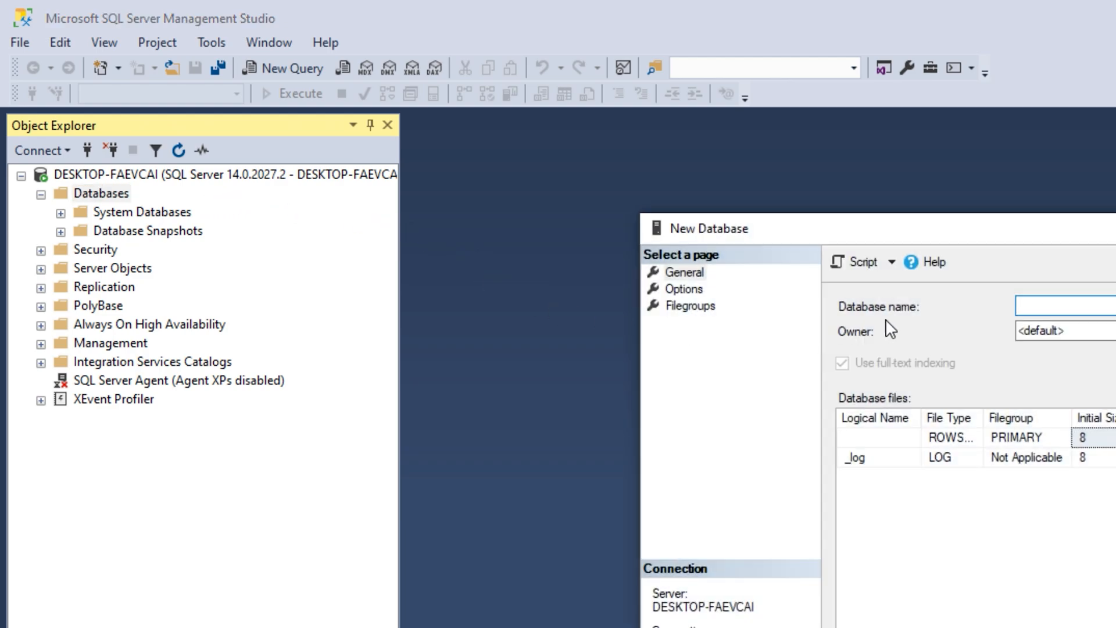
# - Name the new database MoneyWorks and create it on the local server
pyautogui.click(1060, 306)
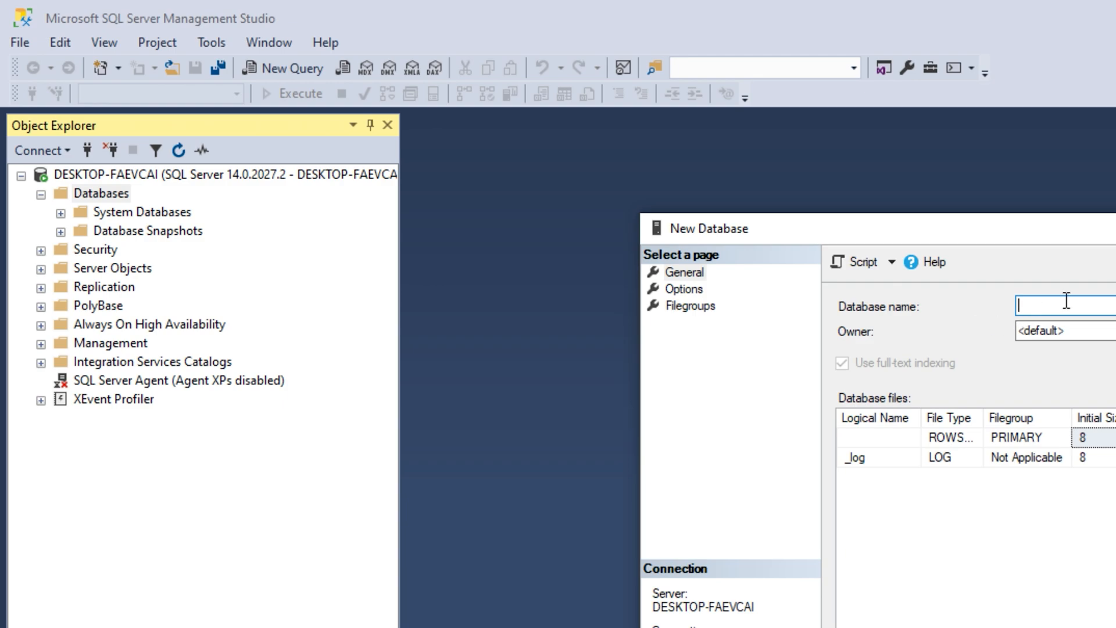
pyautogui.write('Cool')
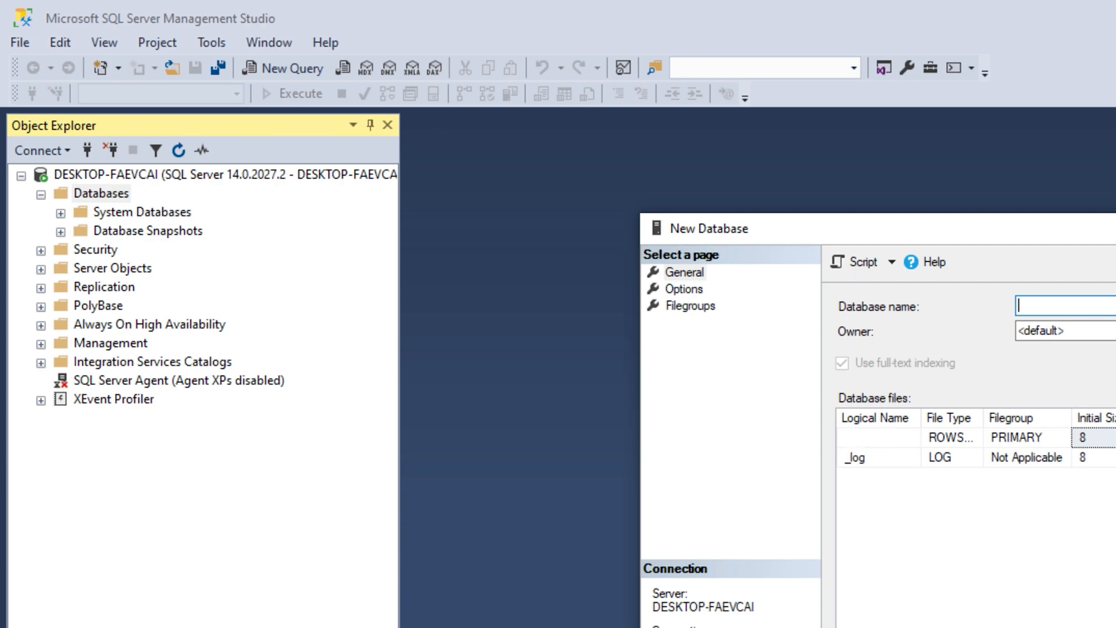
pyautogui.write('Mon')
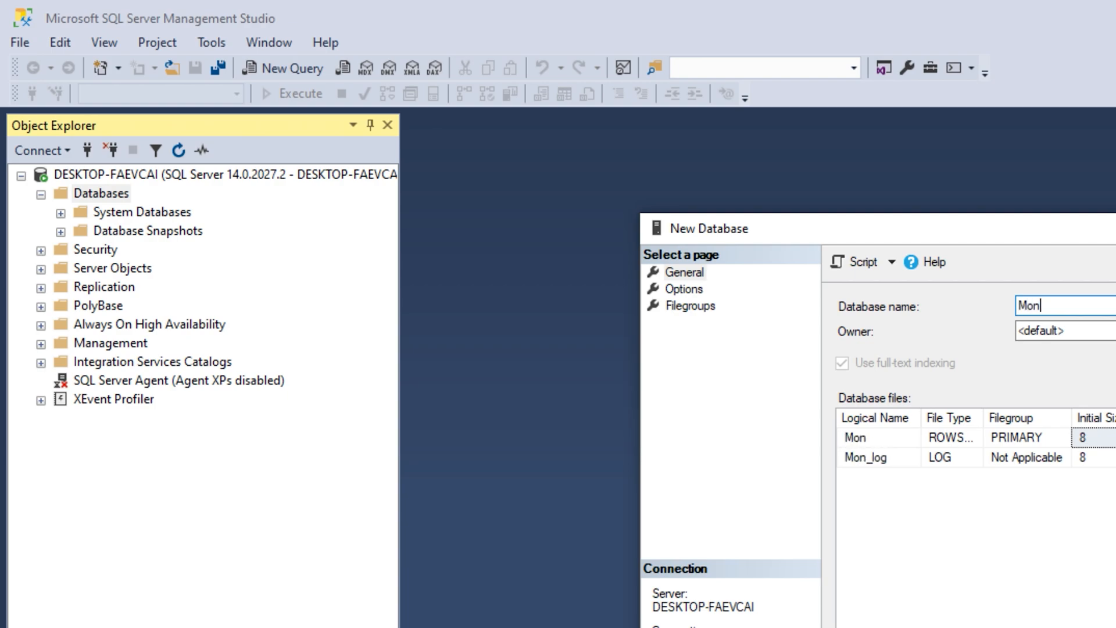
pyautogui.write('ey')
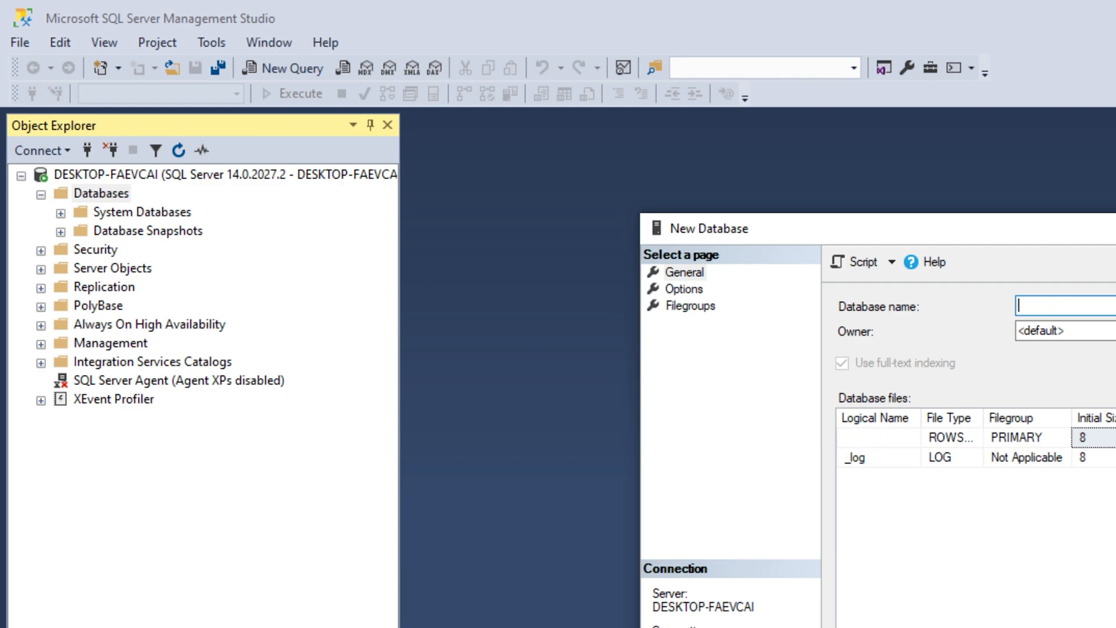
pyautogui.write('Money')
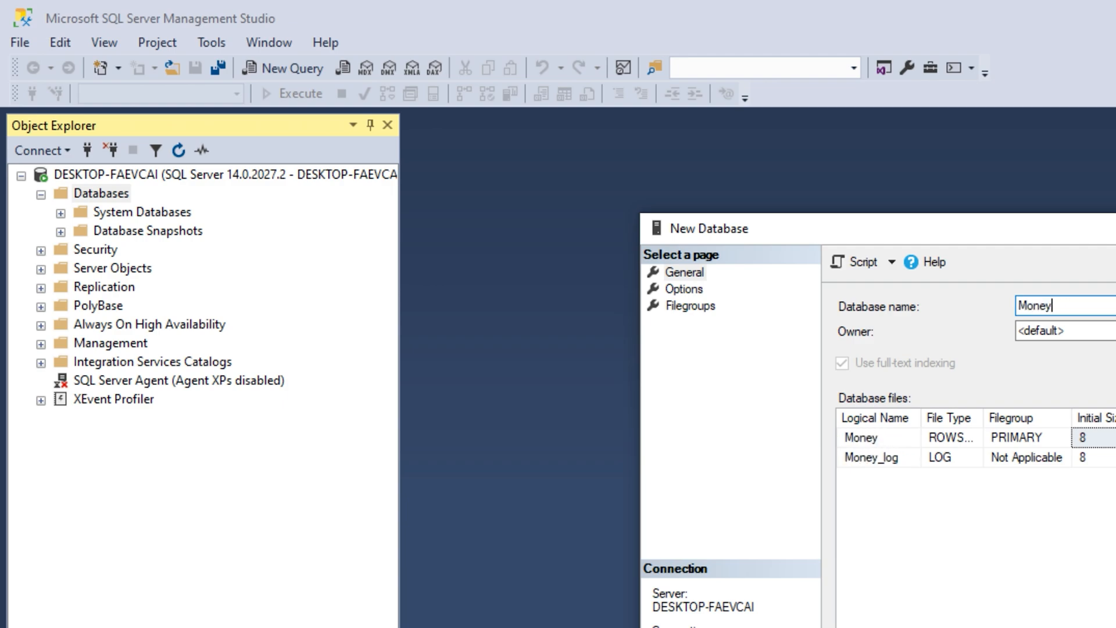
pyautogui.write('Works')
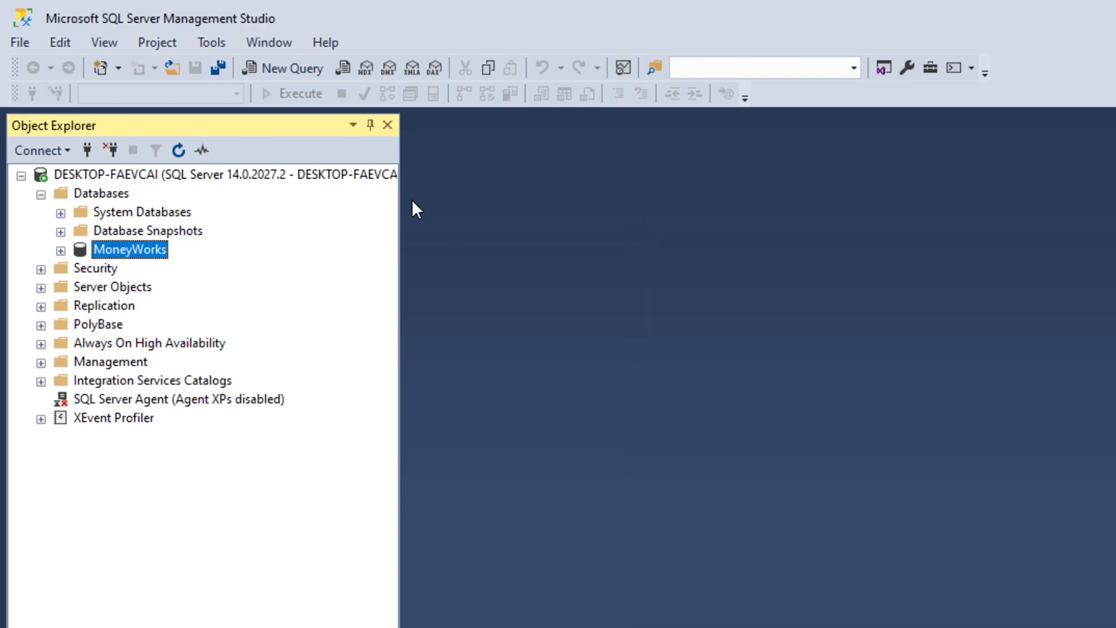
# - Expand MoneyWorks and its Tables node and begin a new empty table design
pyautogui.click(62, 250)
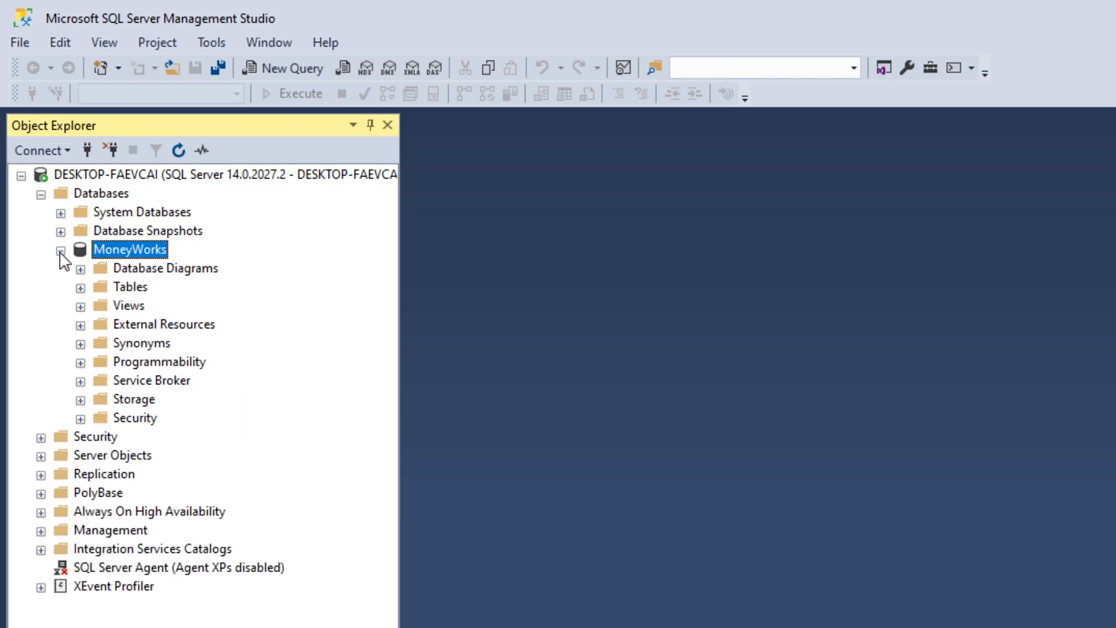
pyautogui.click(80, 285)
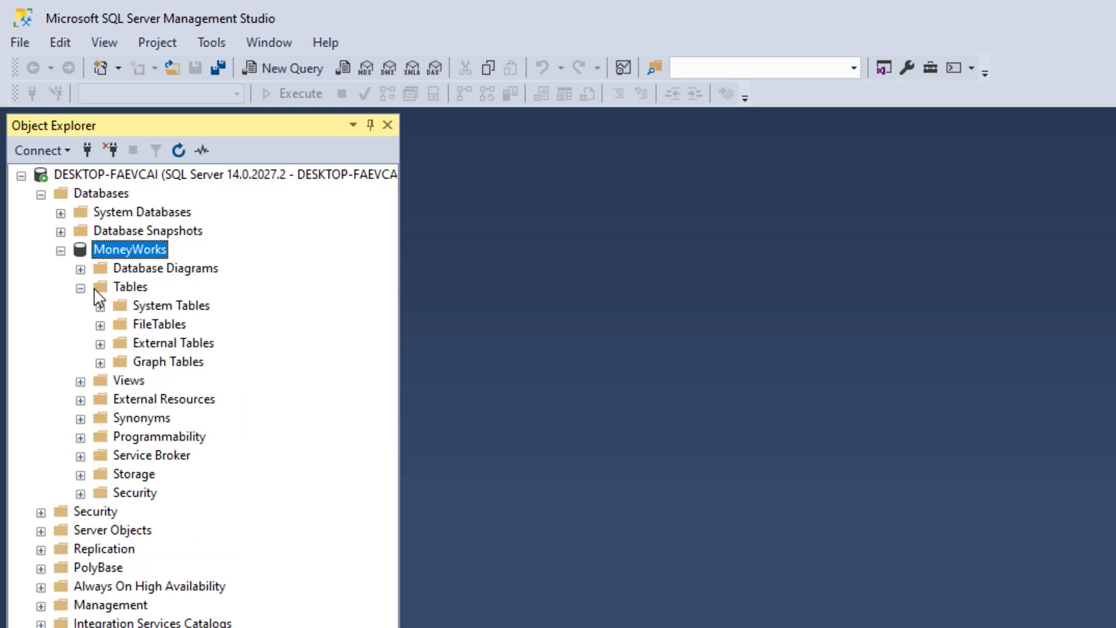
pyautogui.rightClick(129, 286)
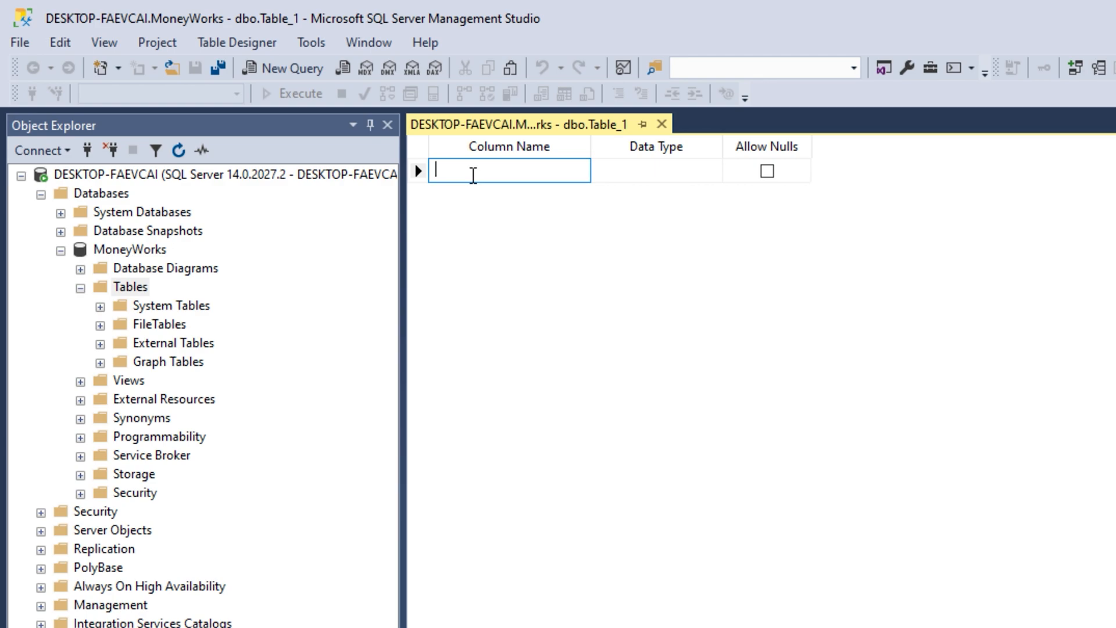
# - Add a first column SaleOrderID with data type int
pyautogui.write('Y')
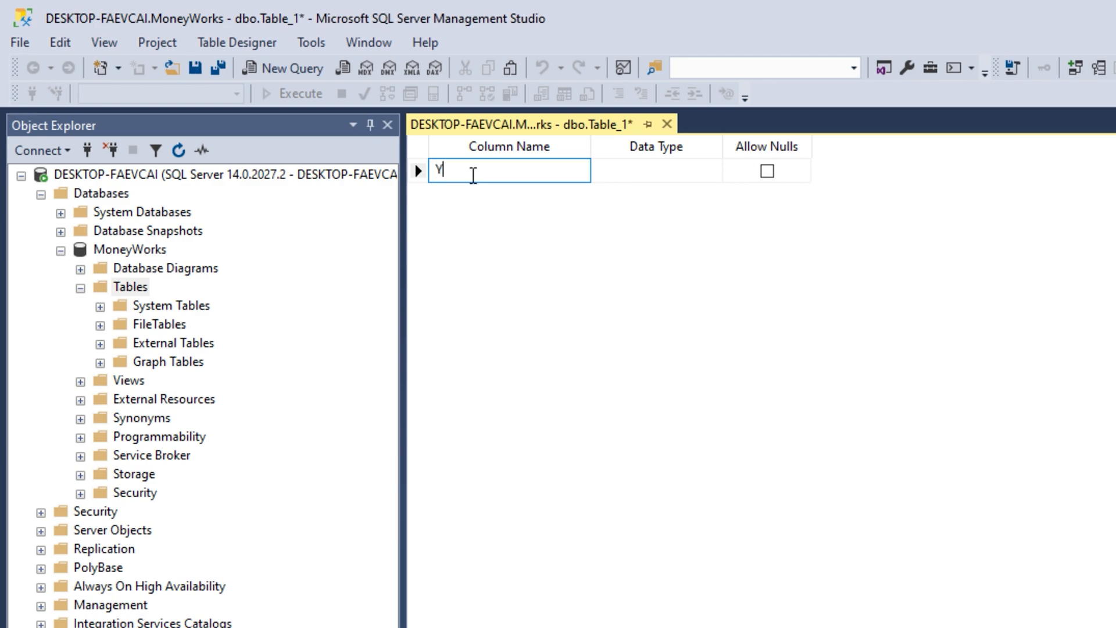
pyautogui.write('Orde')
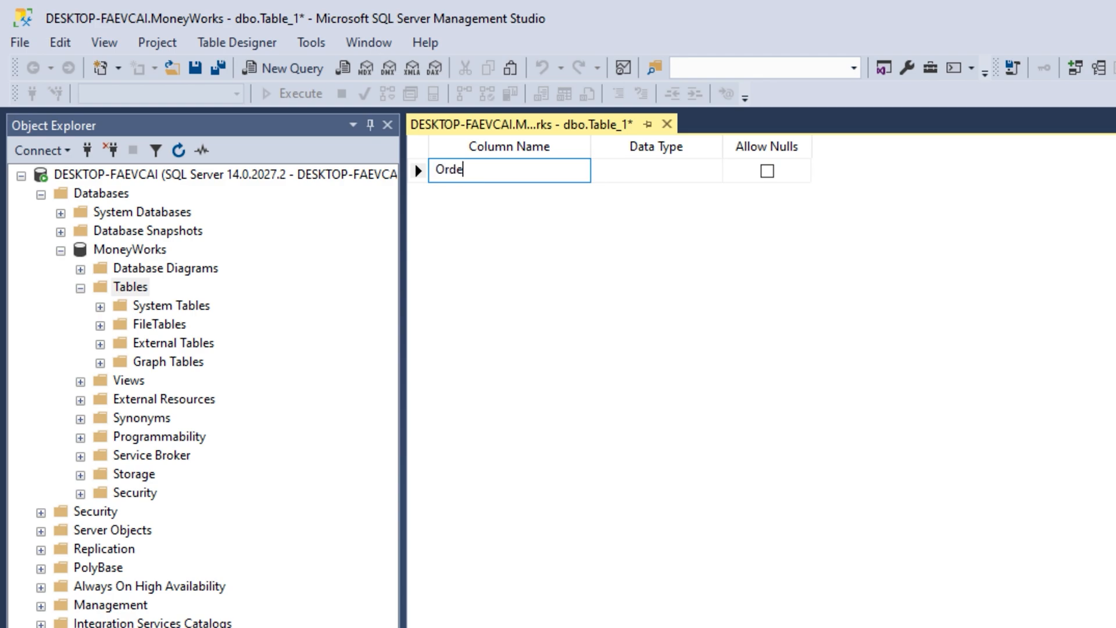
pyautogui.write('r')
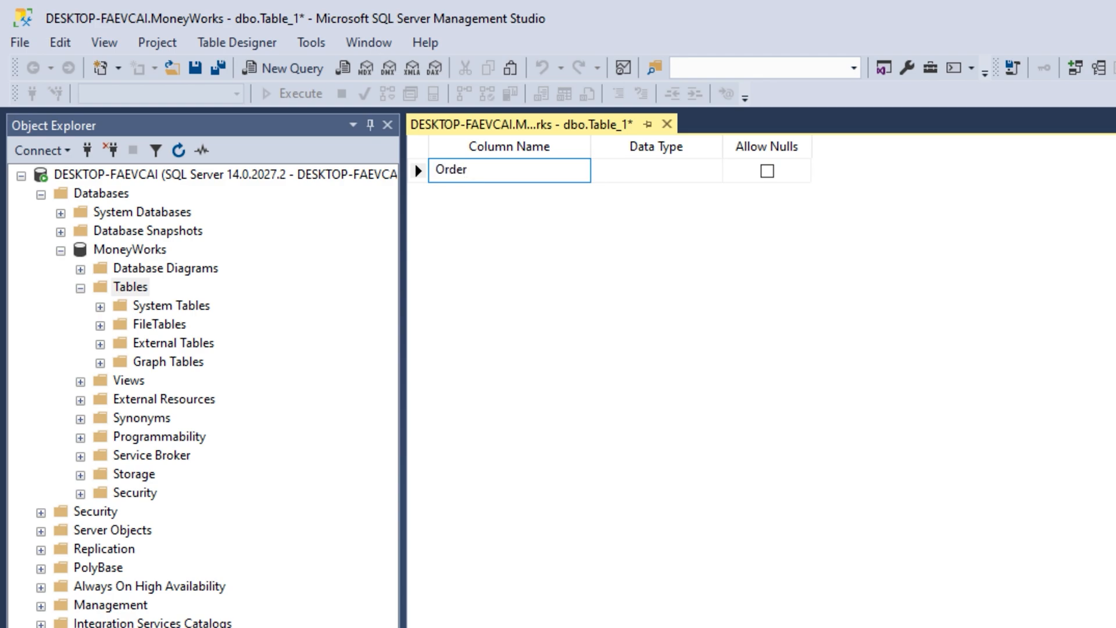
pyautogui.write('SaleOrder')
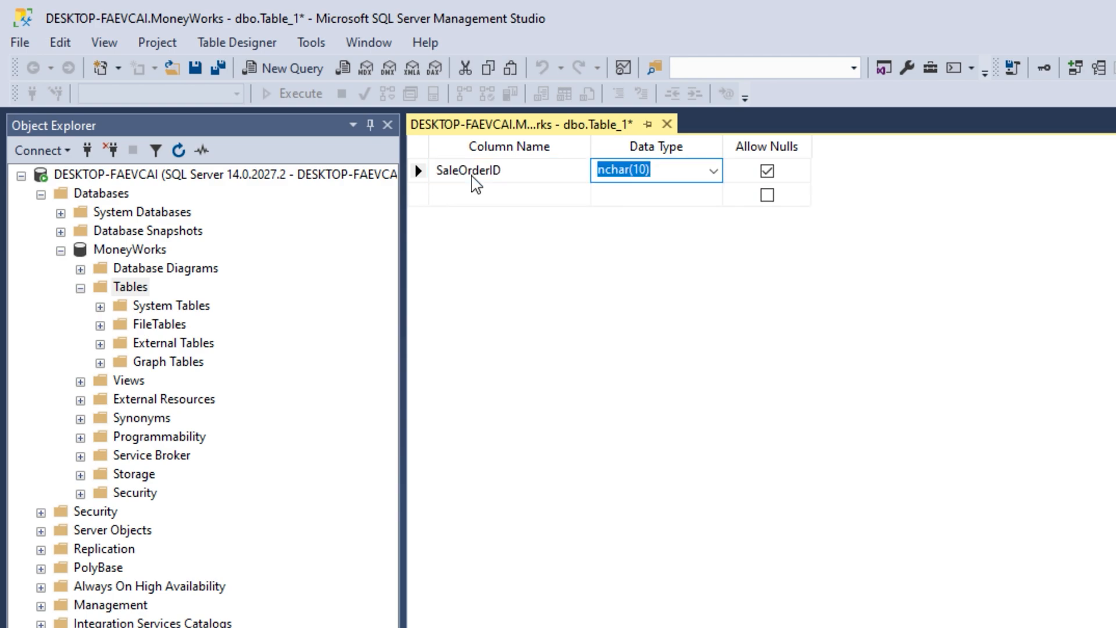
pyautogui.write('int')
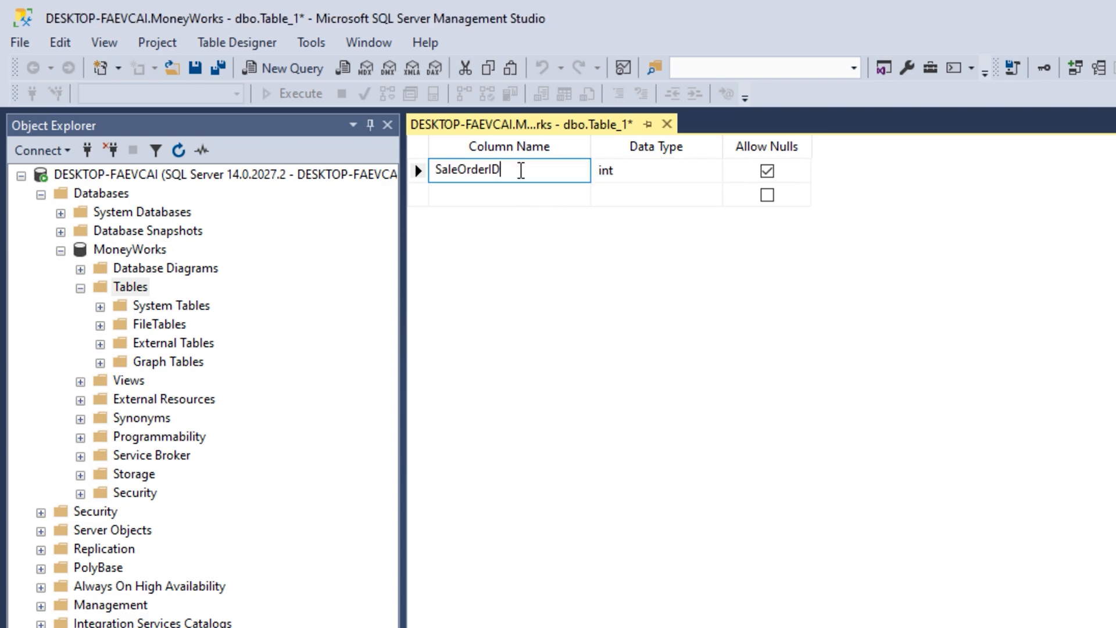
pyautogui.rightClick(418, 169)
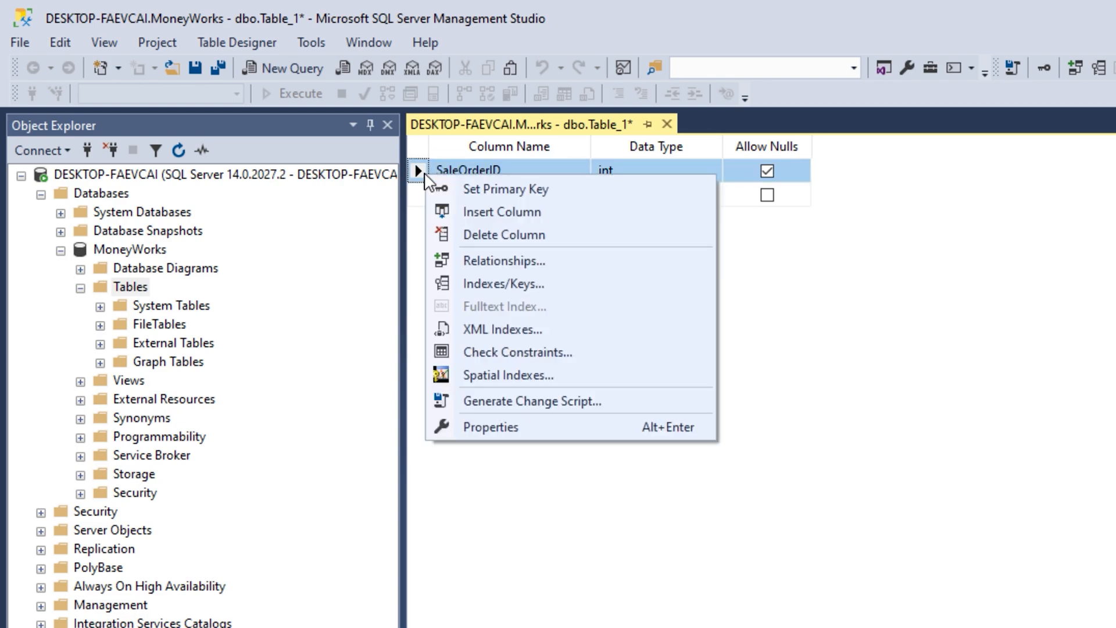
# - Make SaleOrderID the primary key and an identity column (seed 1, increment 1)
pyautogui.click(504, 189)
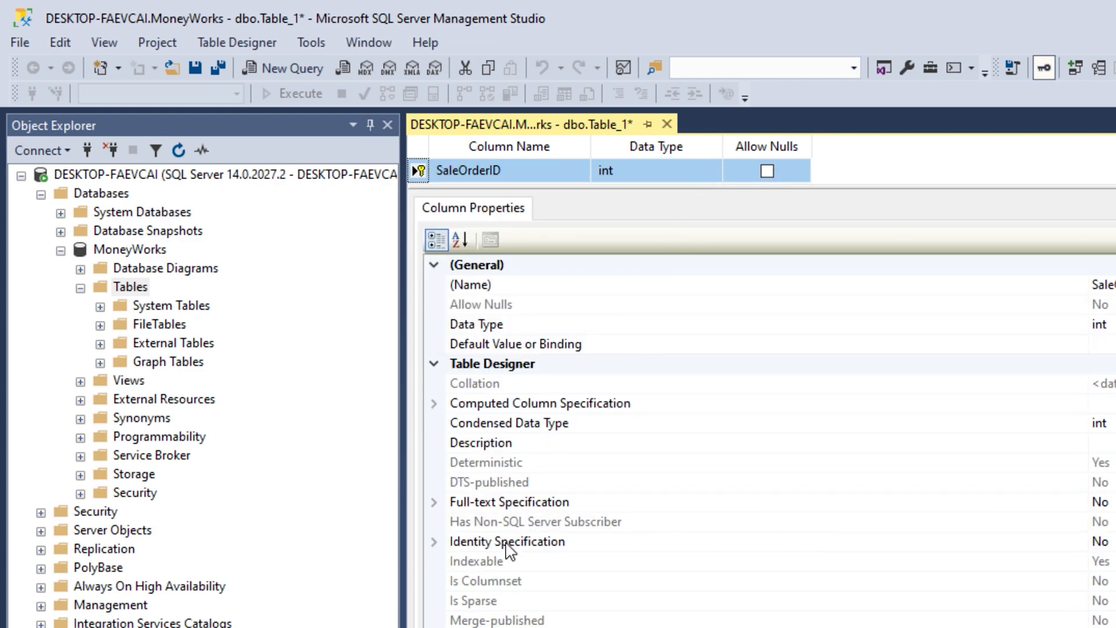
pyautogui.click(434, 540)
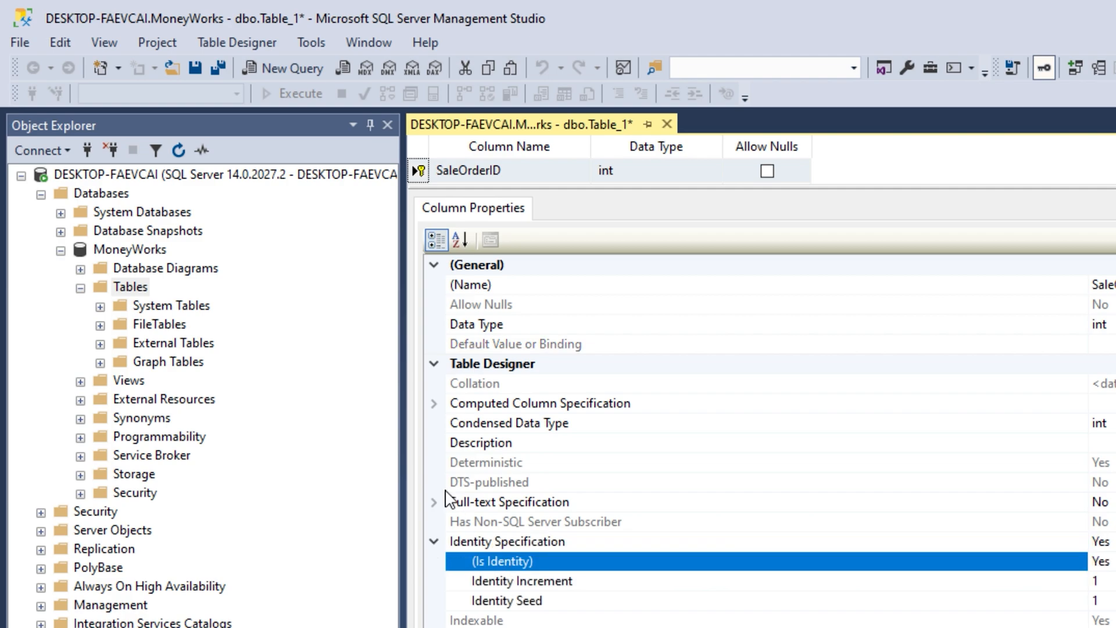
pyautogui.click(130, 286)
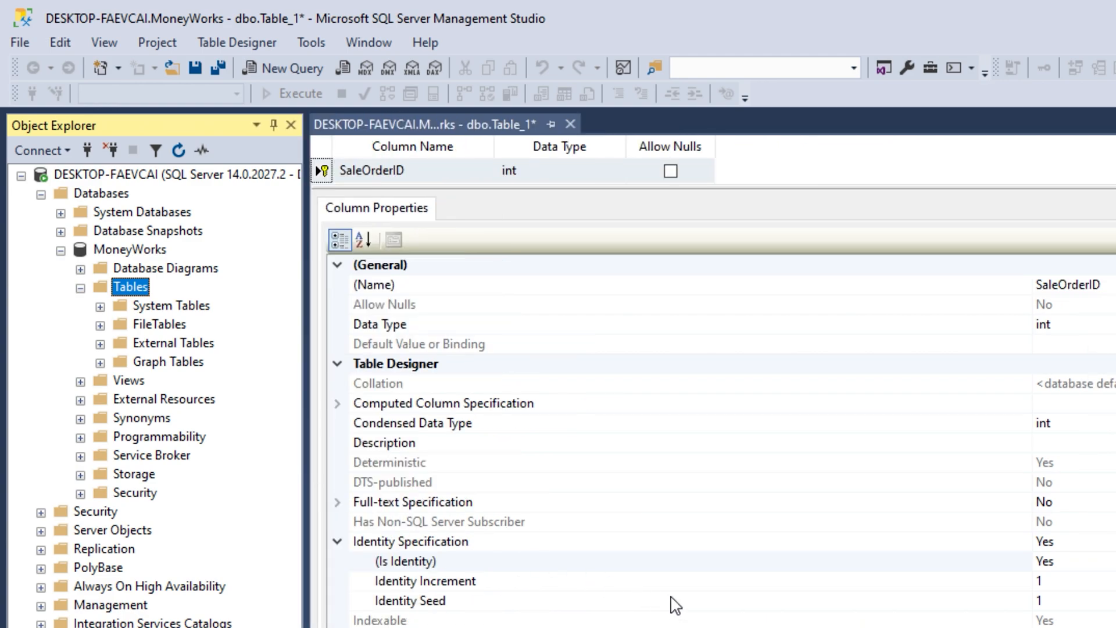
pyautogui.moveTo(710, 590)
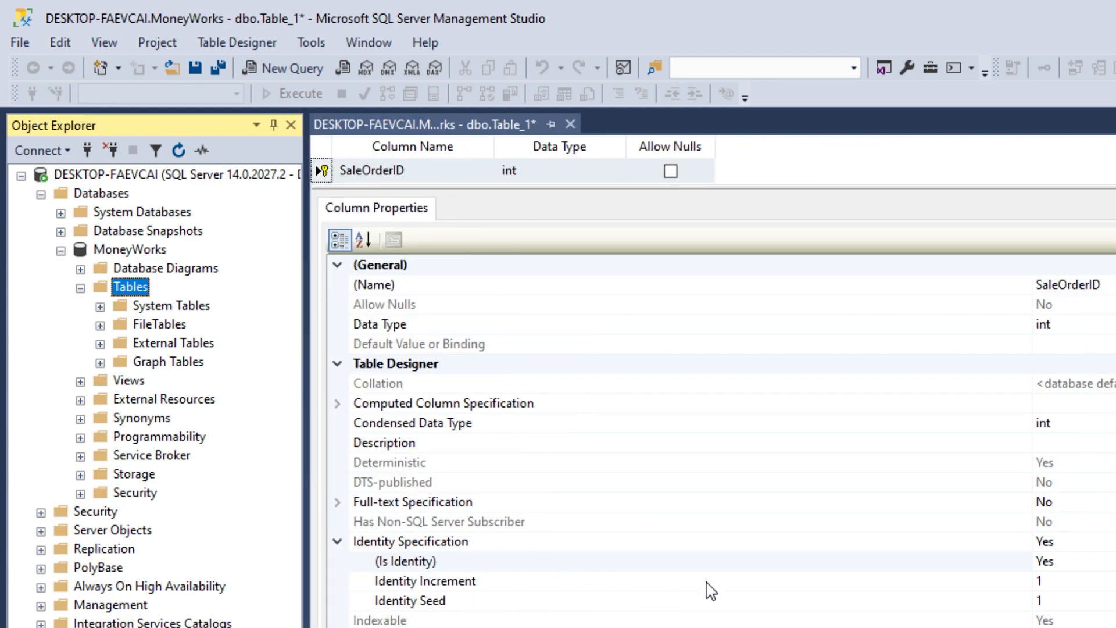
pyautogui.click(401, 560)
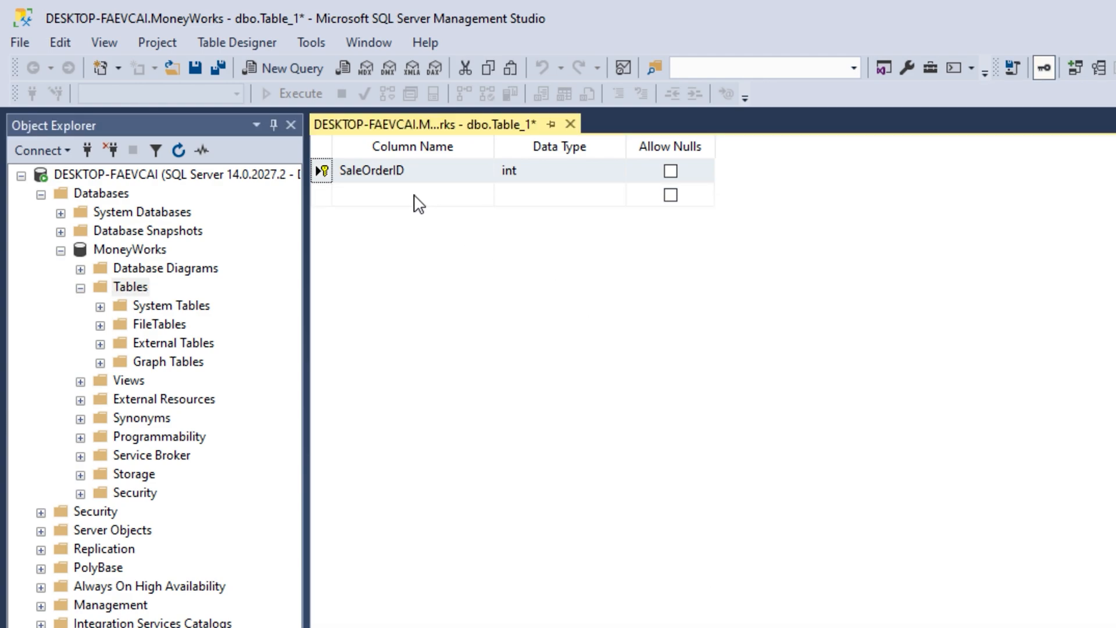
# - Add a second column Product with data type nvarchar(50)
pyautogui.click(412, 194)
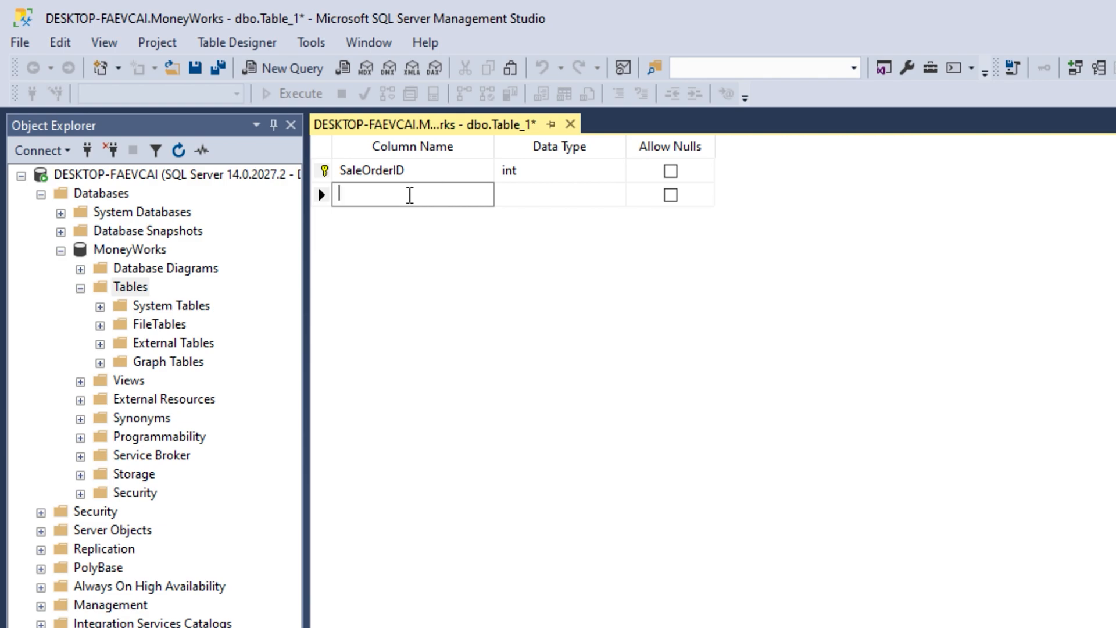
pyautogui.write('Produc')
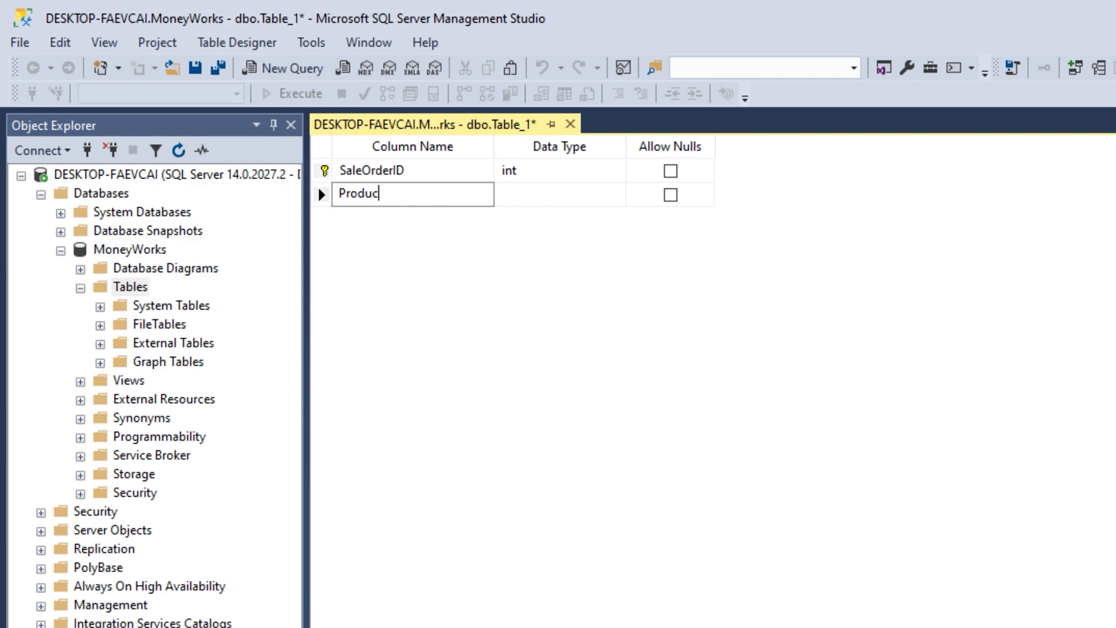
pyautogui.click(559, 194)
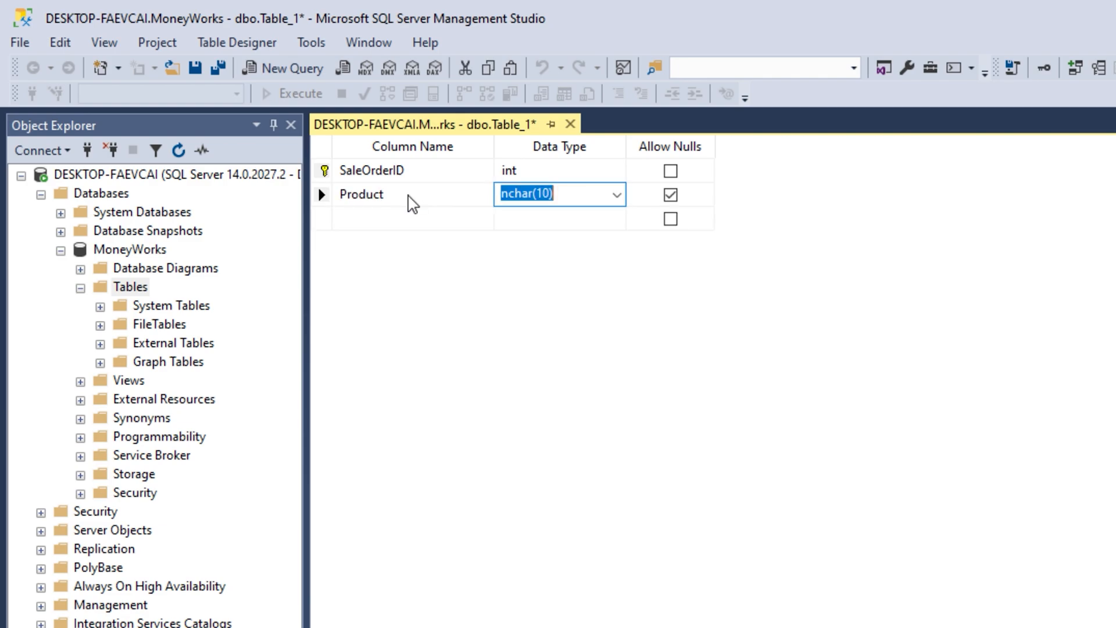
pyautogui.write('nvar')
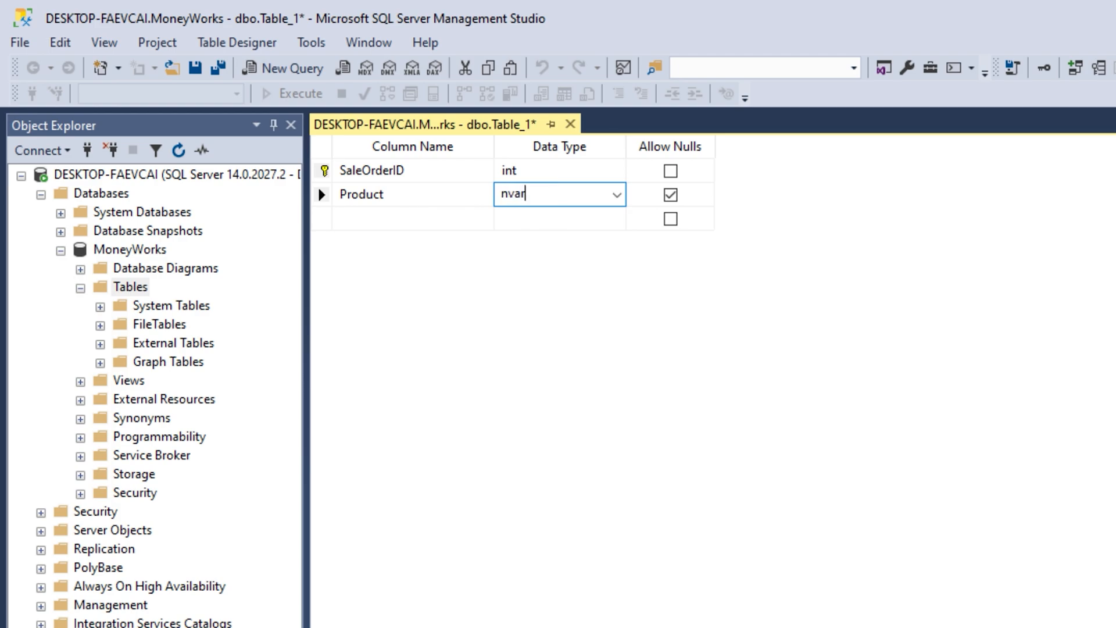
pyautogui.press('ctrl+a')
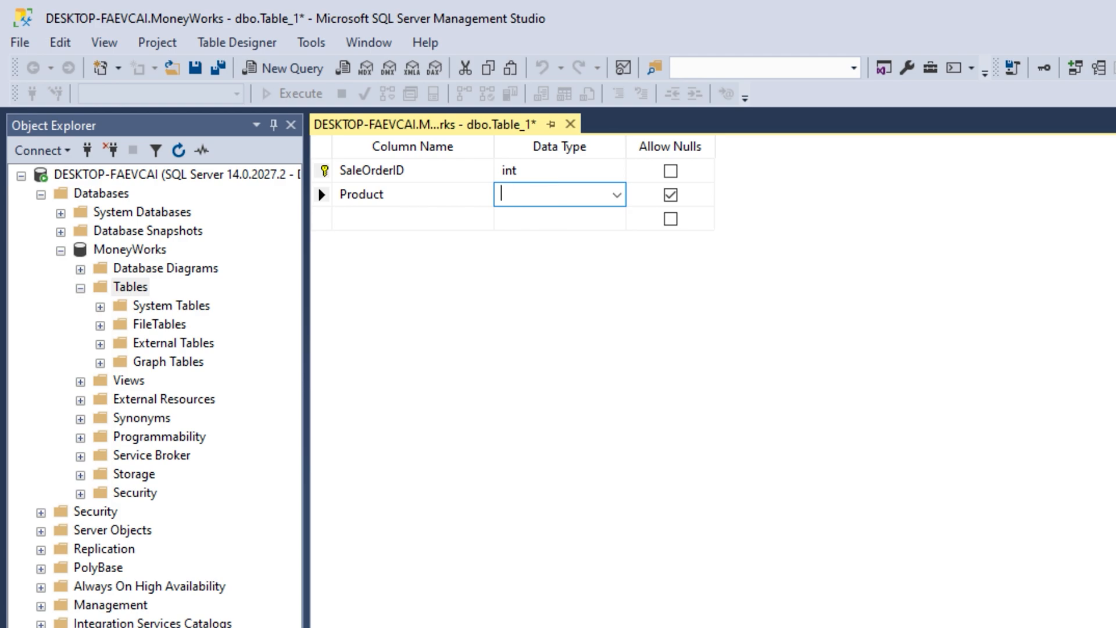
pyautogui.write('Nvarchar')
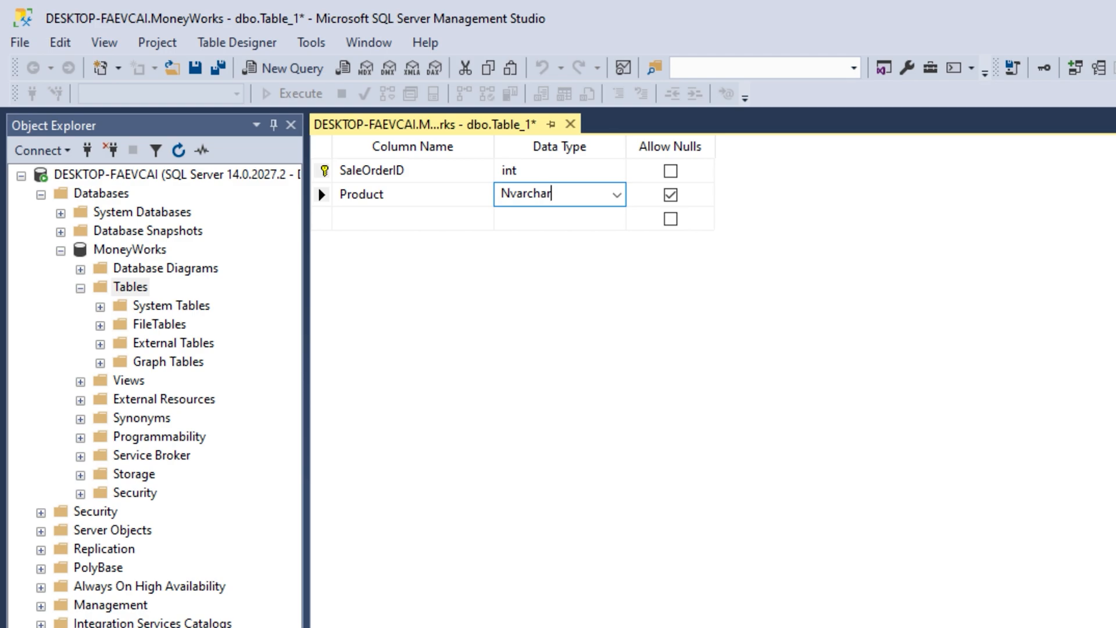
pyautogui.write('(')
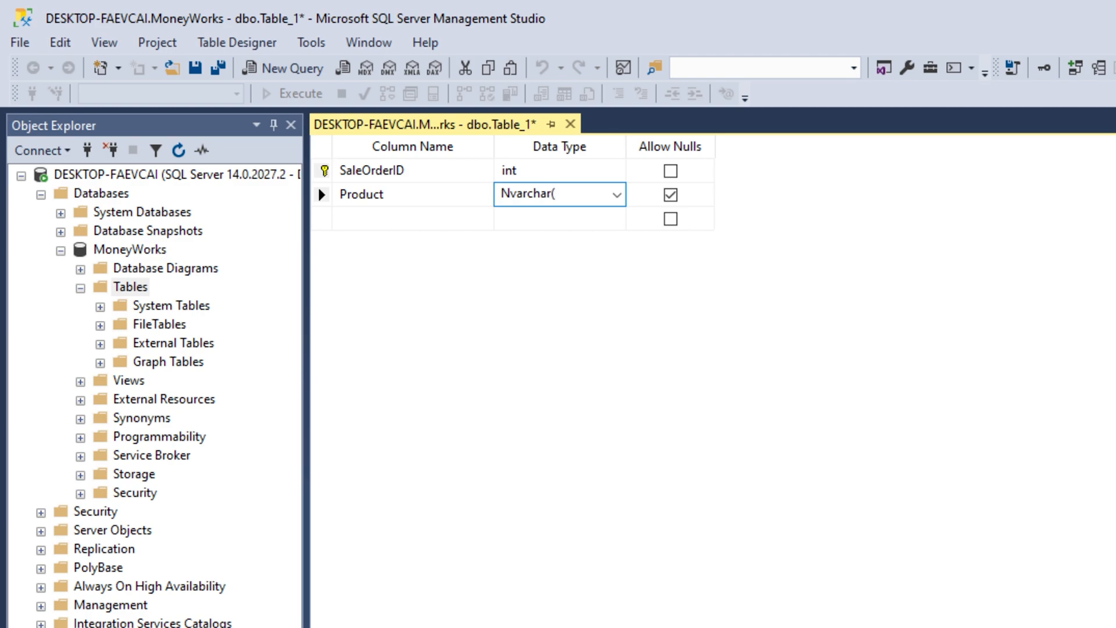
pyautogui.write('50)')
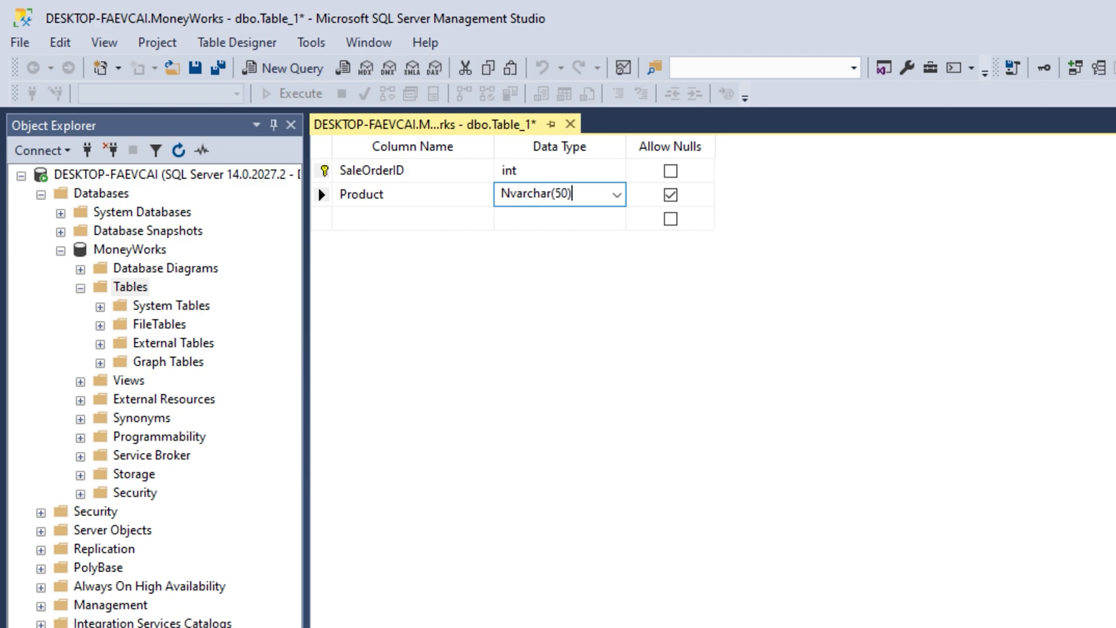
pyautogui.click(669, 194)
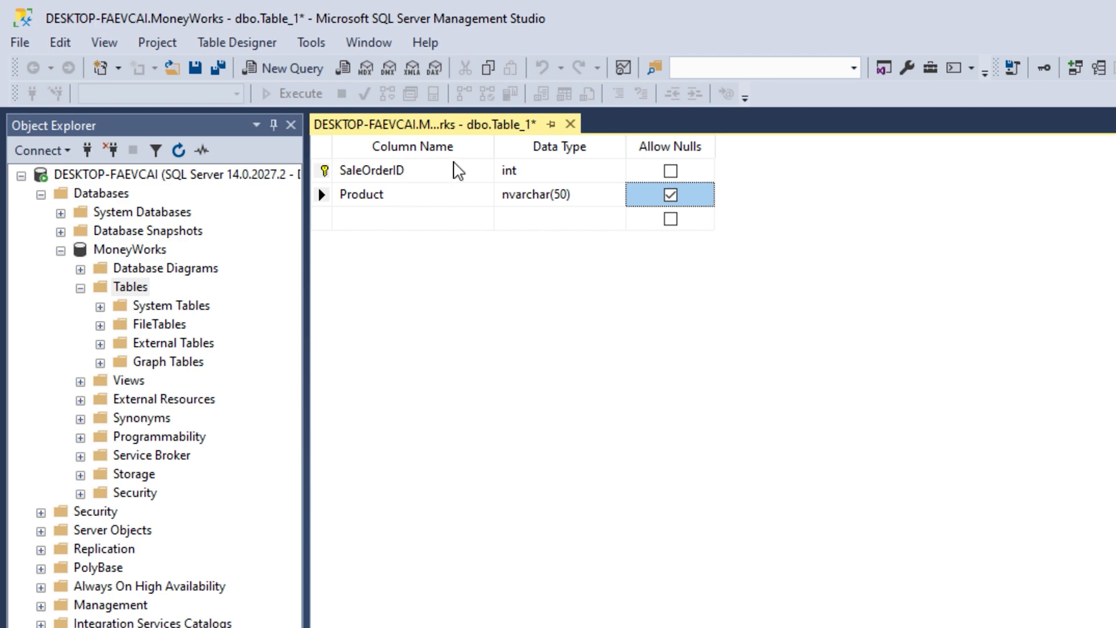
pyautogui.click(411, 218)
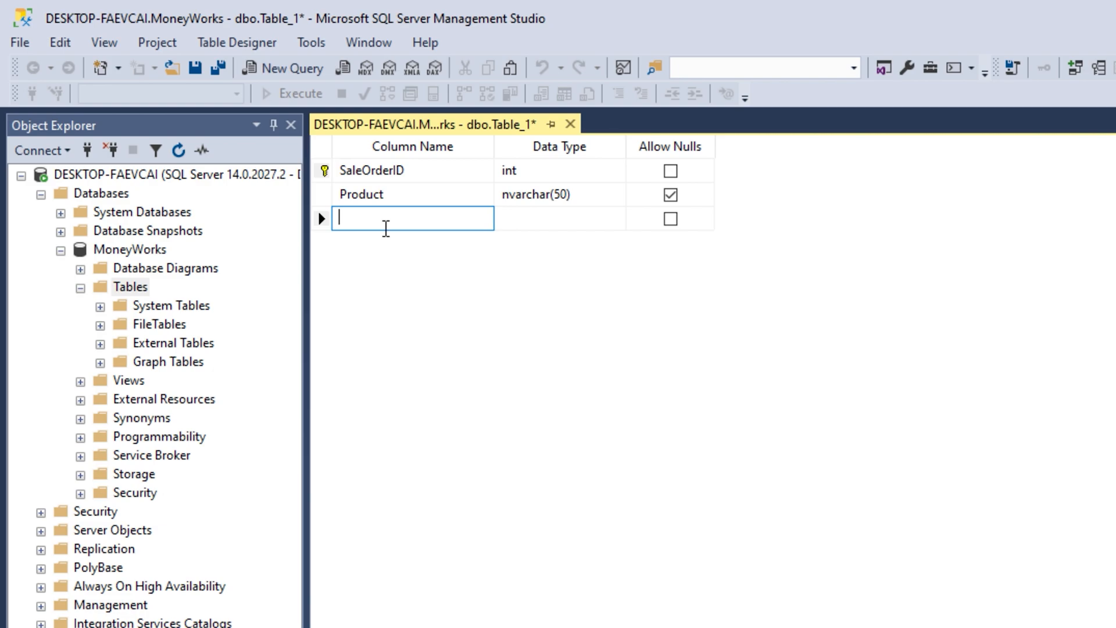
# - Add a Cost column with data type decimal(18, 2)
pyautogui.write('Cost')
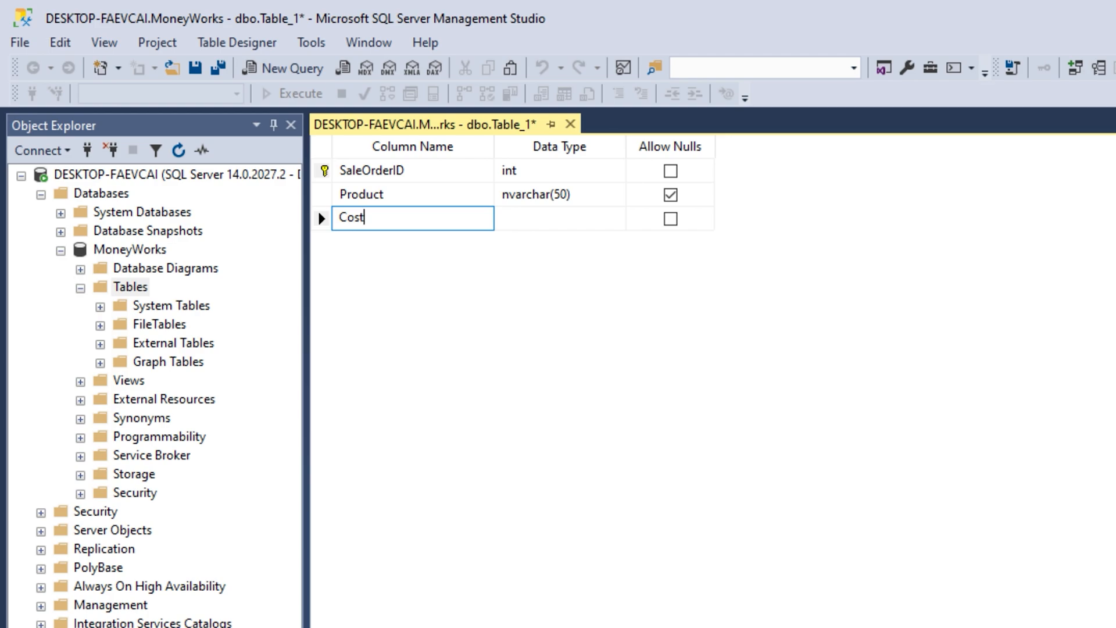
pyautogui.write('dec')
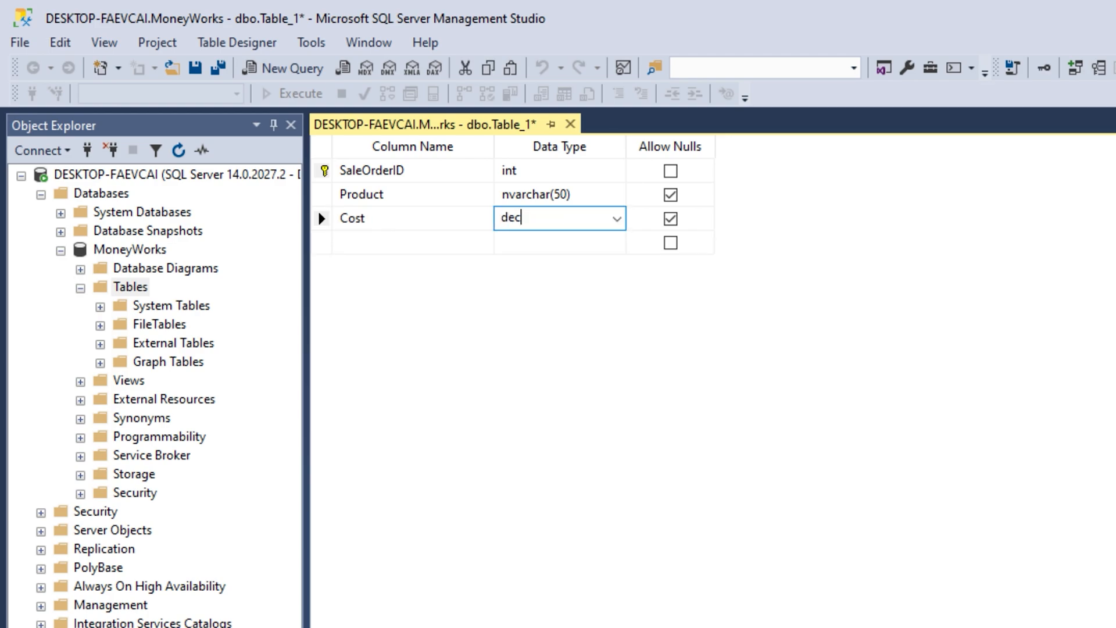
pyautogui.click(614, 218)
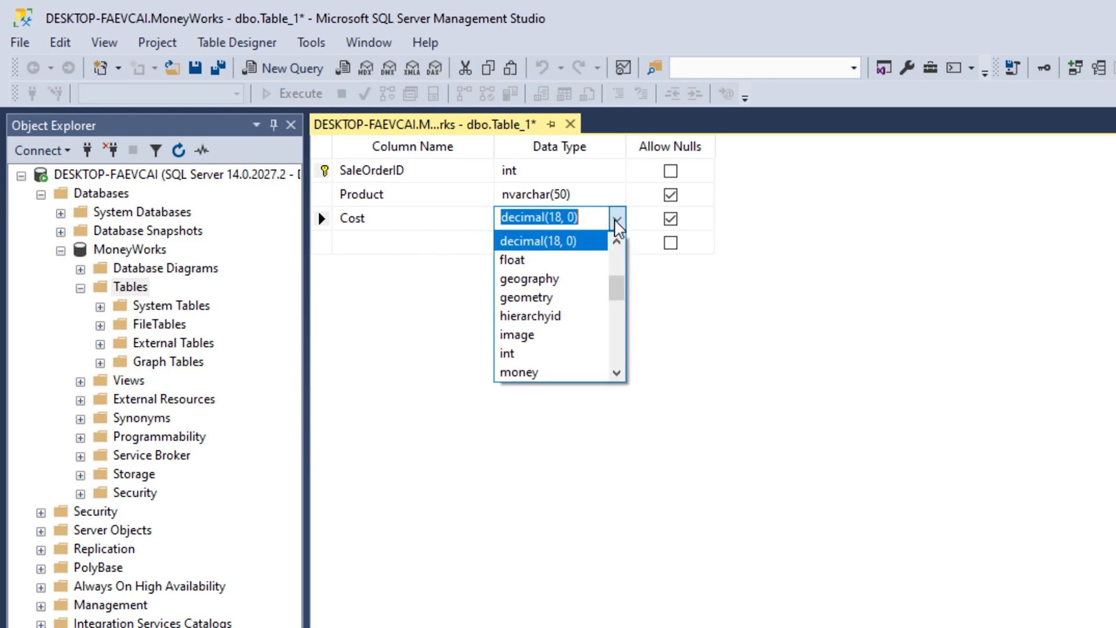
pyautogui.moveTo(530, 278)
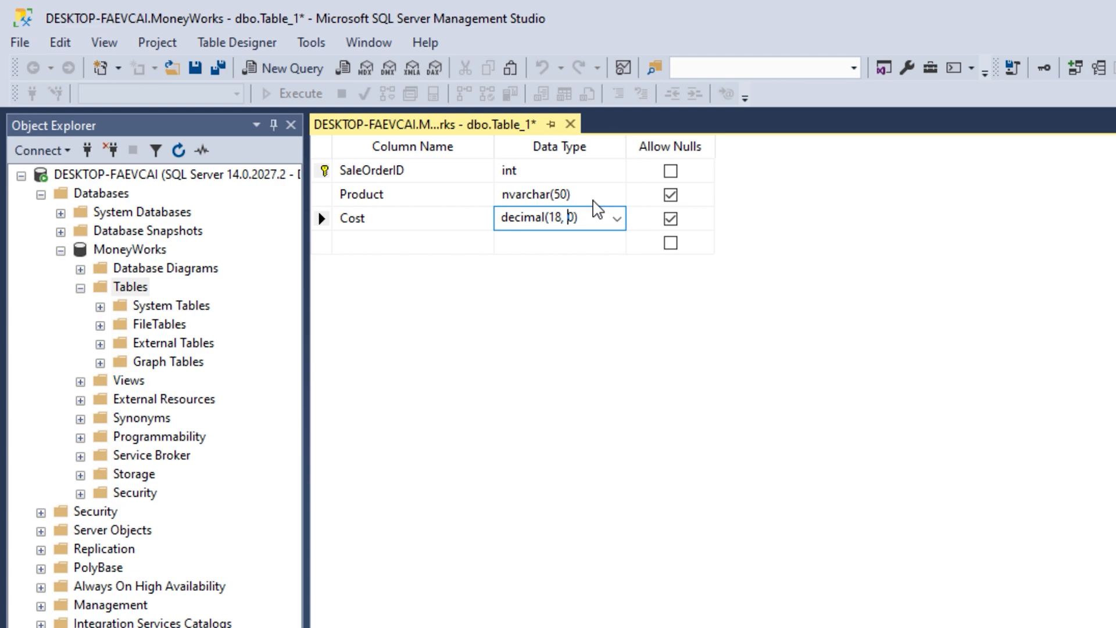
pyautogui.write('2')
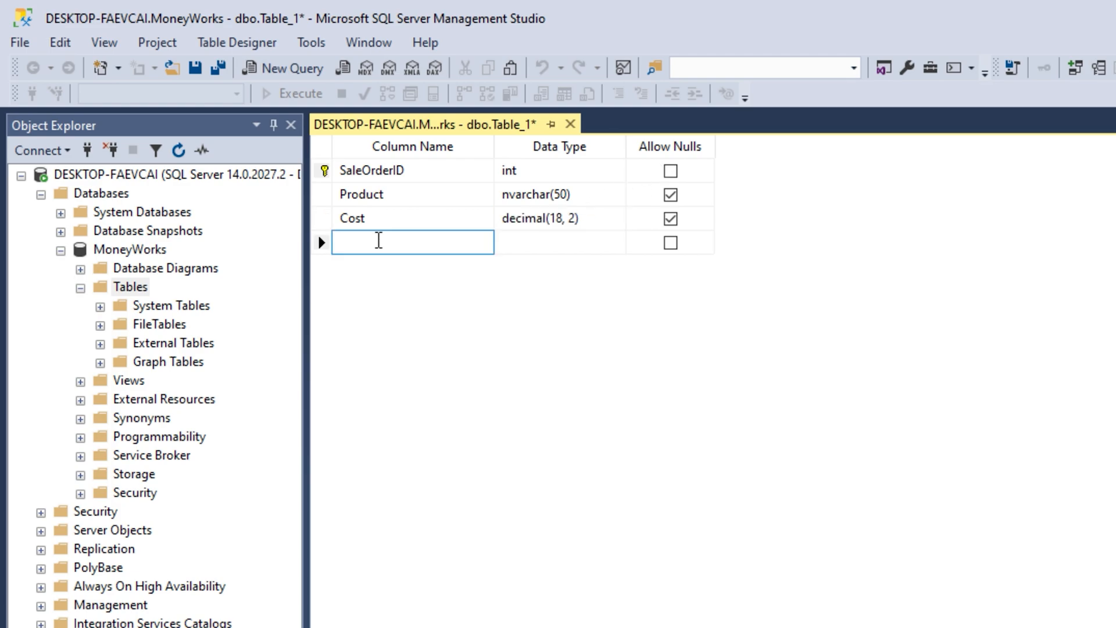
# - Add a Date column with data type datetime
pyautogui.click(411, 242)
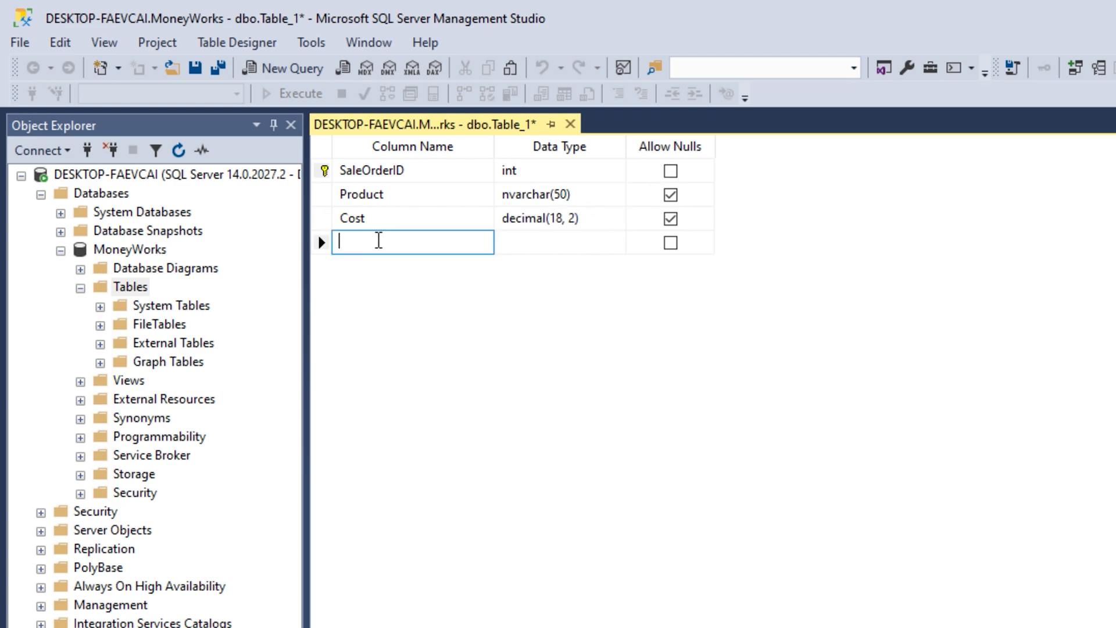
pyautogui.write('S')
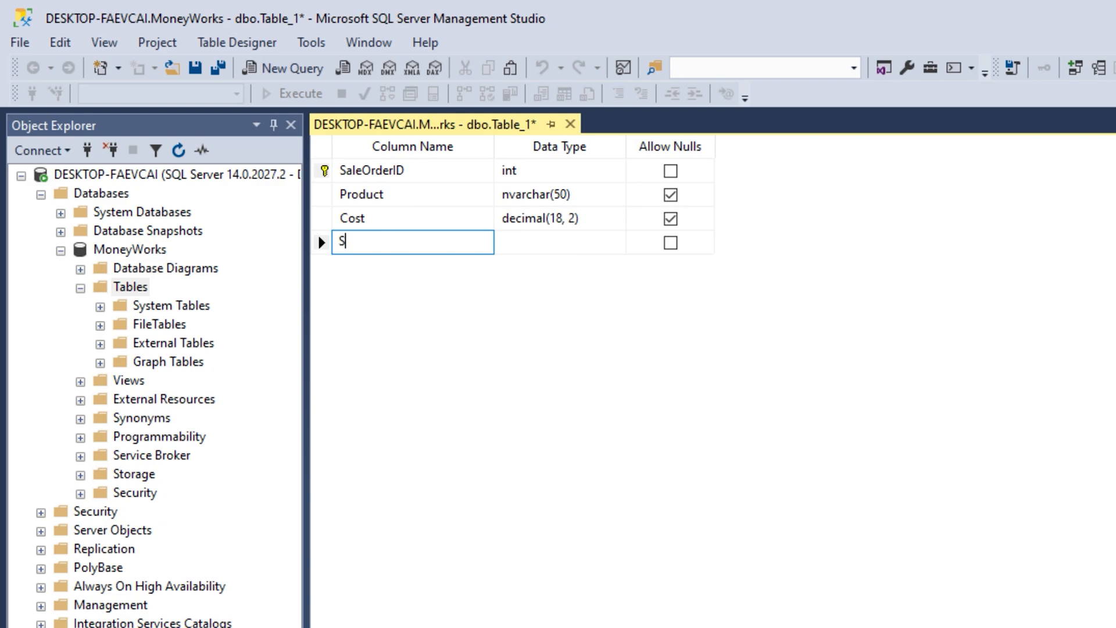
pyautogui.write('a')
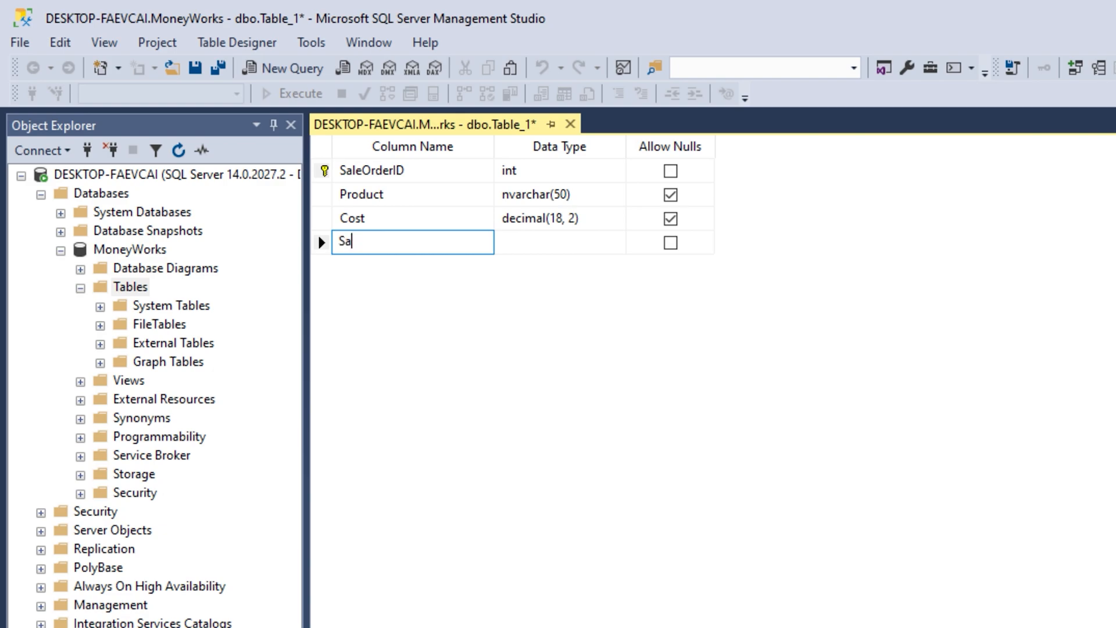
pyautogui.write('Da')
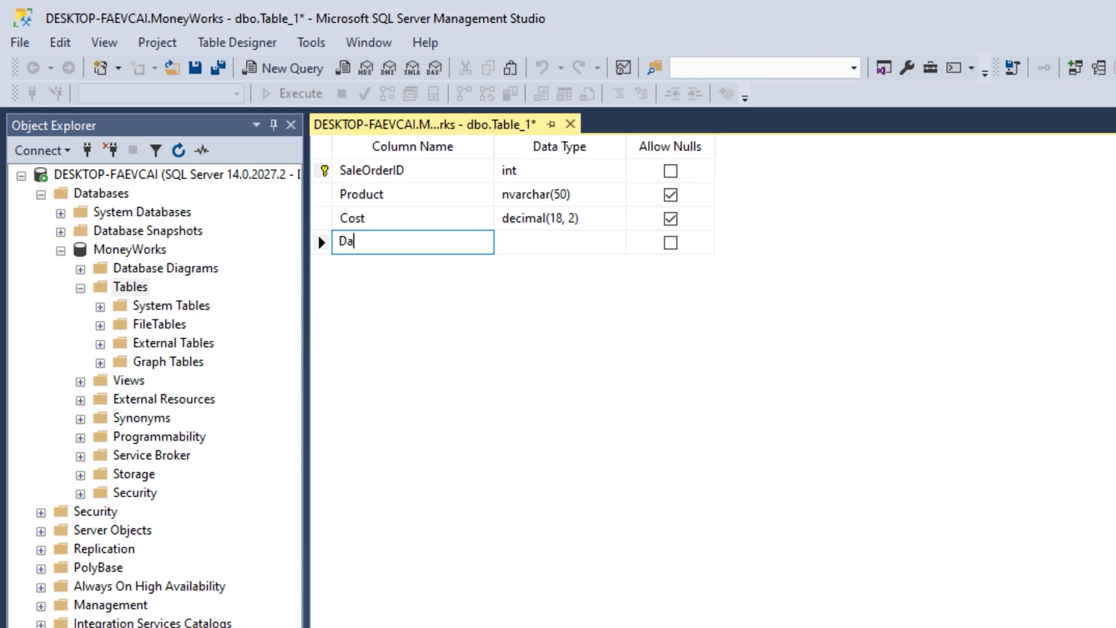
pyautogui.write('te')
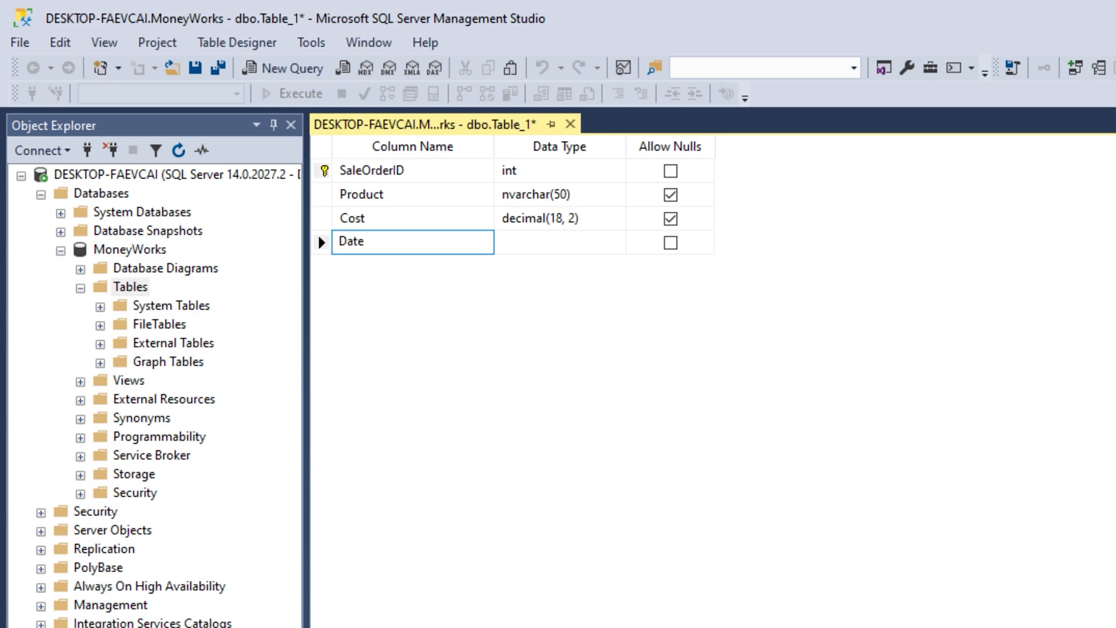
pyautogui.write('datetime')
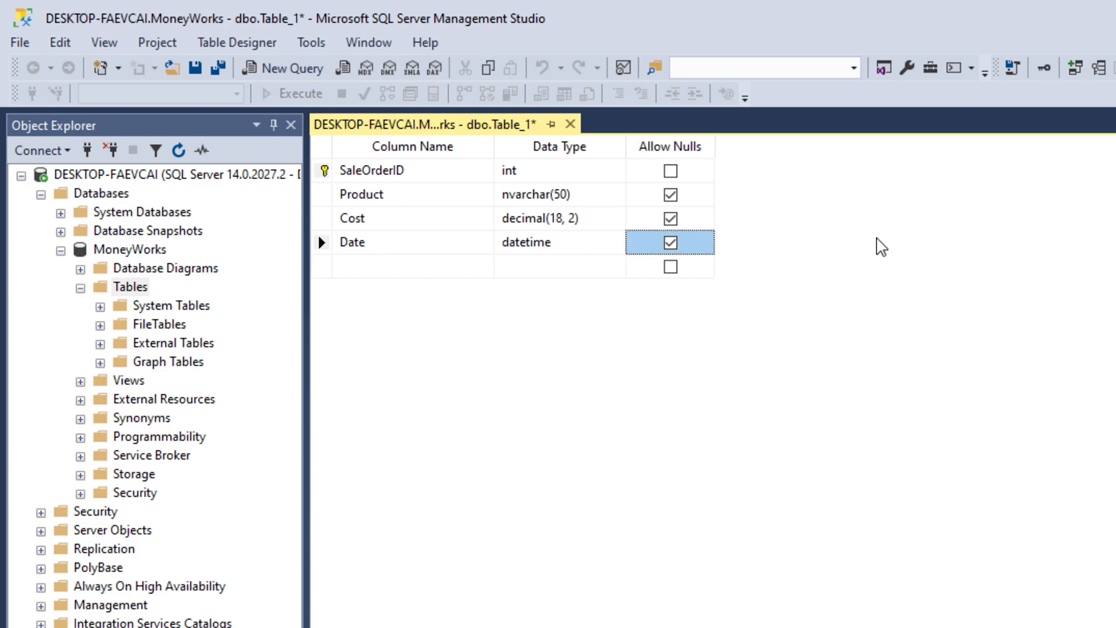
pyautogui.click(194, 67)
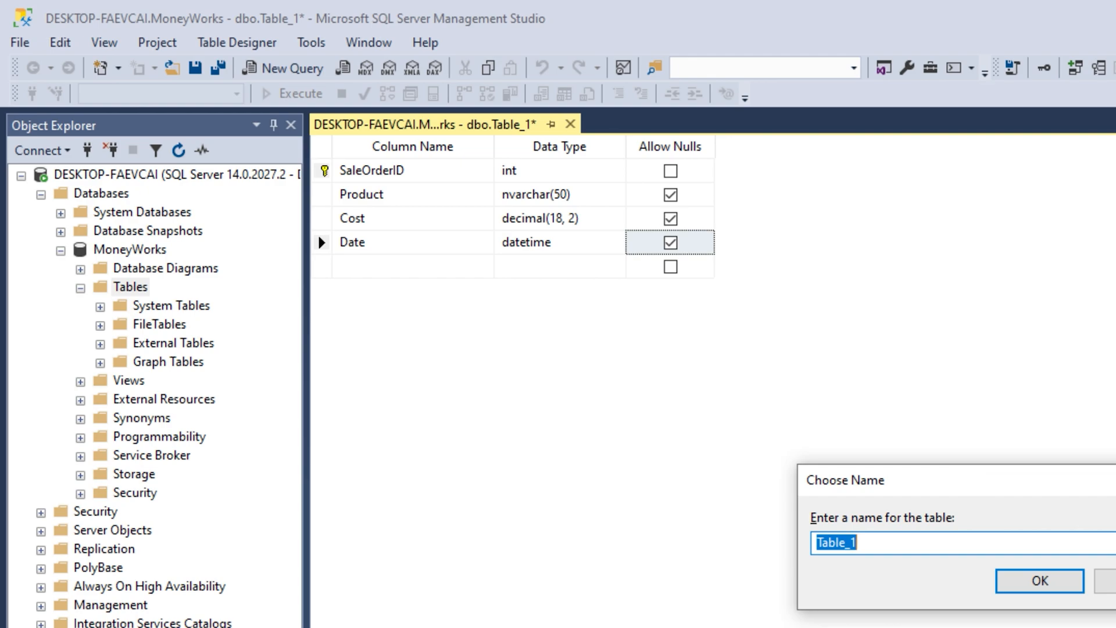
# - Save the table as SaleOrder in the Choose Name dialog
pyautogui.write('SaleOrd')
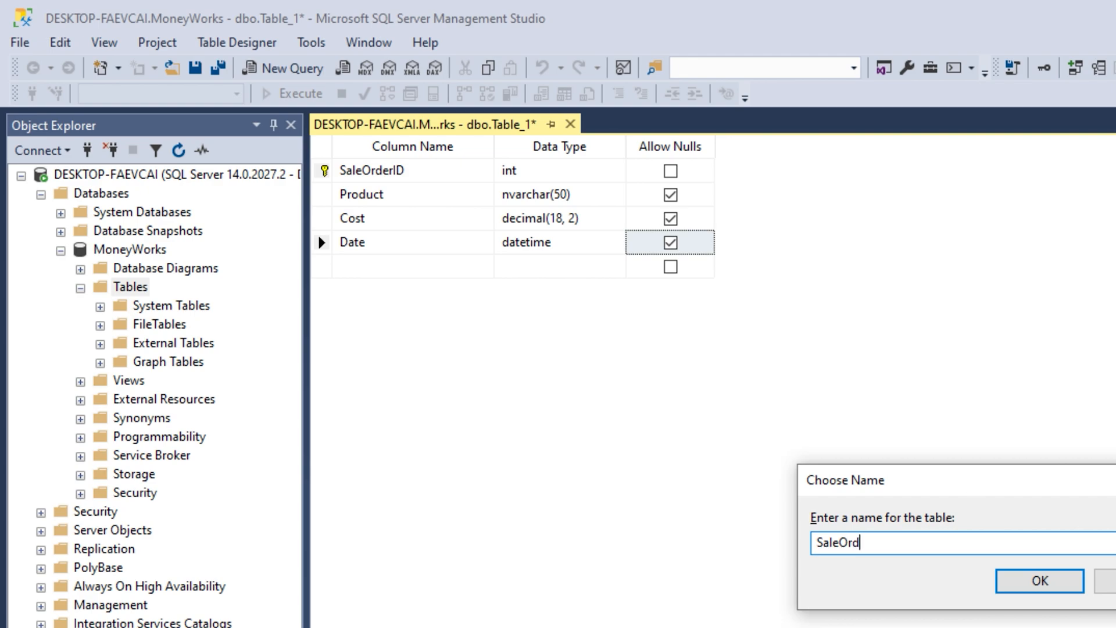
pyautogui.write('er')
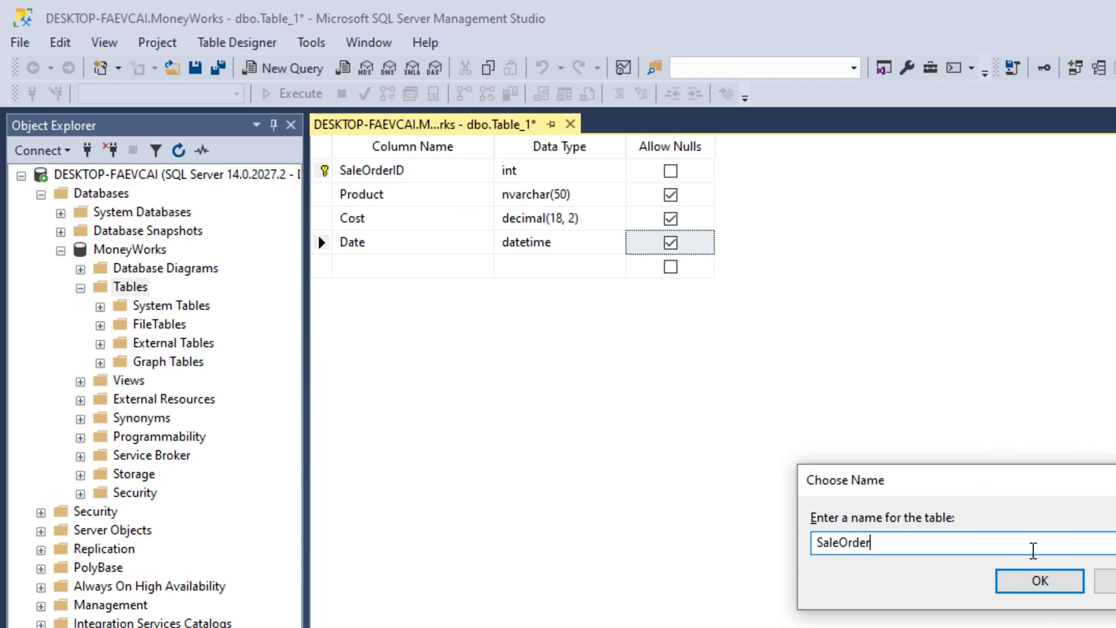
pyautogui.click(1038, 581)
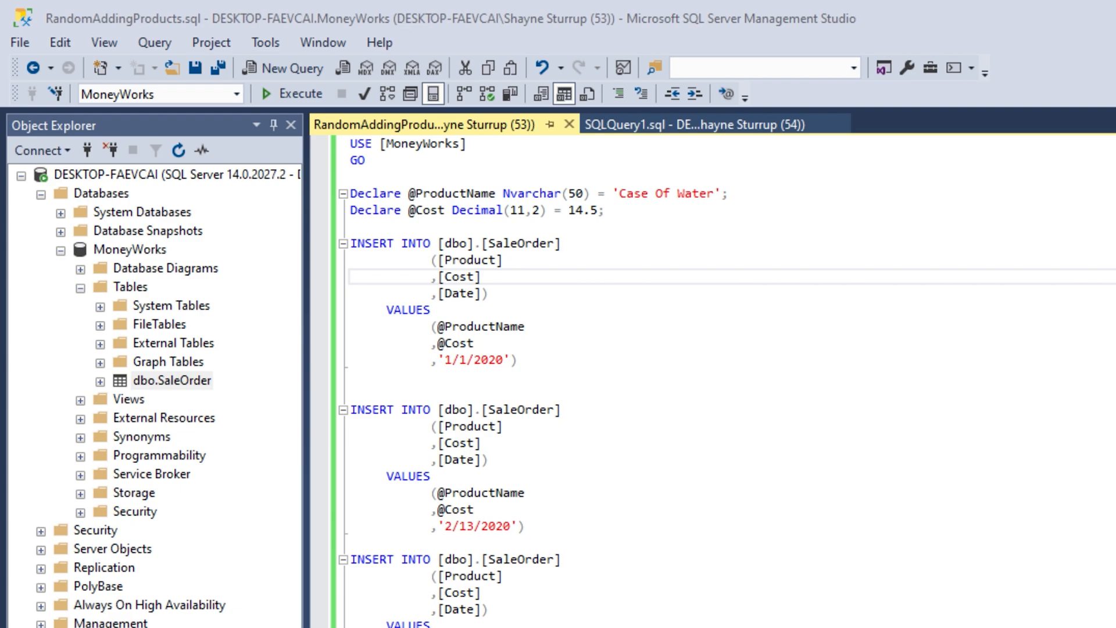
pyautogui.moveTo(708, 383)
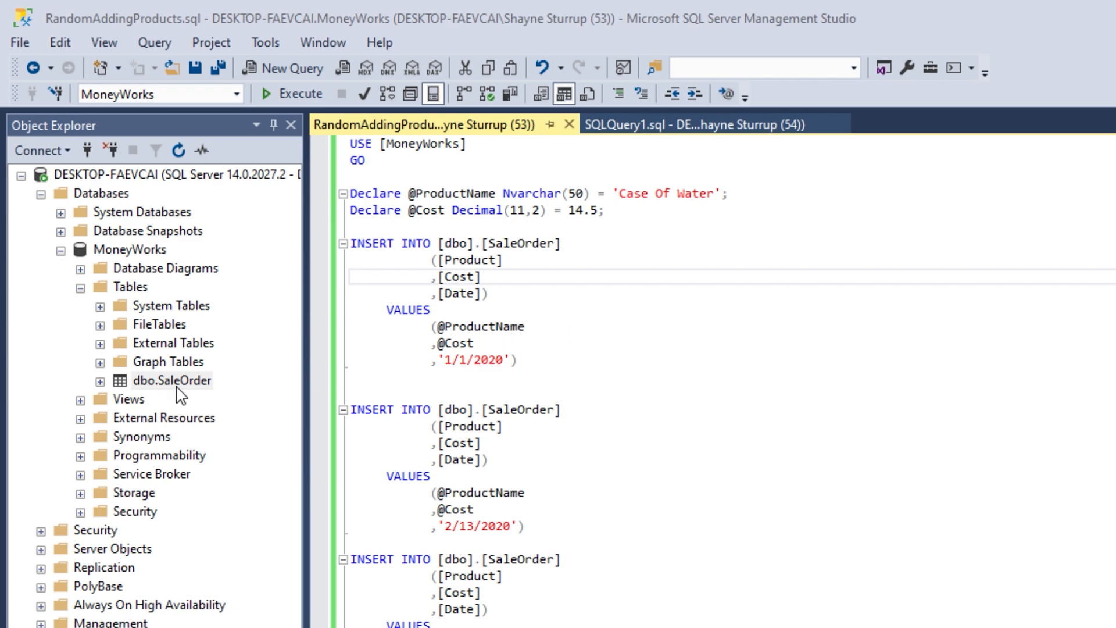
pyautogui.doubleClick(172, 380)
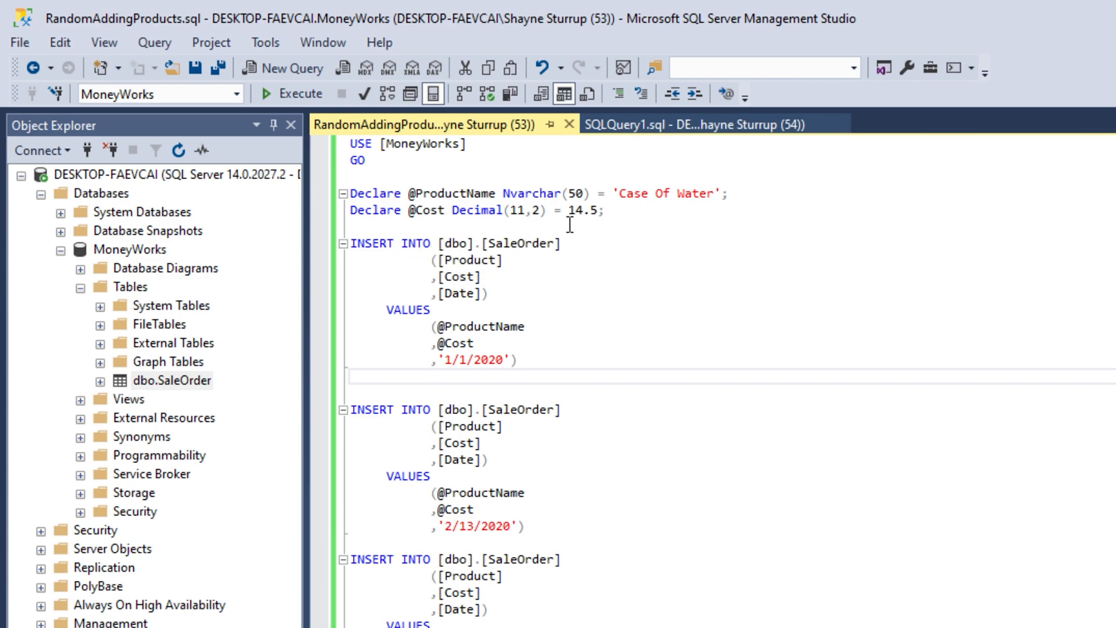
pyautogui.doubleClick(452, 193)
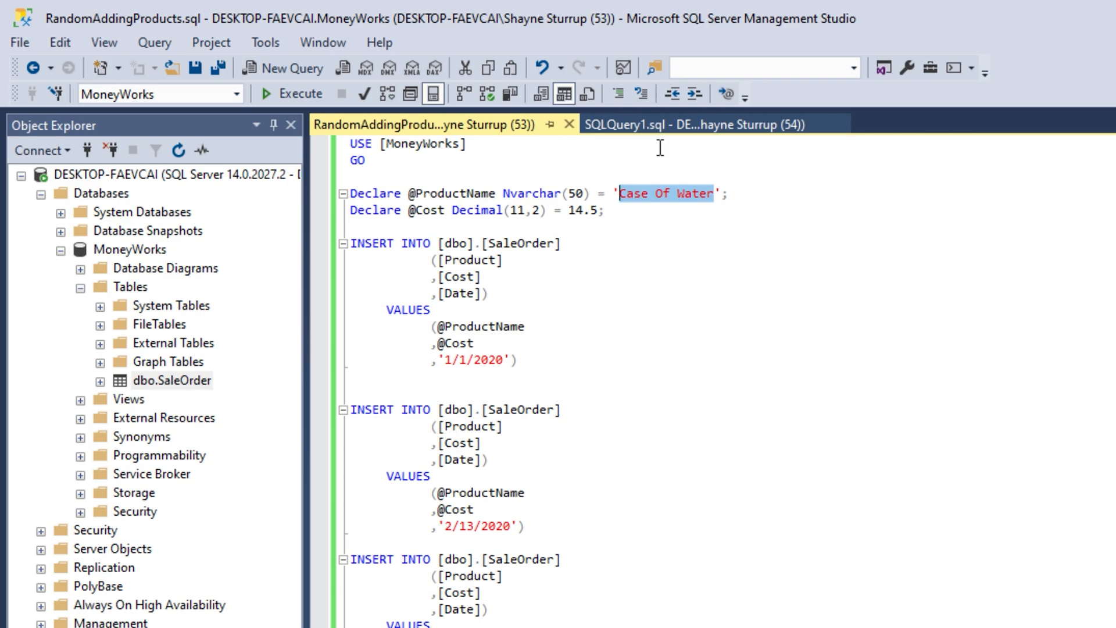
pyautogui.write('Hot')
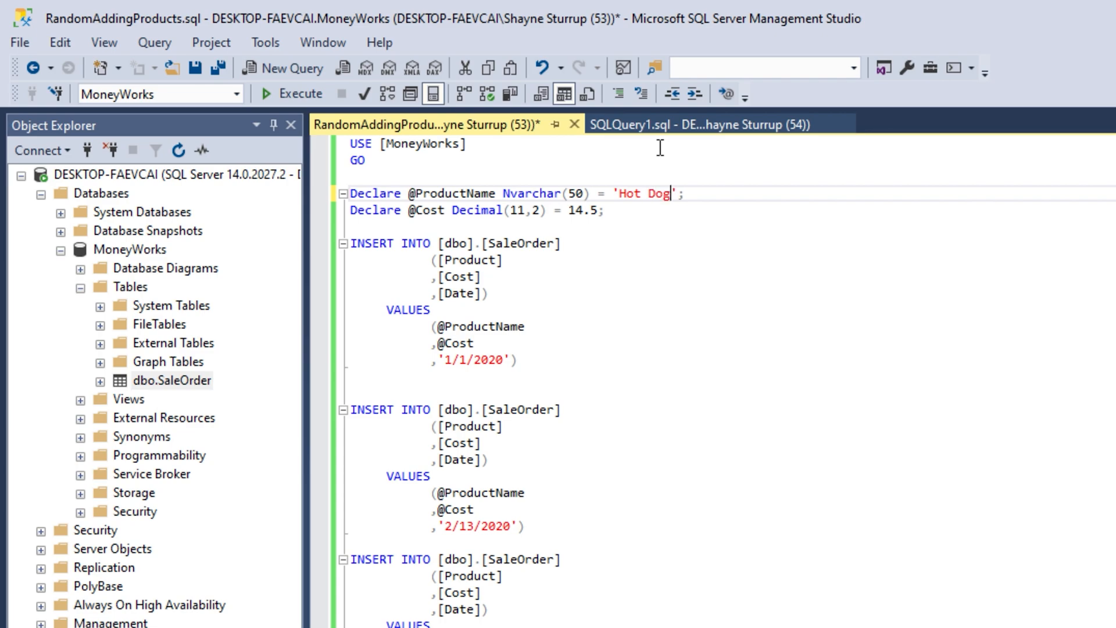
pyautogui.write('s')
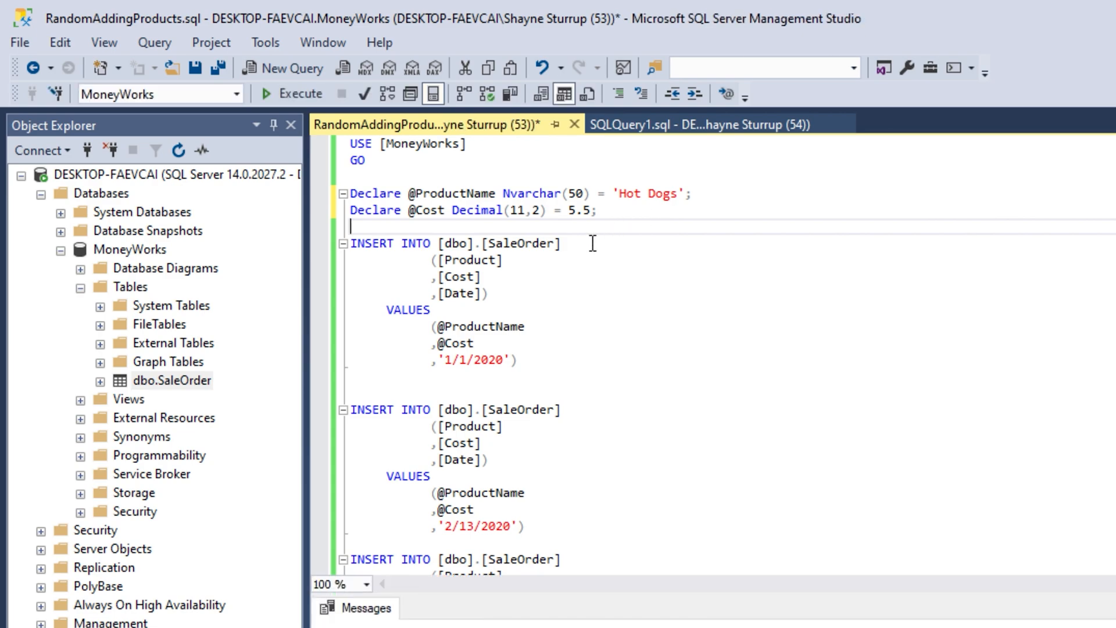
# - Scroll through the script's INSERT statements to review them
pyautogui.scroll(-3)
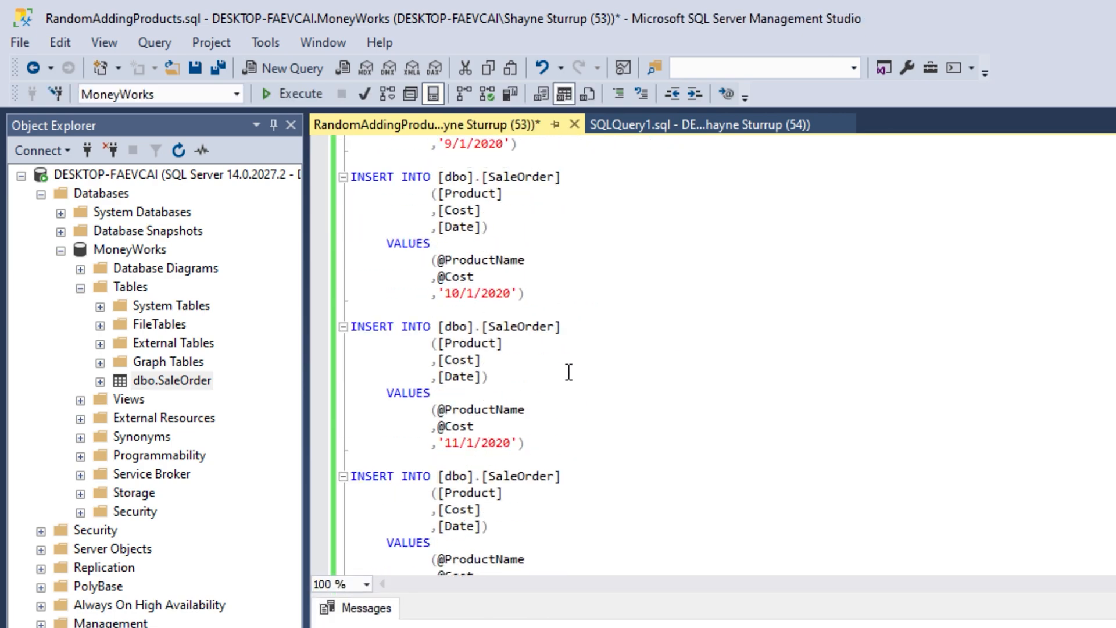
pyautogui.scroll(-3)
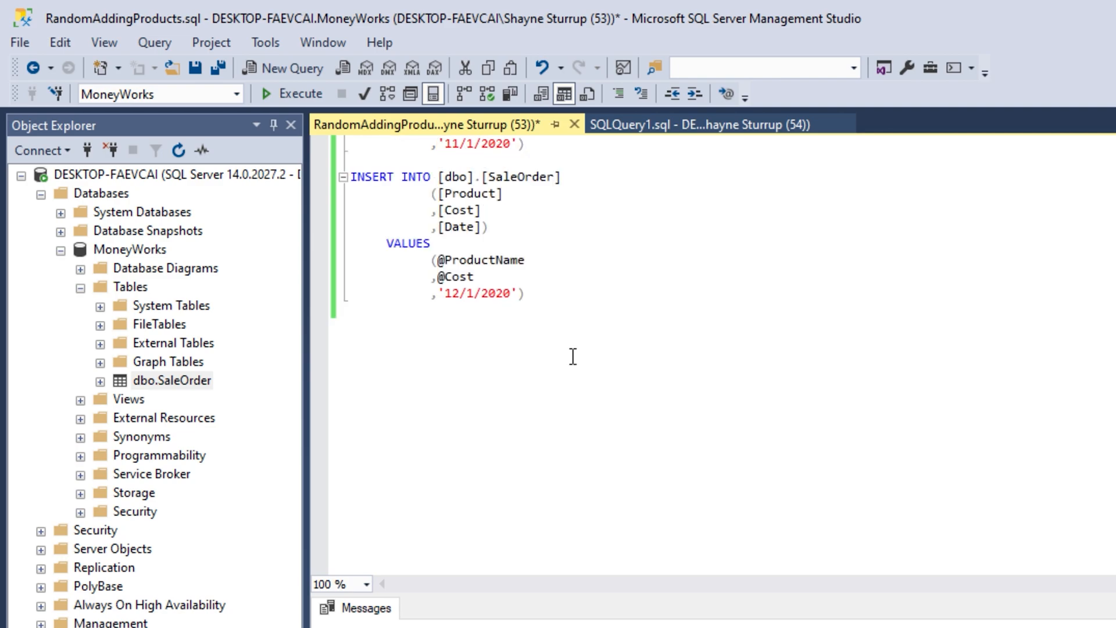
pyautogui.scroll(-3)
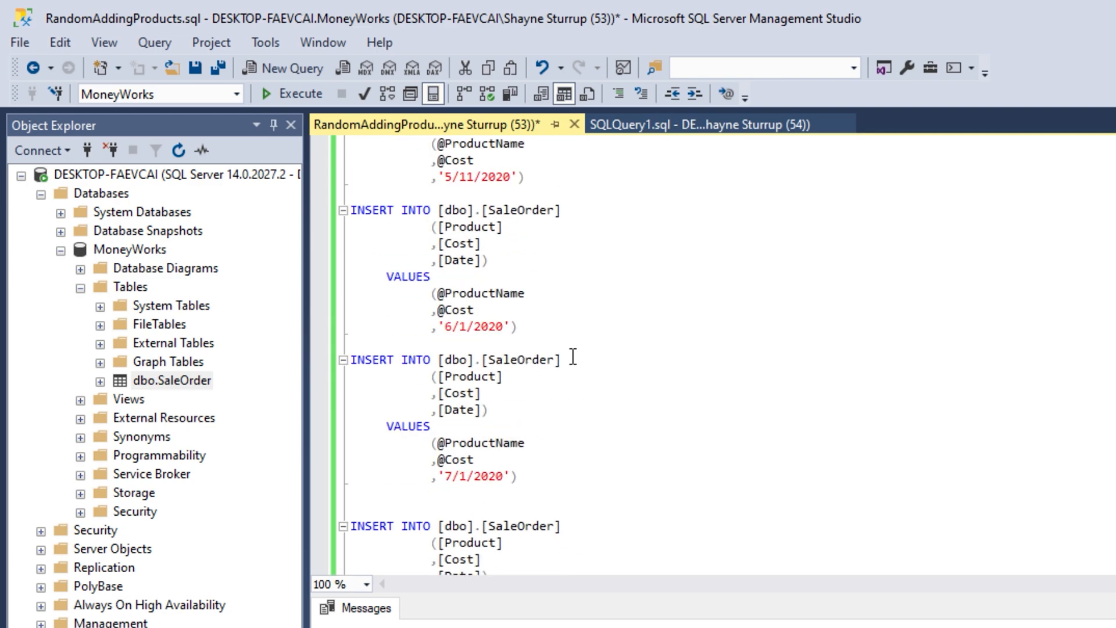
pyautogui.scroll(3)
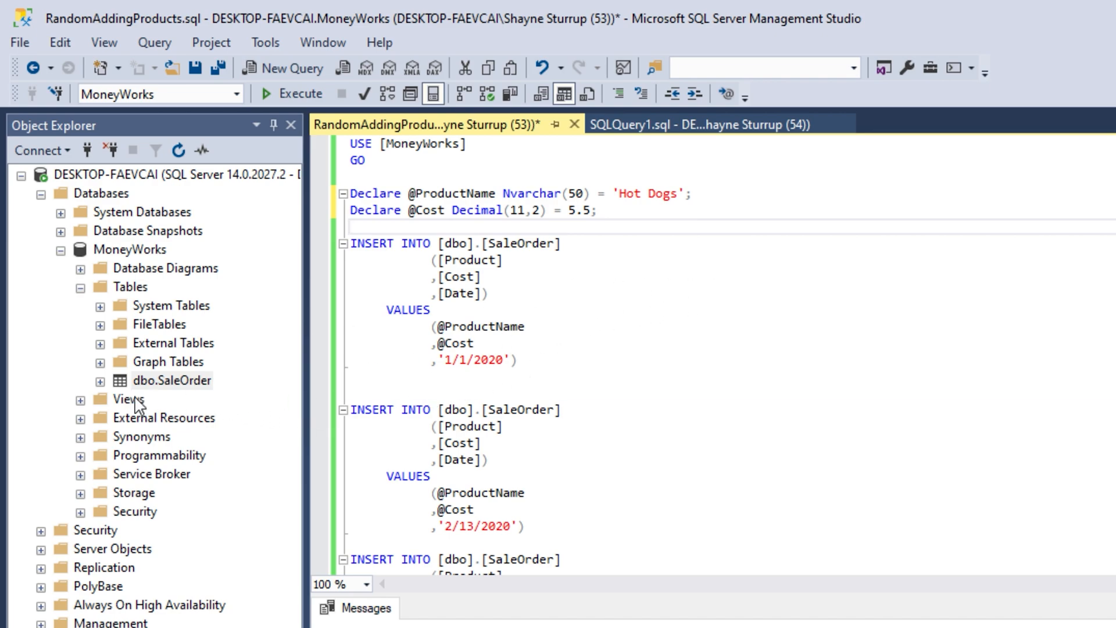
pyautogui.rightClick(172, 380)
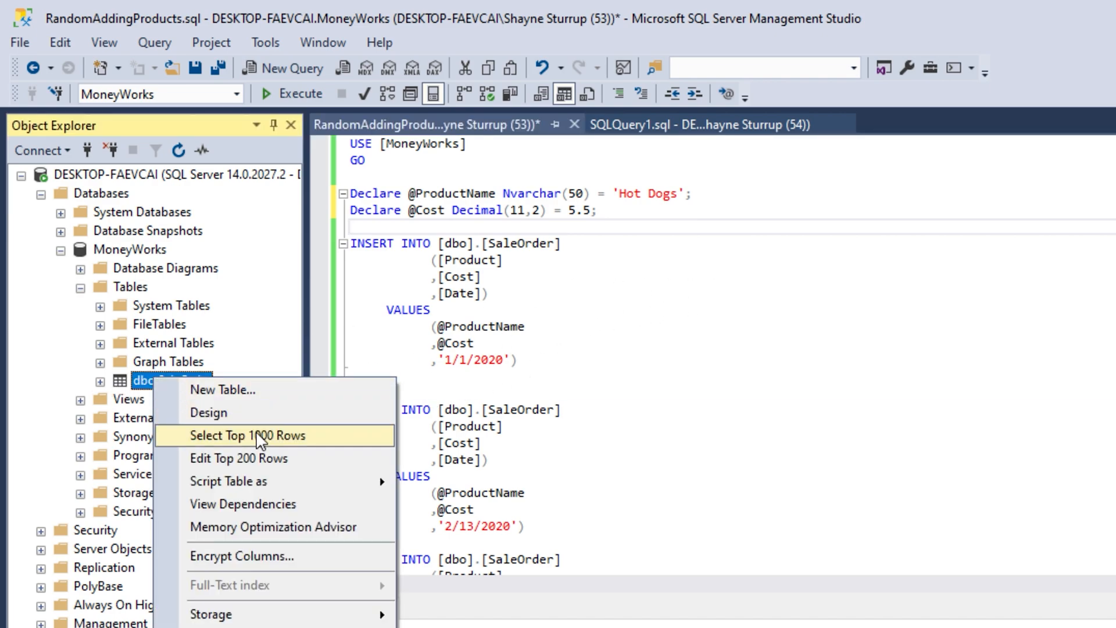
pyautogui.click(248, 434)
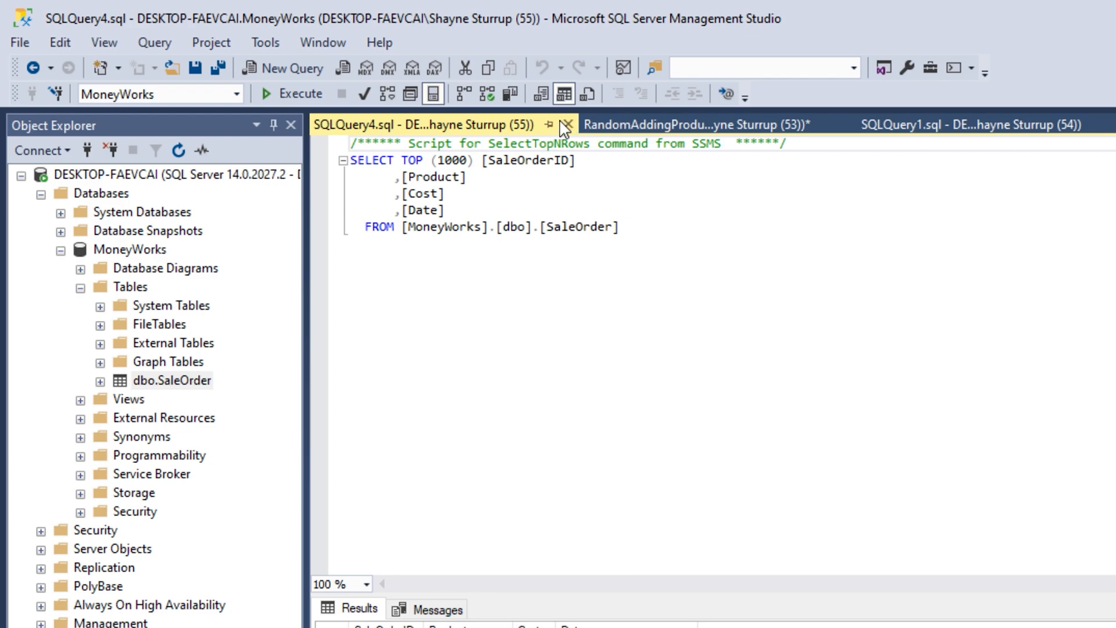
pyautogui.click(568, 124)
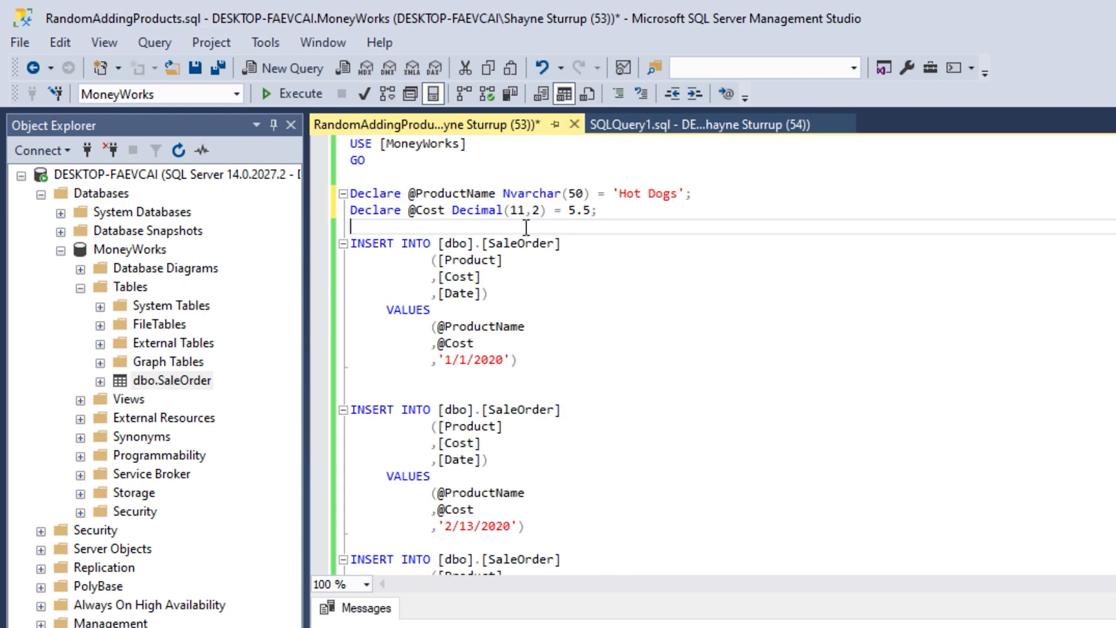
pyautogui.scroll(-3)
pyautogui.write('Pan')
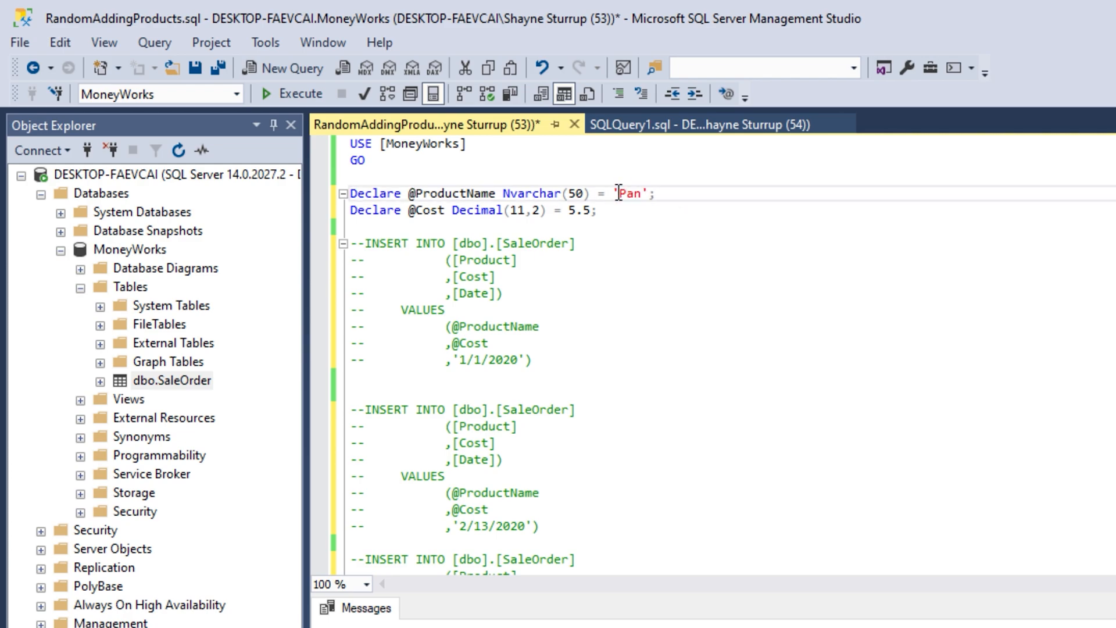
pyautogui.write('c')
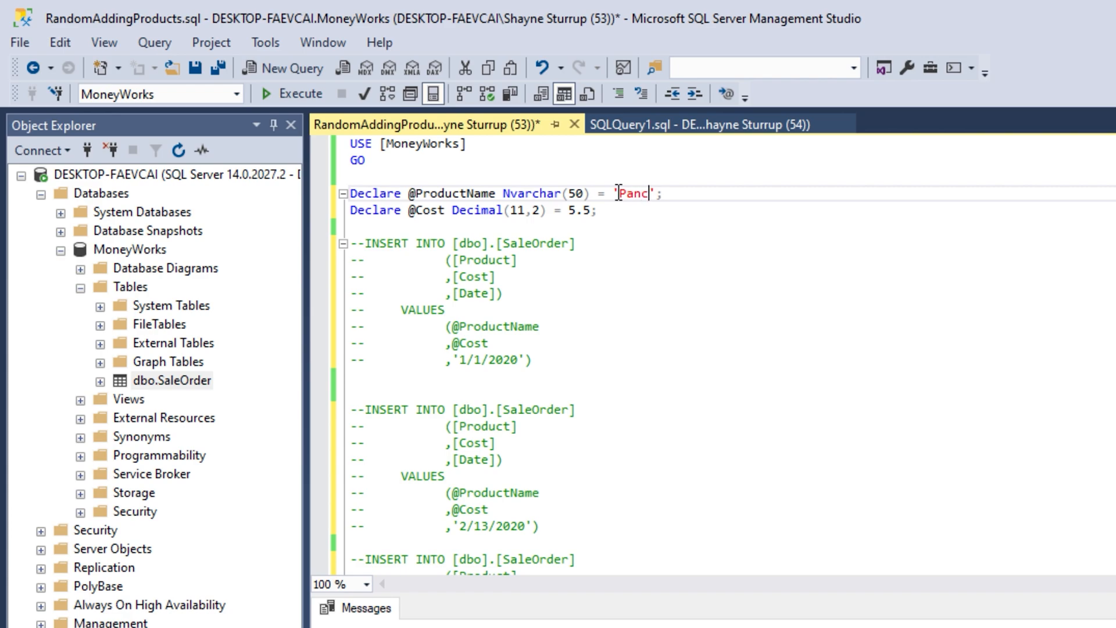
pyautogui.write('ake')
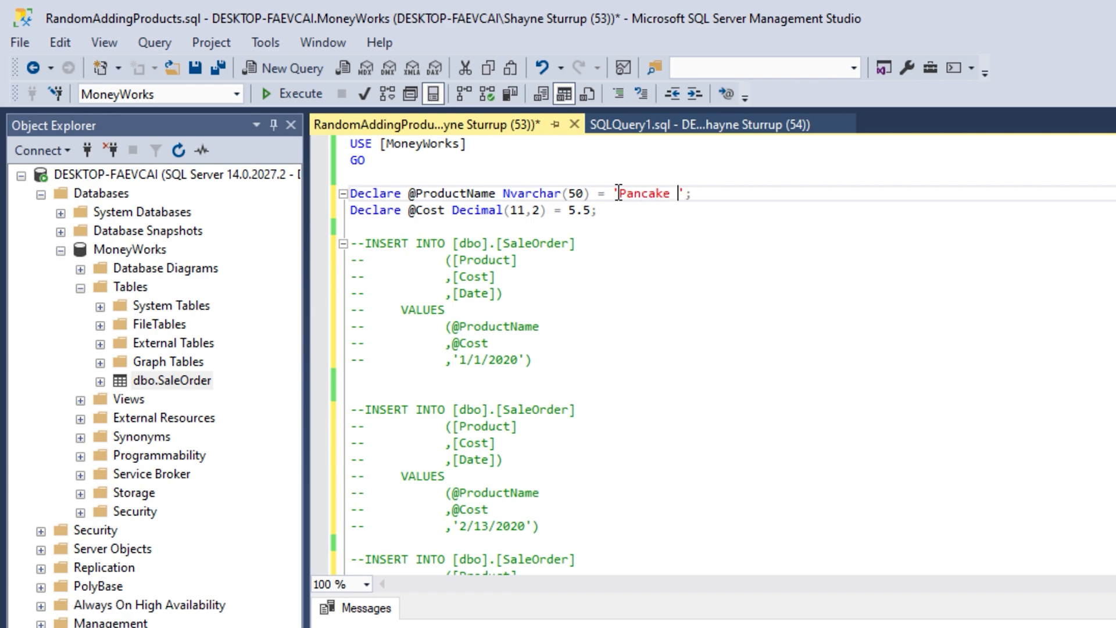
pyautogui.write('Mix')
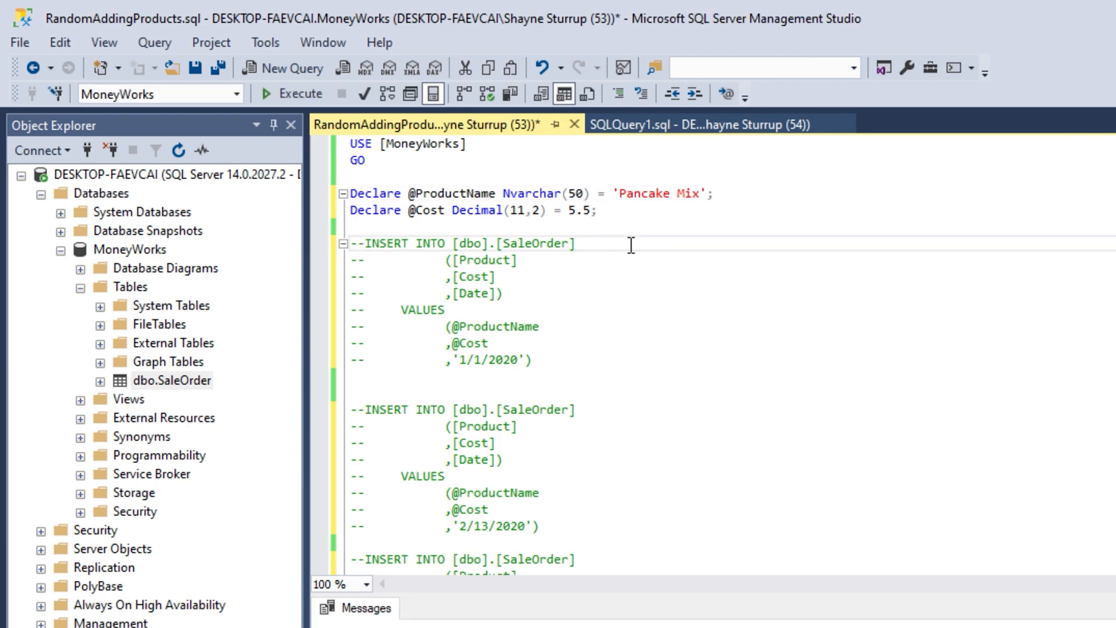
pyautogui.scroll(-3)
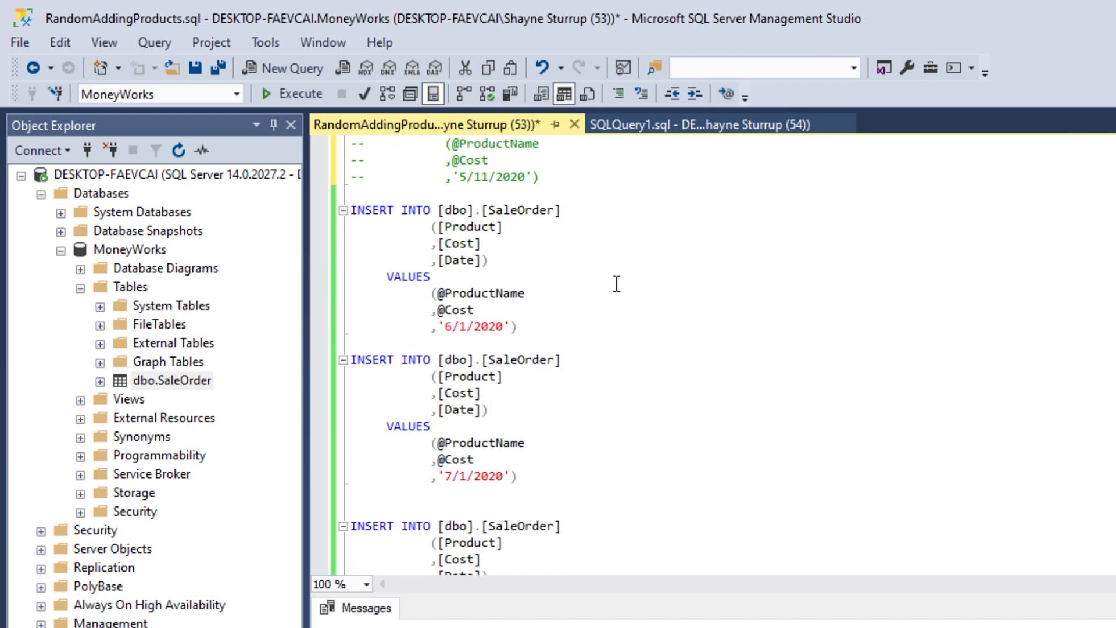
pyautogui.scroll(-3)
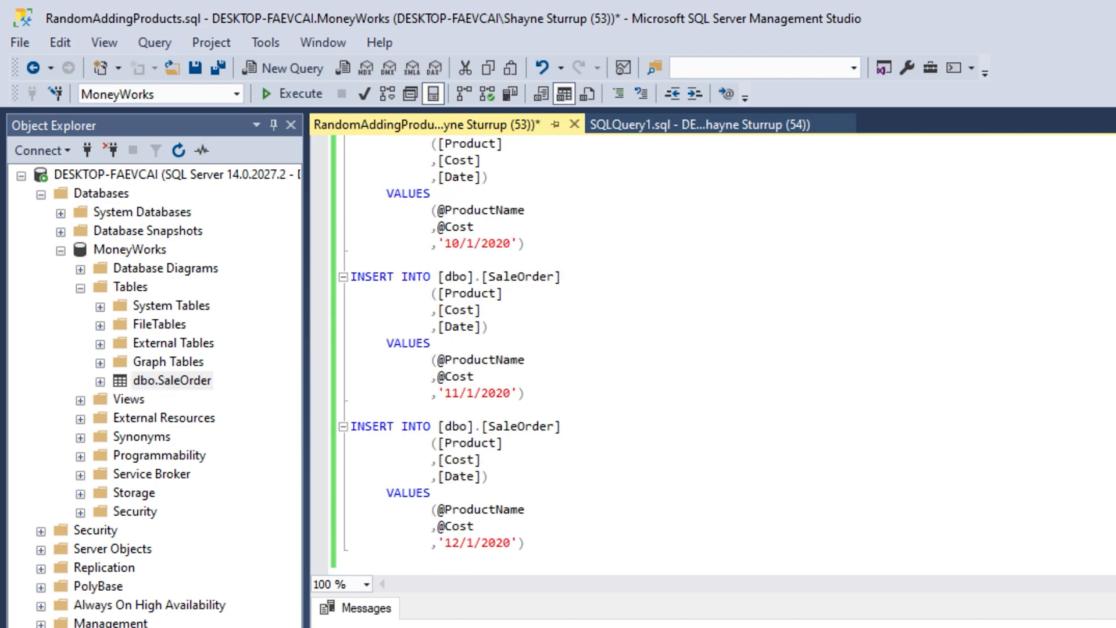
# - Query the top 1000 rows of the dbo.SaleOrder table
pyautogui.rightClick(172, 381)
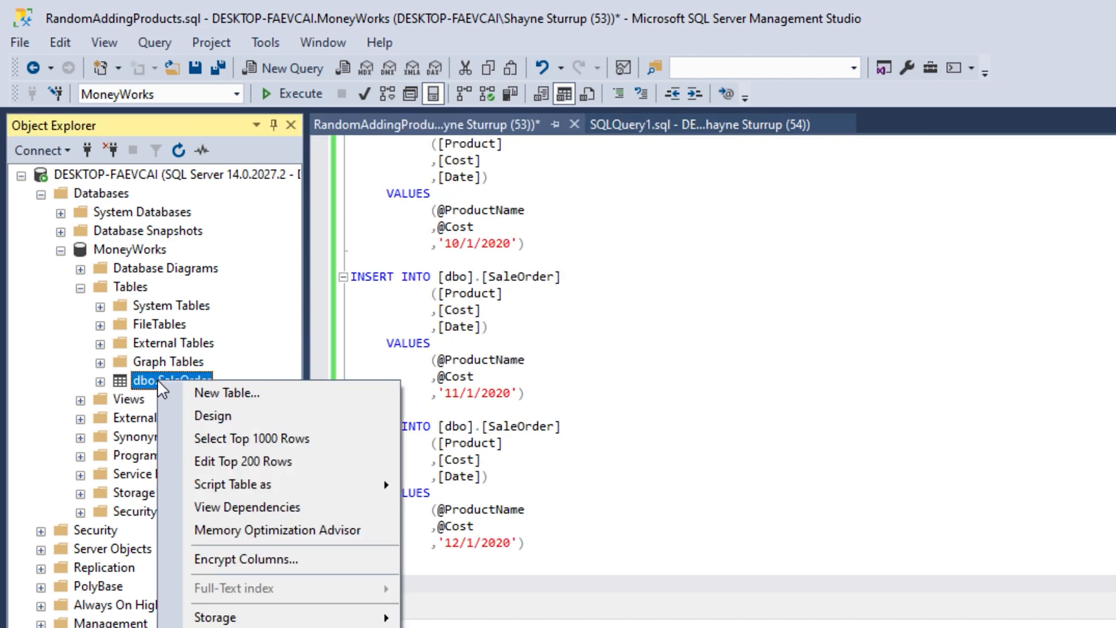
pyautogui.click(252, 438)
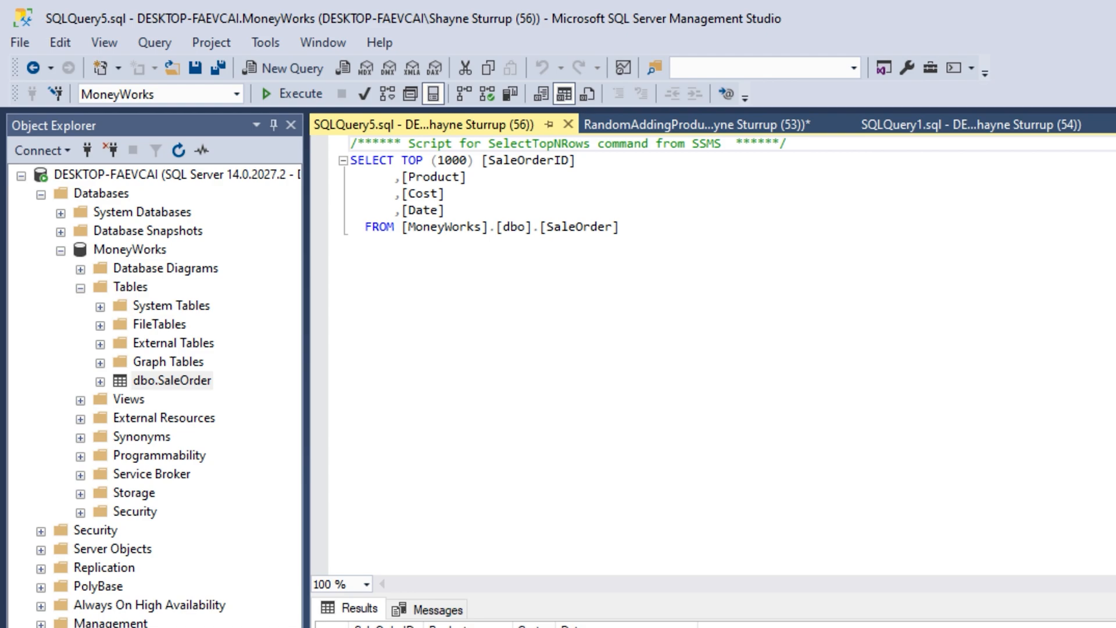
pyautogui.moveTo(737, 370)
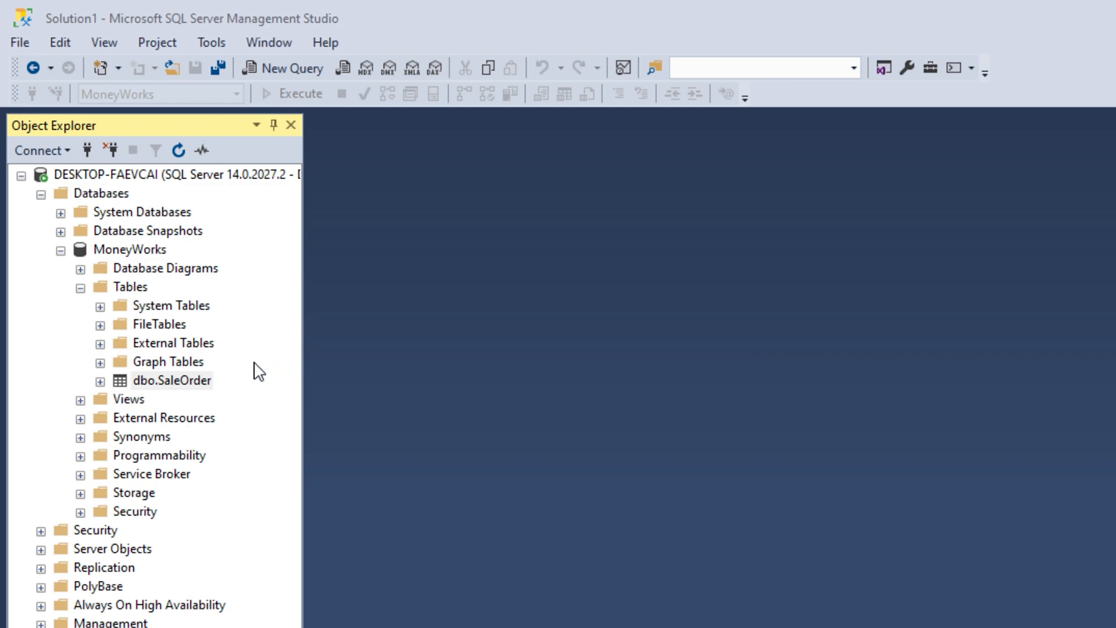
pyautogui.moveTo(141, 291)
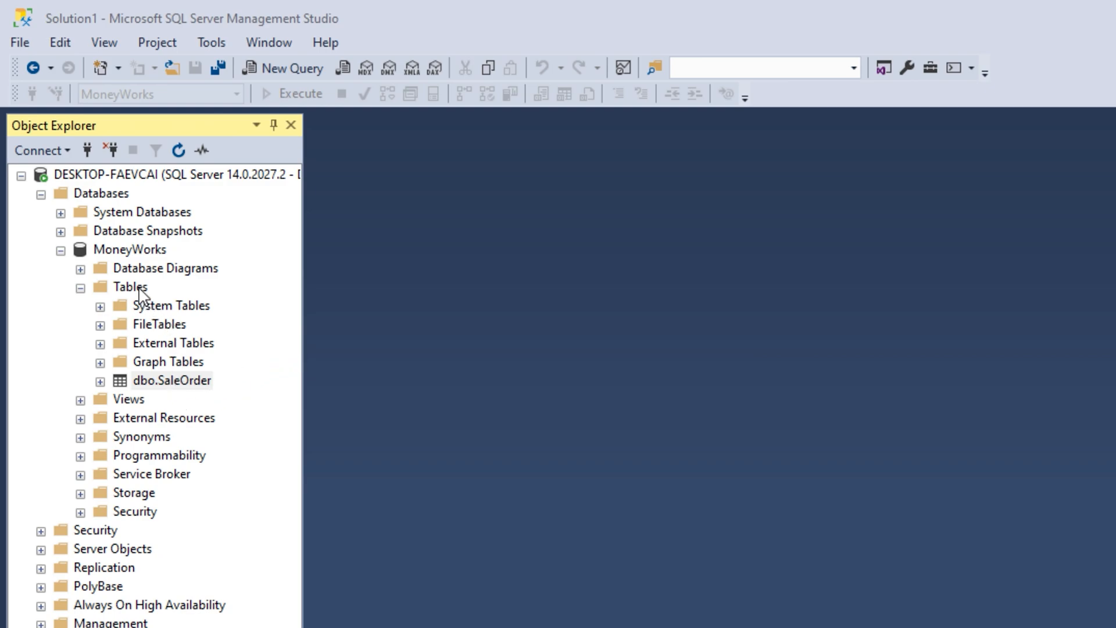
# - Create a new MoneyWorks table with a first column SeqID of data type int
pyautogui.rightClick(129, 286)
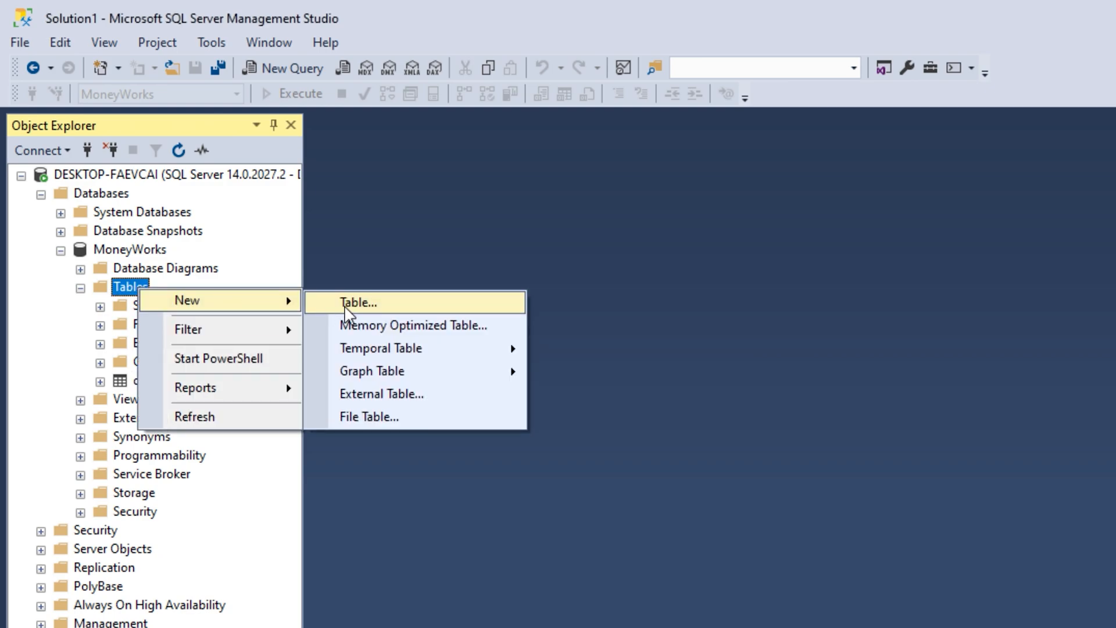
pyautogui.click(357, 302)
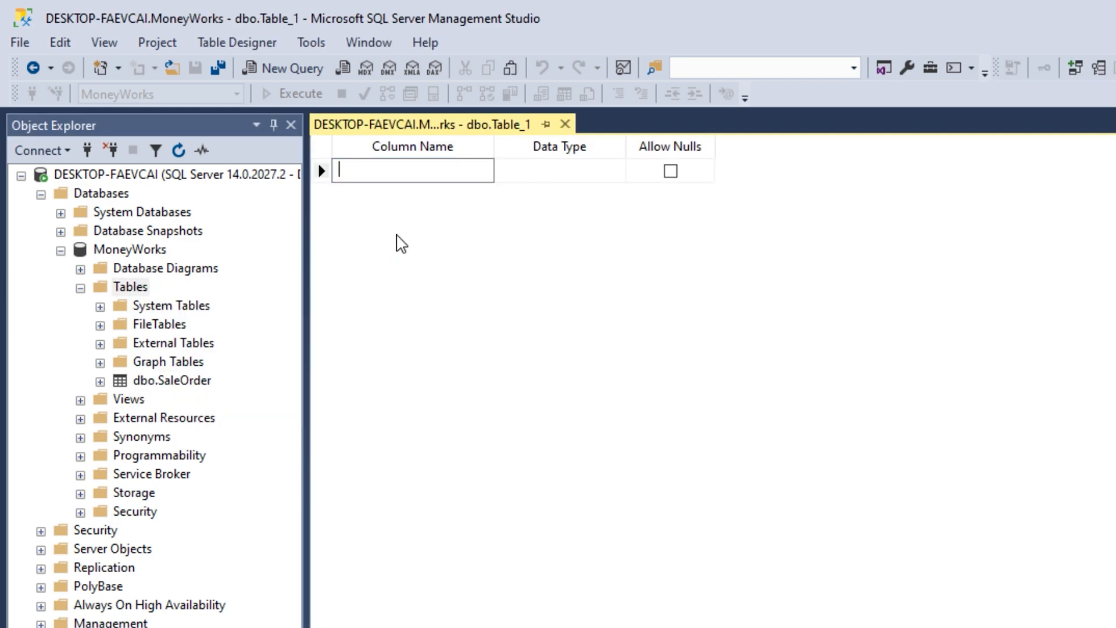
pyautogui.write('SeqID')
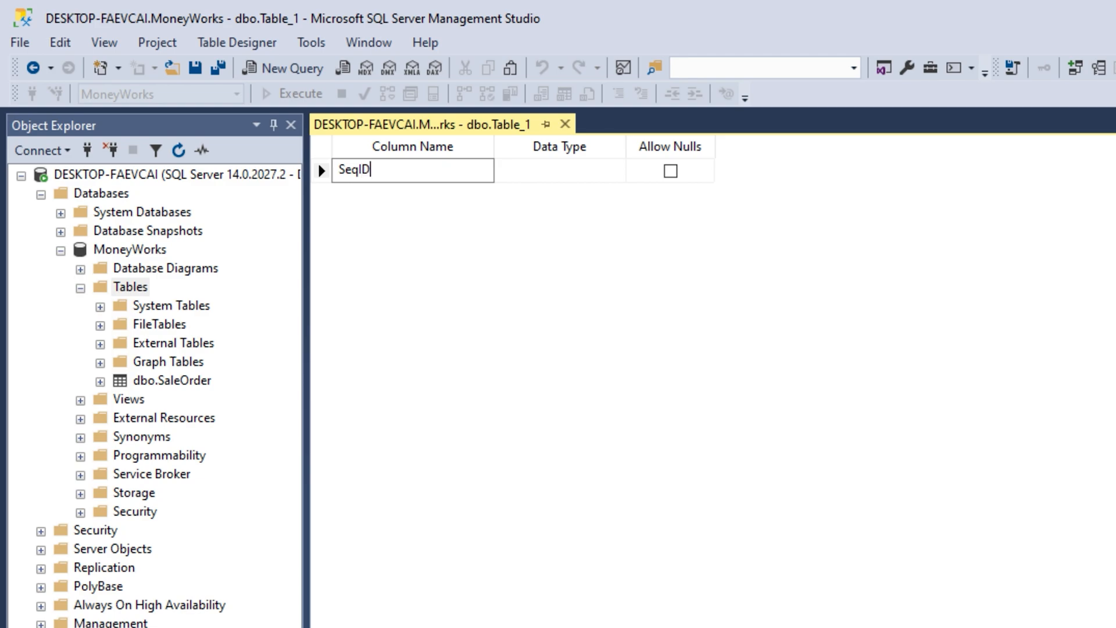
pyautogui.write('int')
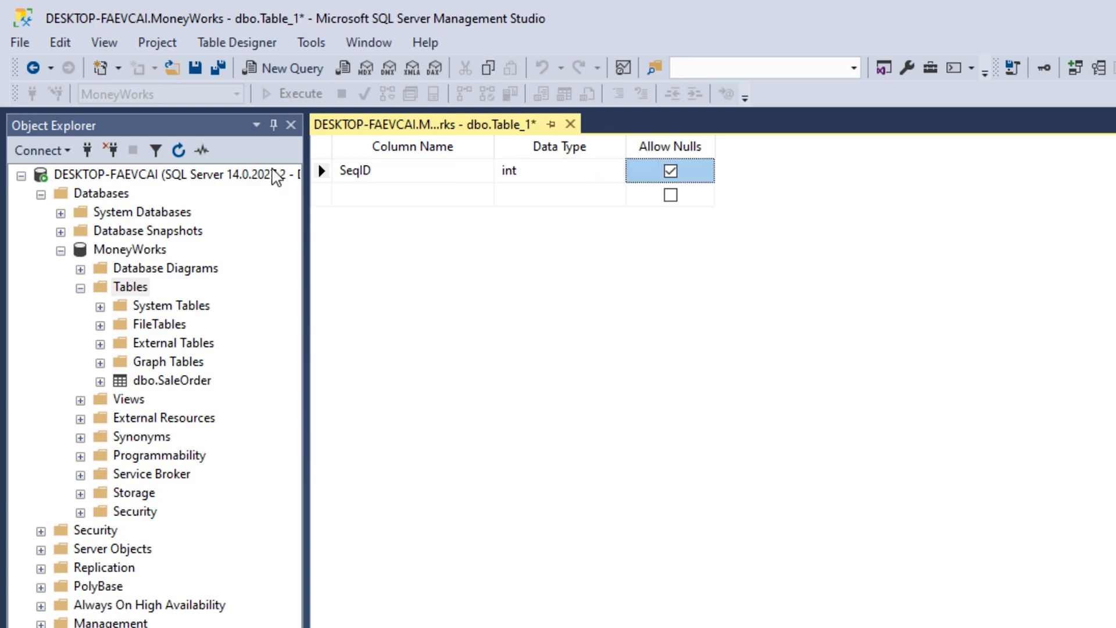
pyautogui.moveTo(551, 176)
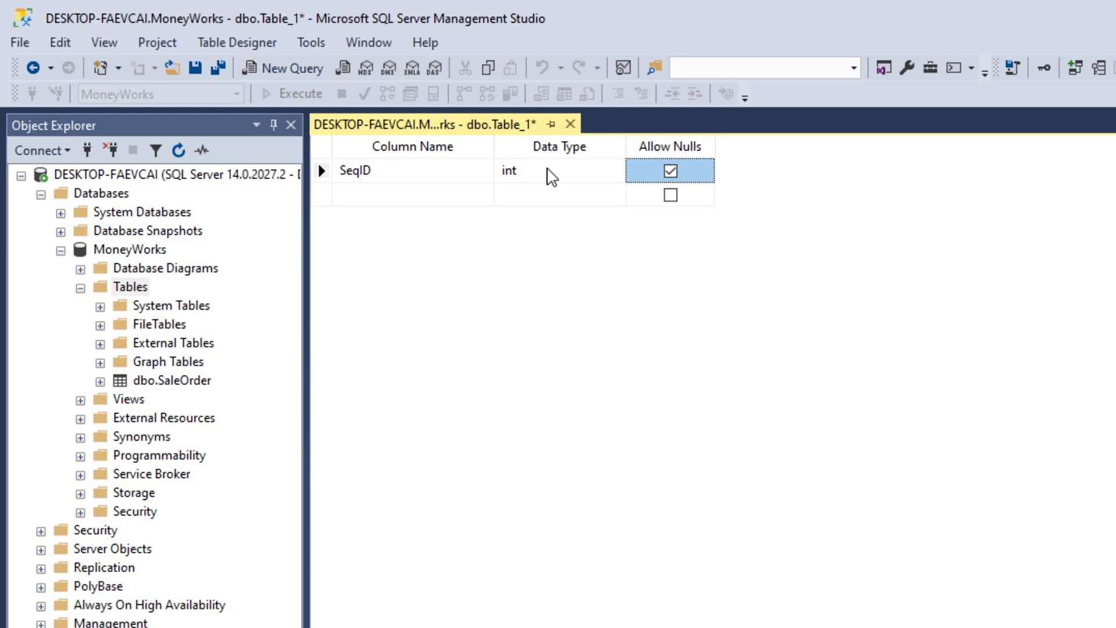
pyautogui.click(559, 170)
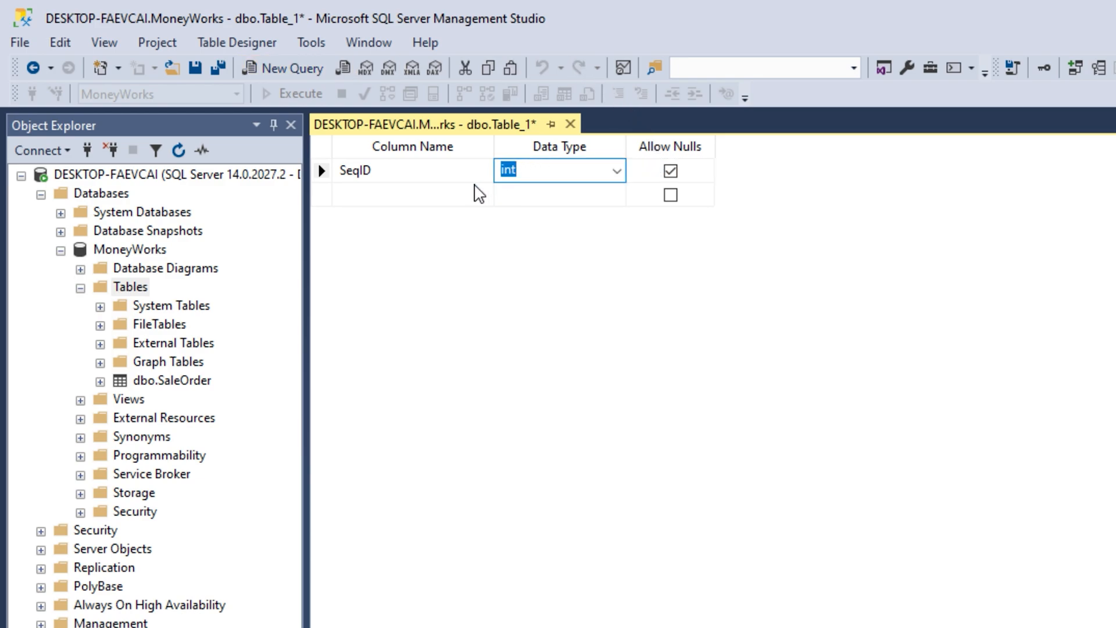
pyautogui.click(412, 170)
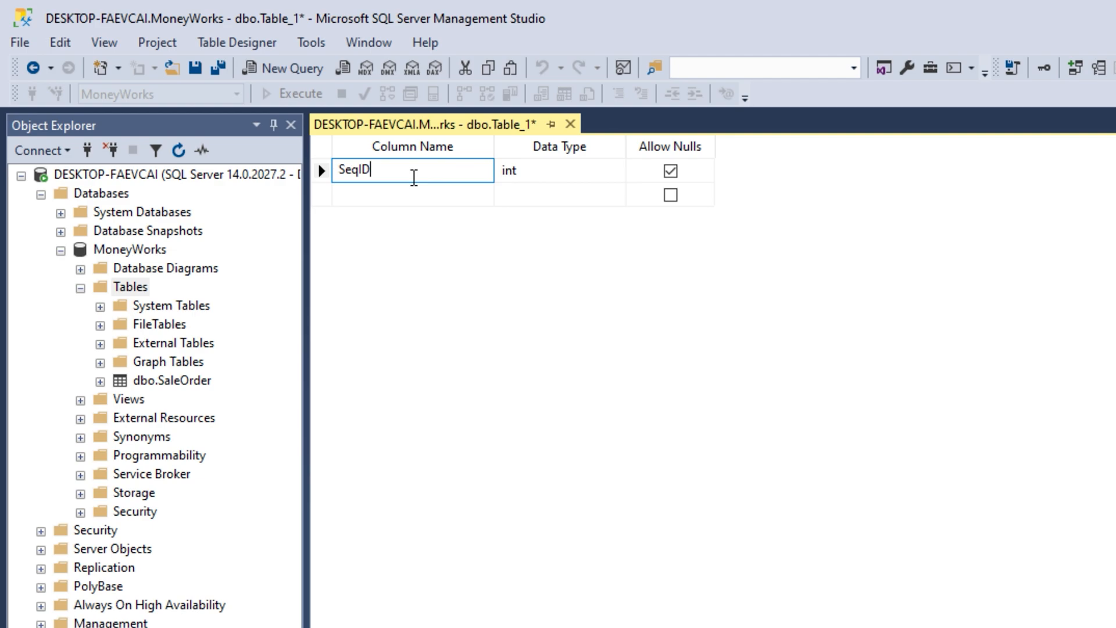
pyautogui.rightClick(320, 171)
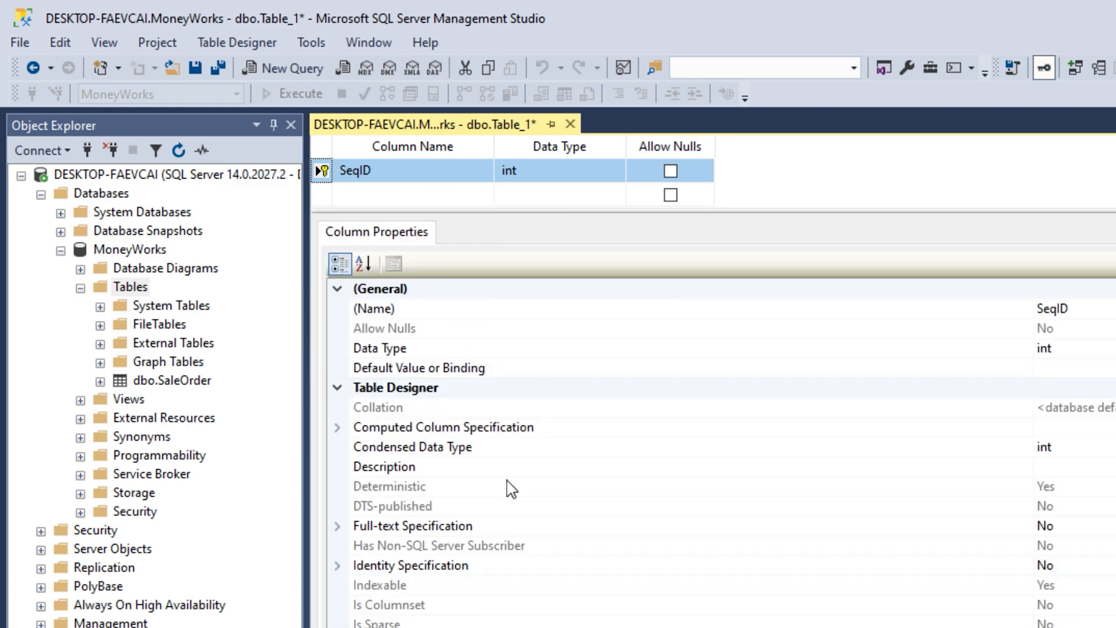
# - Set SeqID as primary key and add a second int column named Number
pyautogui.click(410, 565)
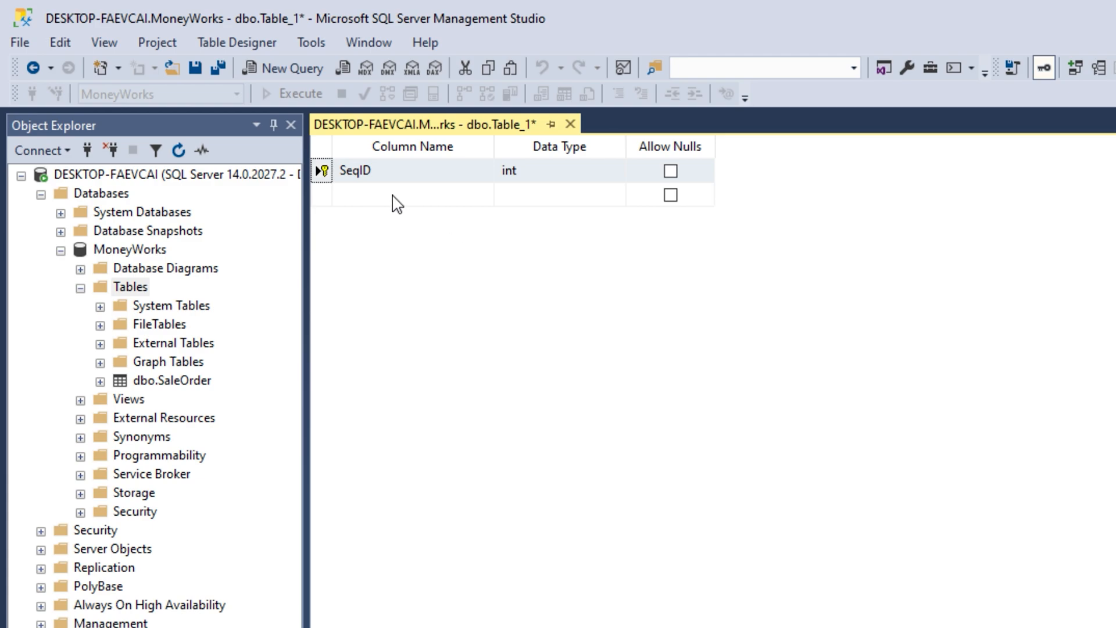
pyautogui.click(413, 195)
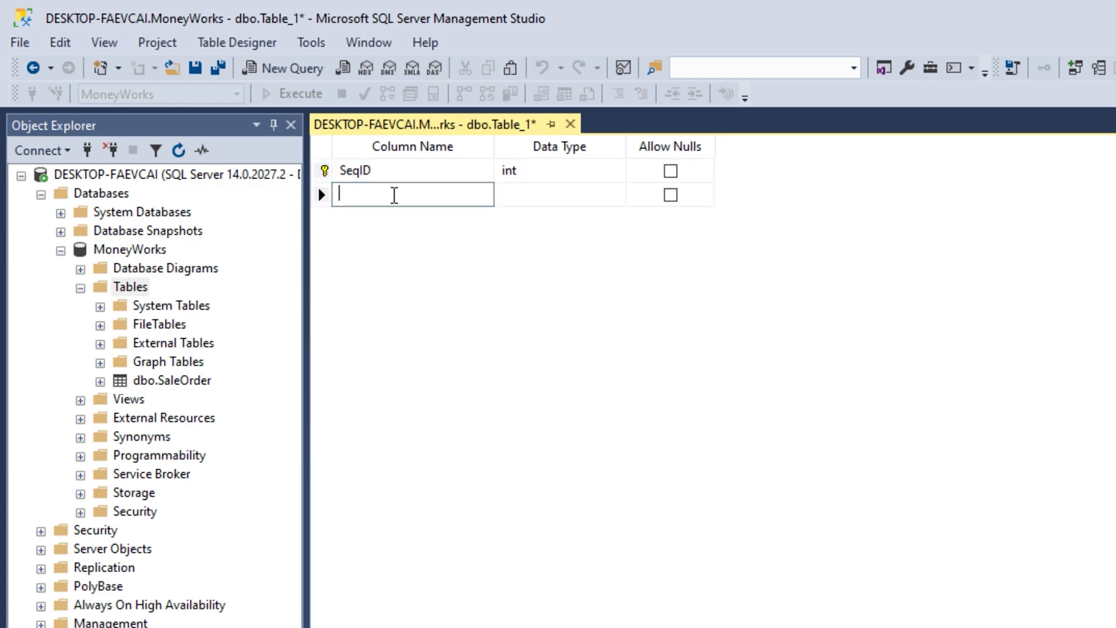
pyautogui.write('Mon')
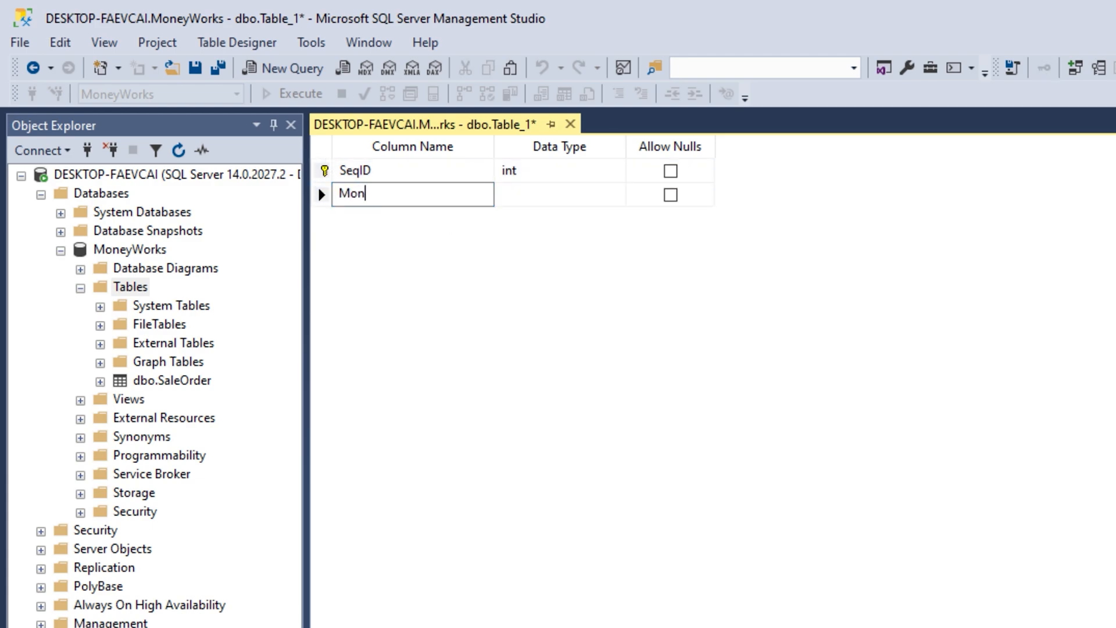
pyautogui.write('thN')
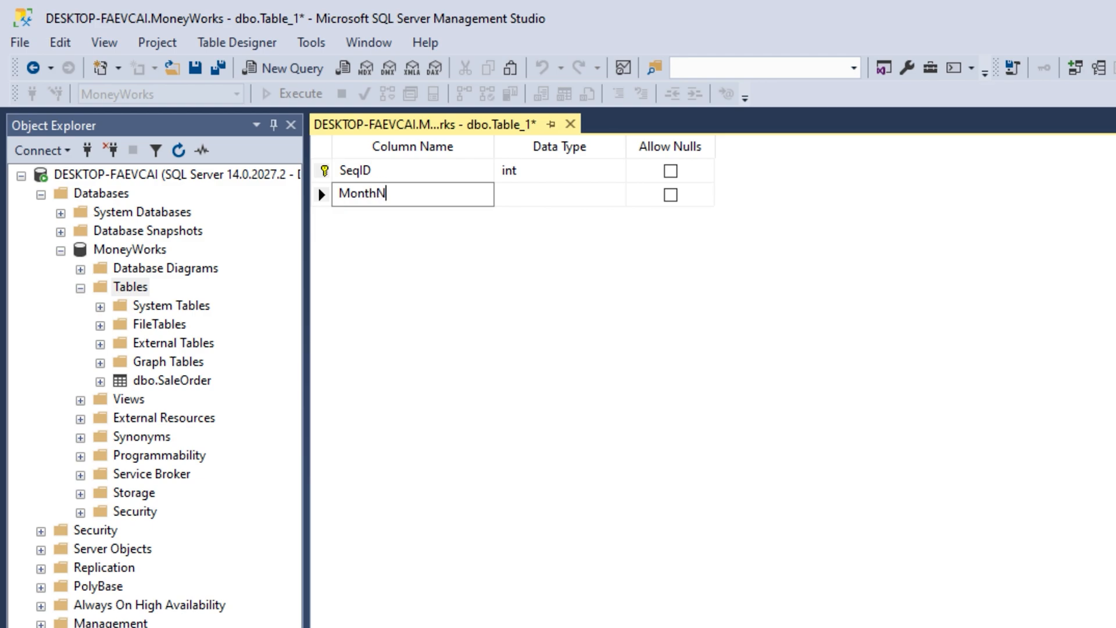
pyautogui.write('umb')
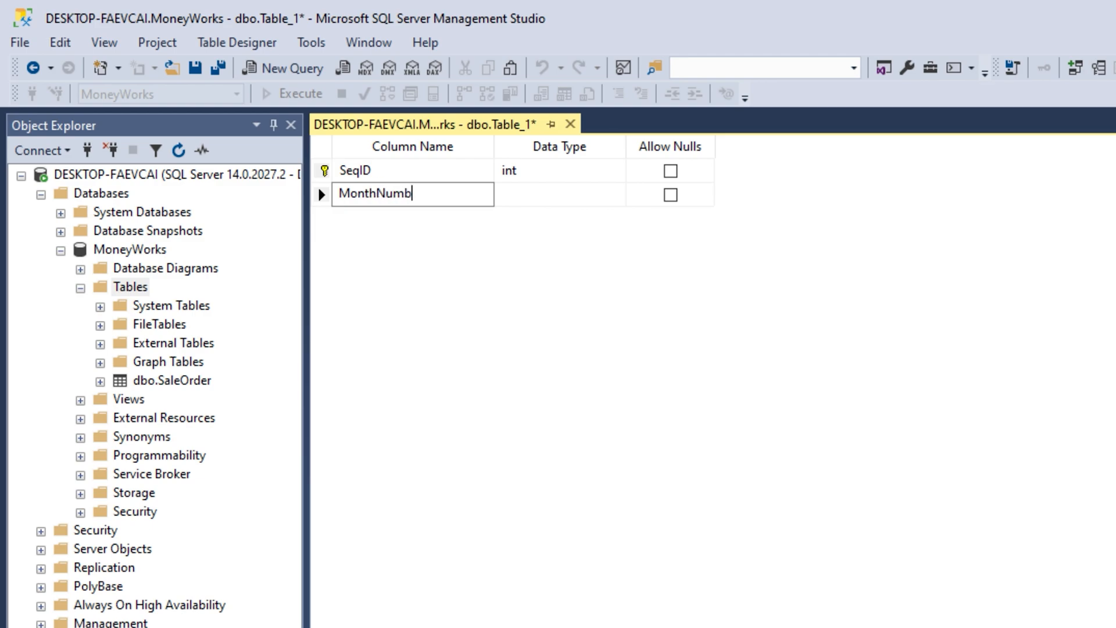
pyautogui.press('BackSpace')
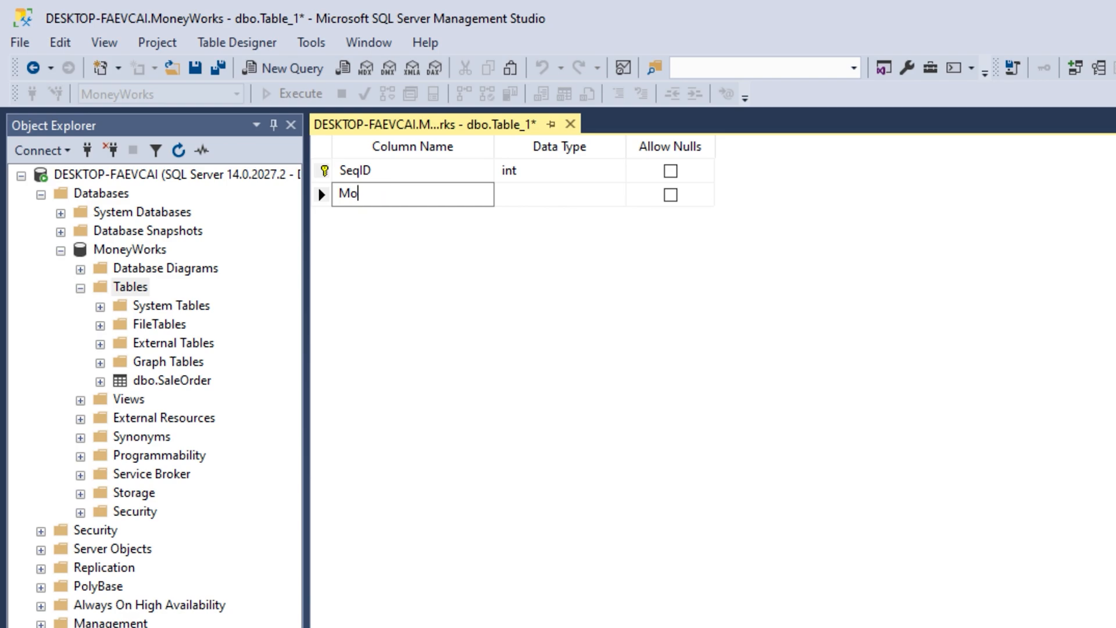
pyautogui.press('Ctrl+a')
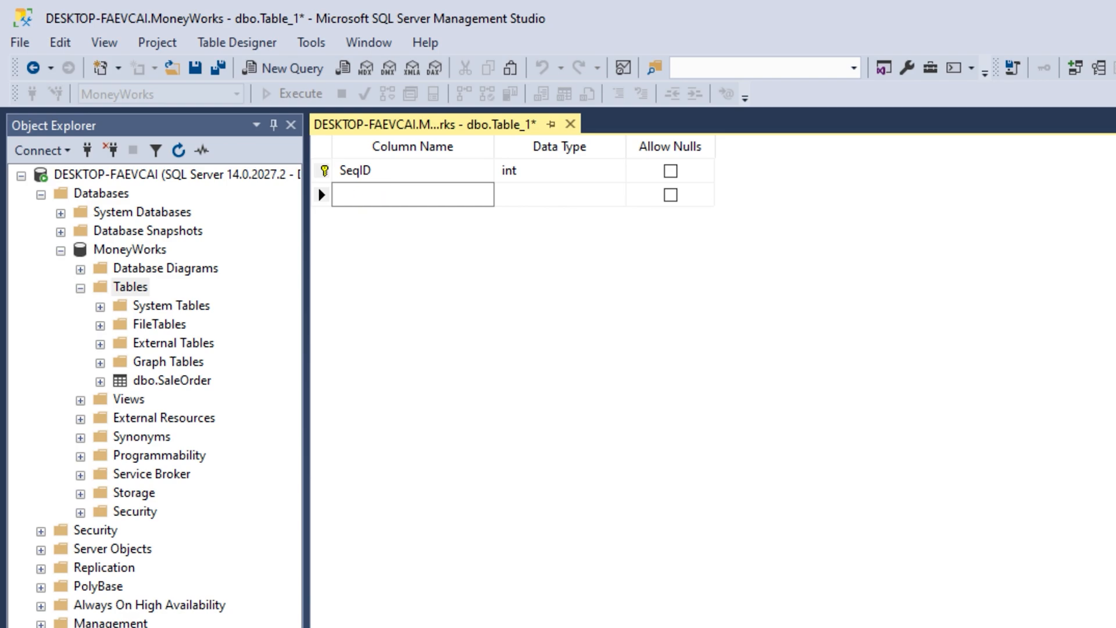
pyautogui.write('Number')
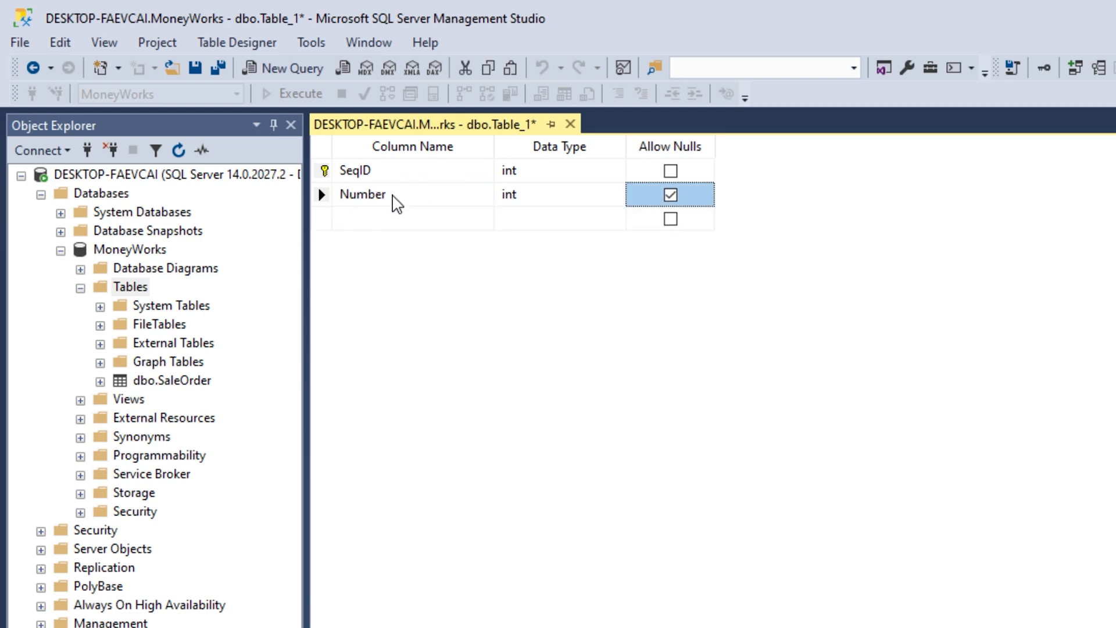
# - Add a third column named Type with data type nvarchar(50)
pyautogui.click(412, 218)
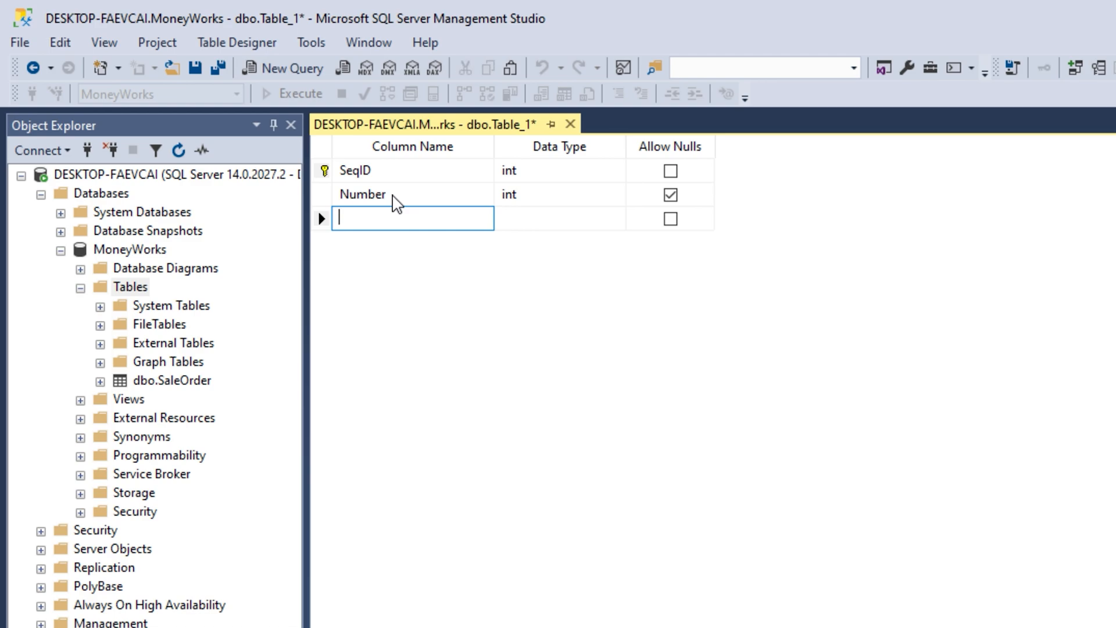
pyautogui.write('Ty')
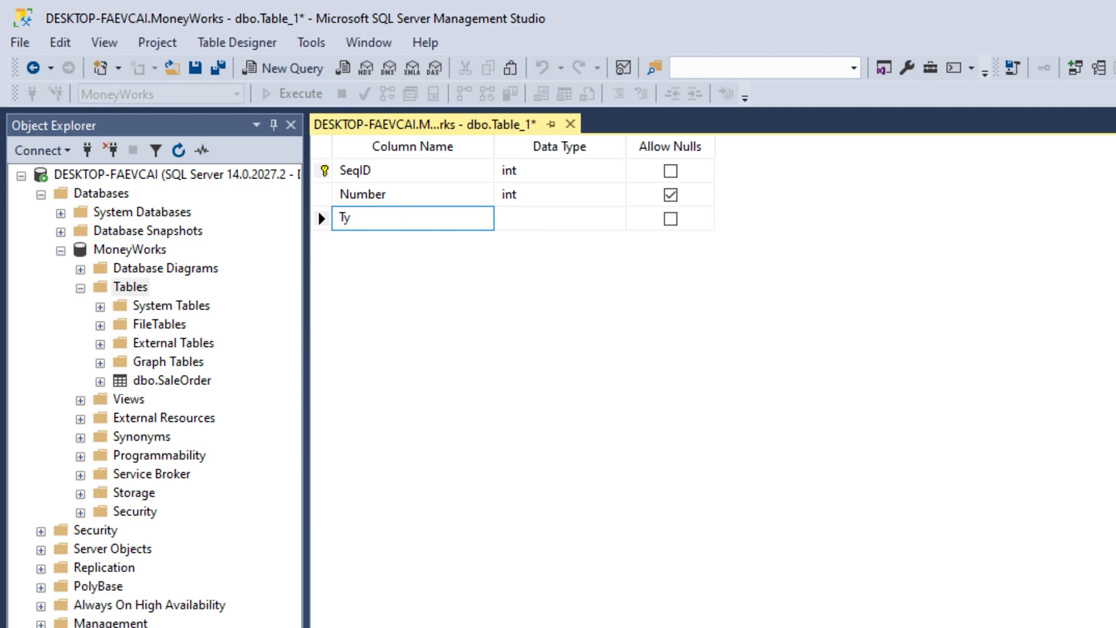
pyautogui.write('pe')
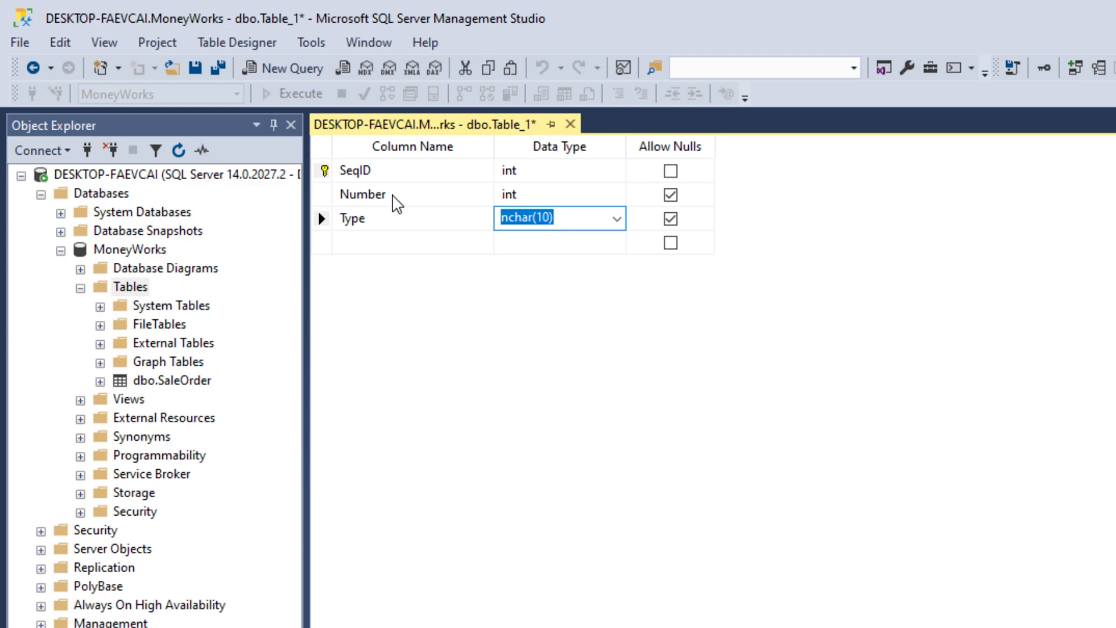
pyautogui.write('nvarchar')
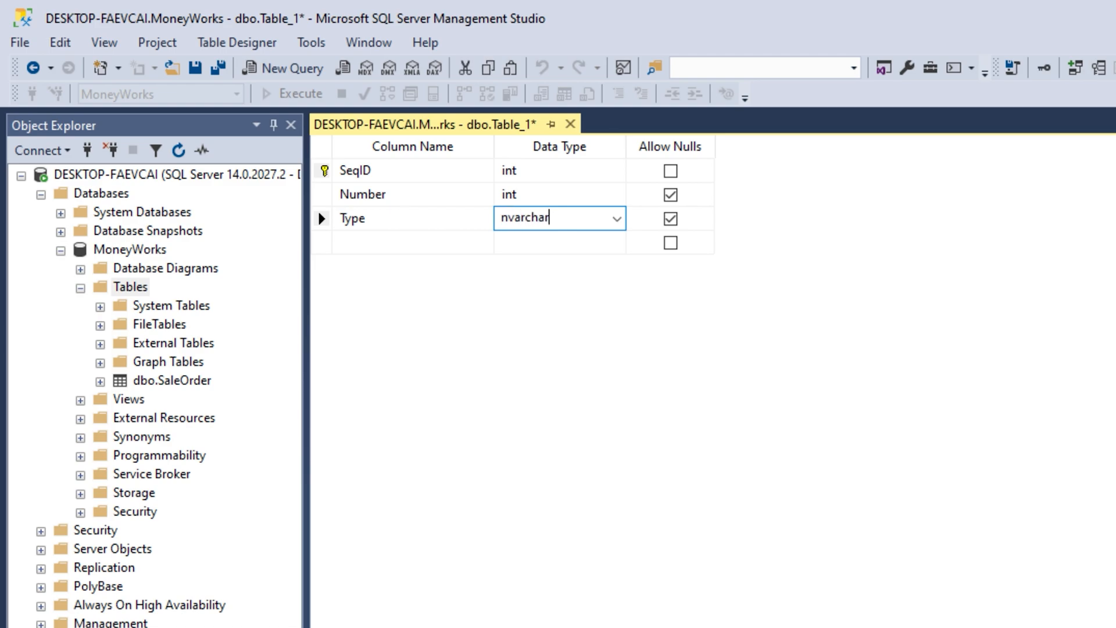
pyautogui.write('(50')
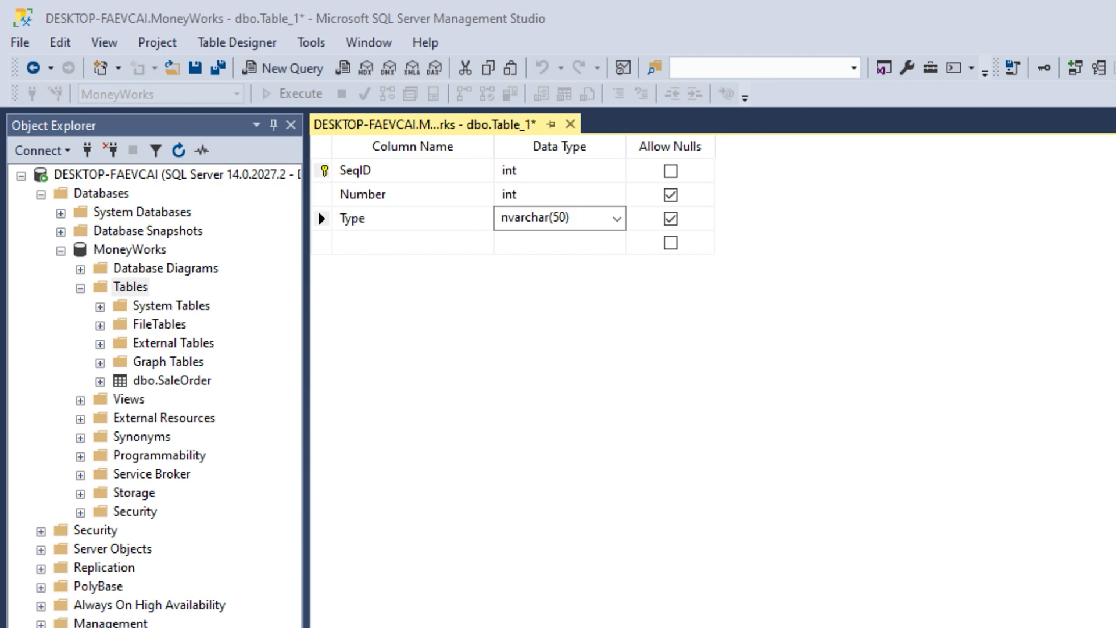
pyautogui.moveTo(835, 246)
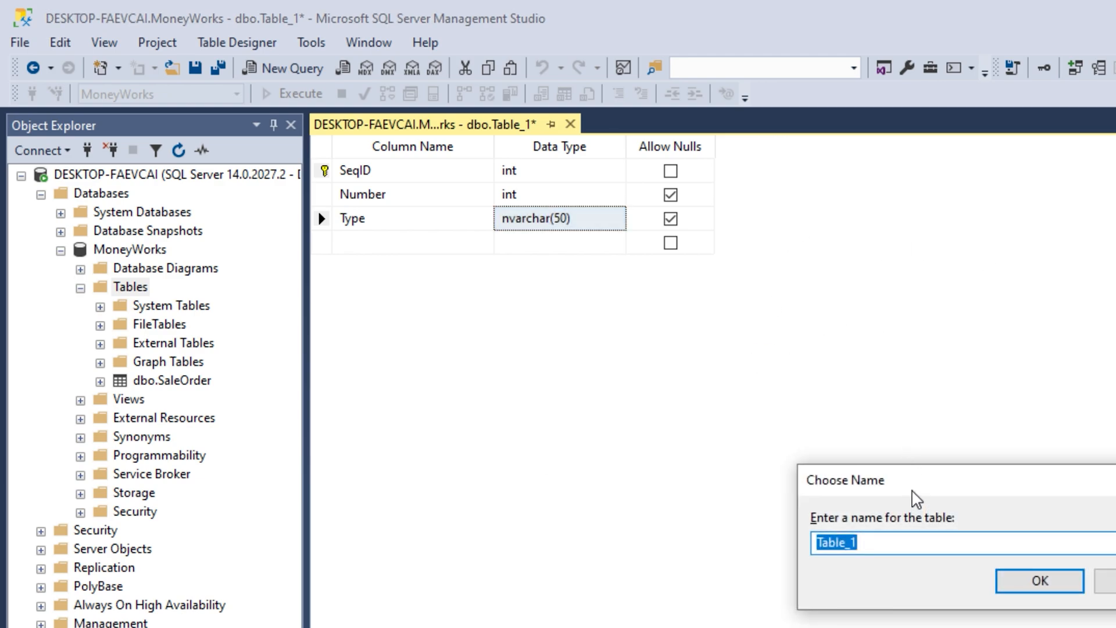
# - Save the new table as Date_Numbers_Table
pyautogui.write('Date_numbers_table')
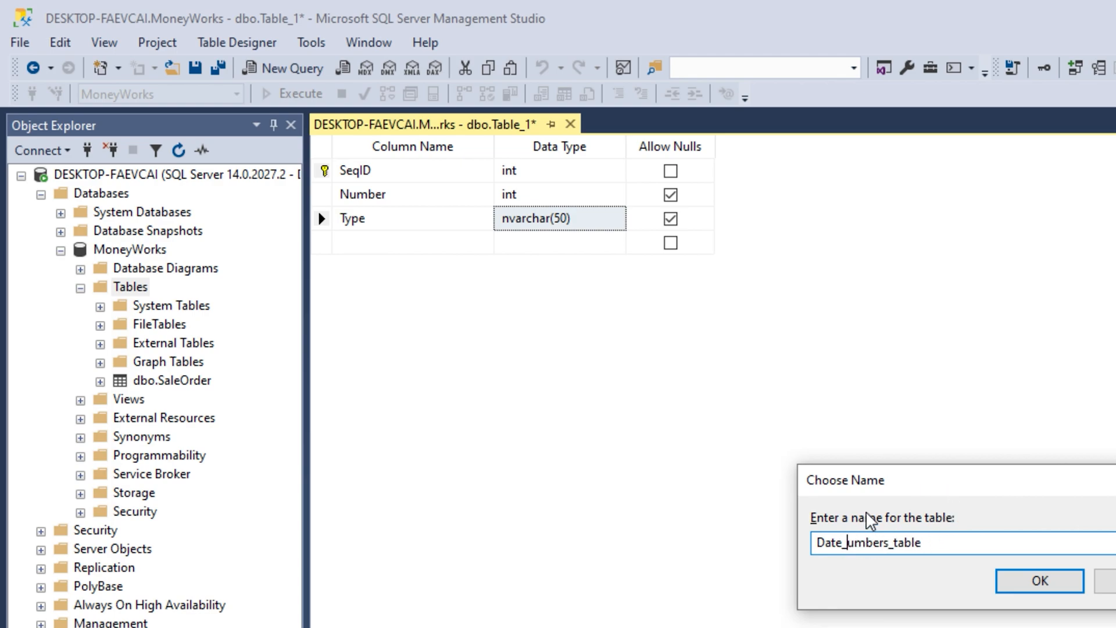
pyautogui.write('N')
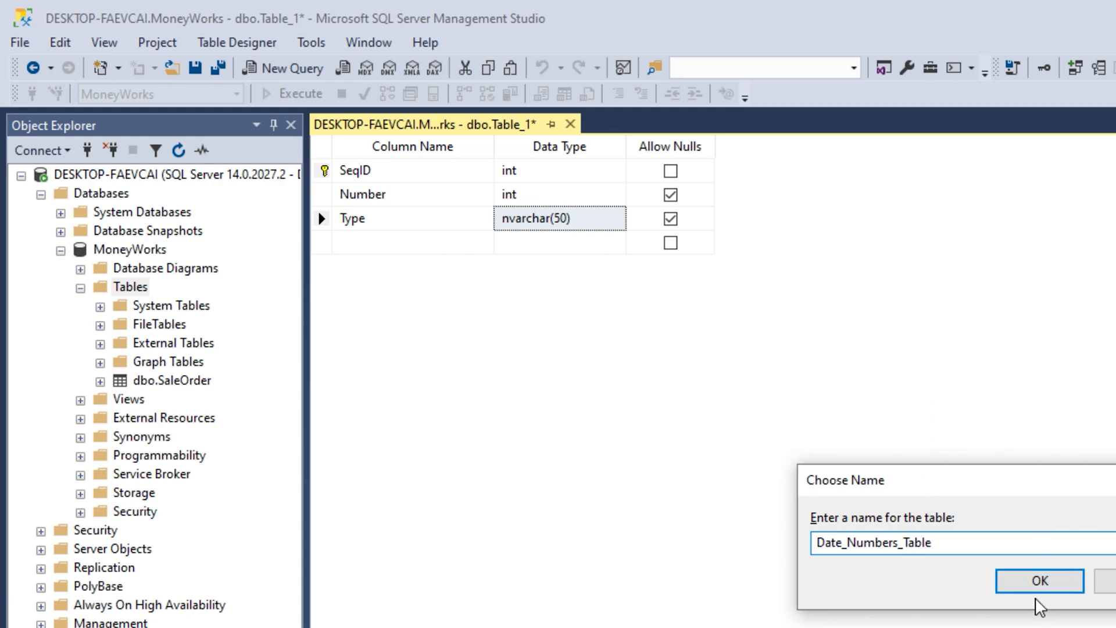
pyautogui.click(1038, 582)
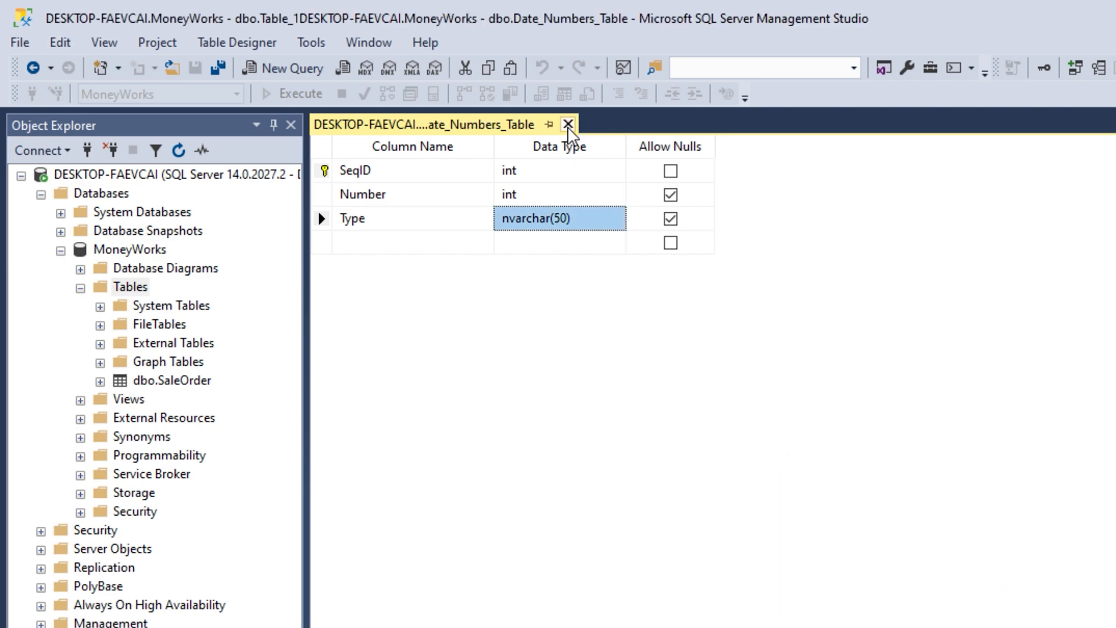
# - Close the designer and bring up actions for dbo.Date_Numbers_Table in Object Explorer
pyautogui.click(568, 124)
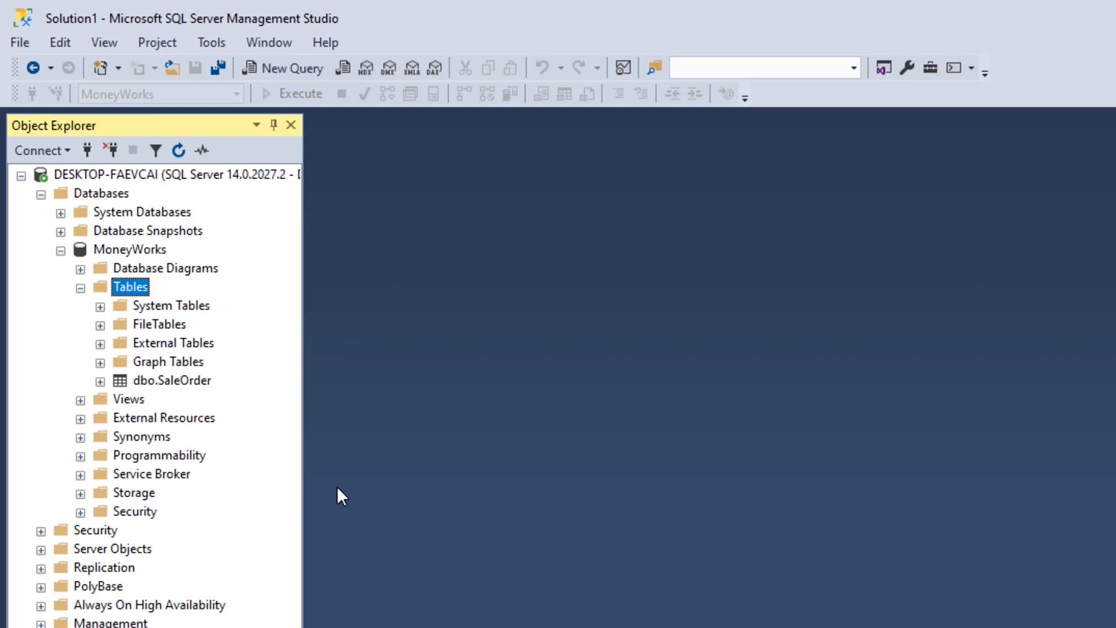
pyautogui.moveTo(134, 311)
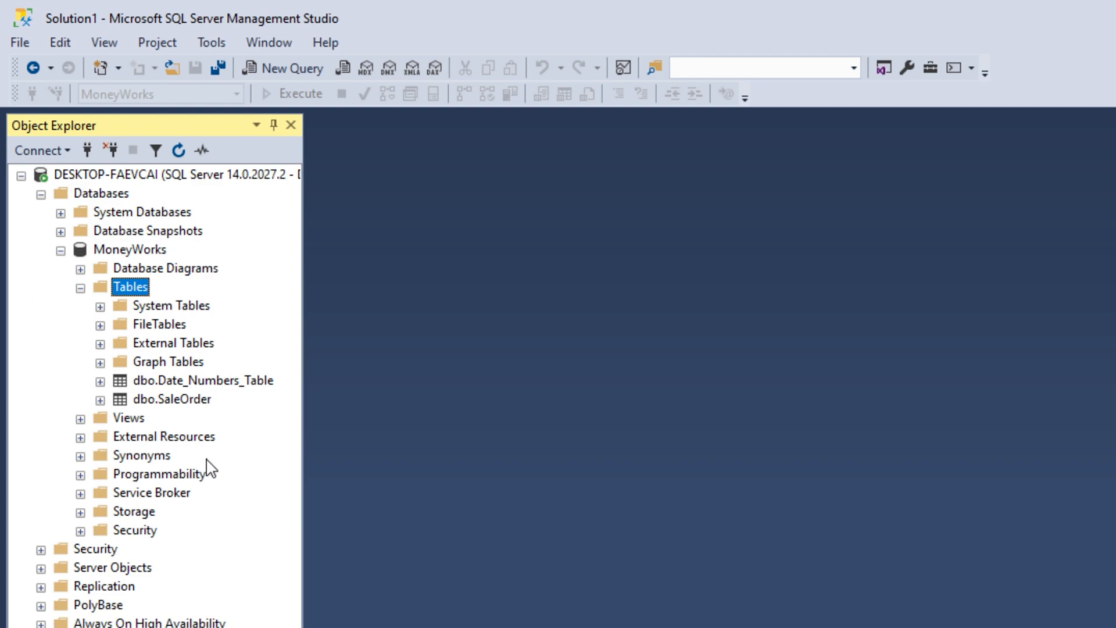
pyautogui.rightClick(203, 379)
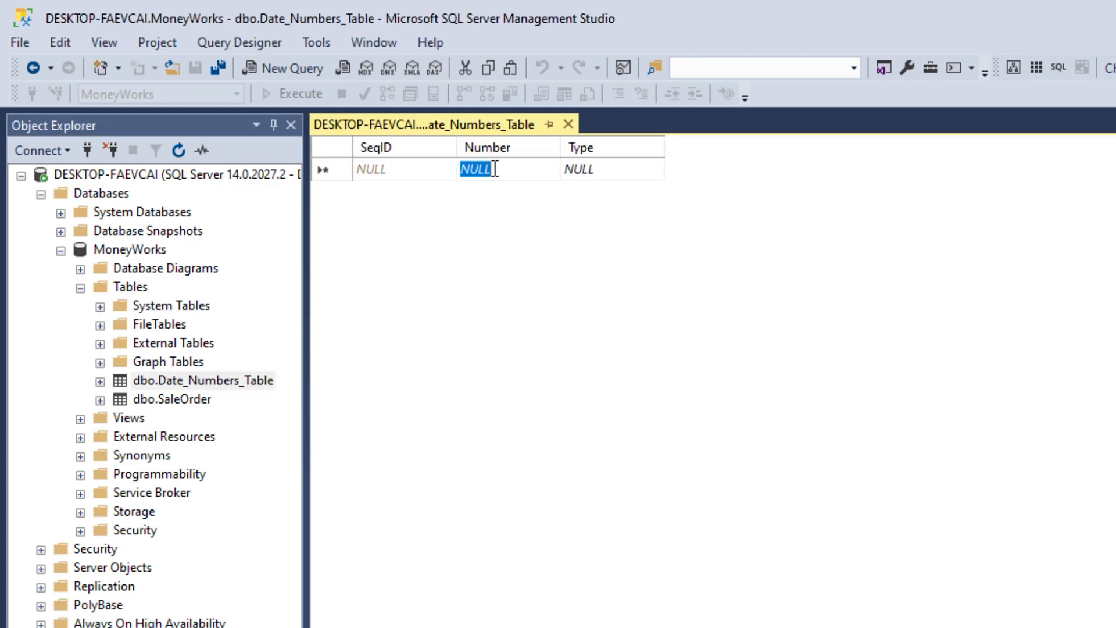
# - Enter rows with Number 0, 1, 2 and Type 'month' in the edit grid
pyautogui.write('0')
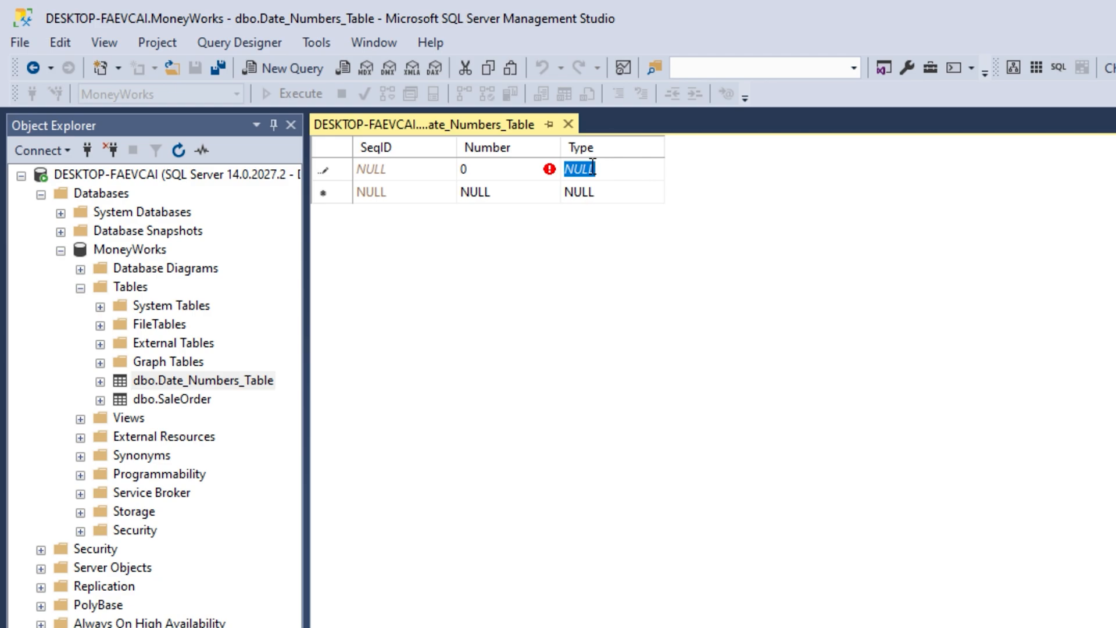
pyautogui.write('mont')
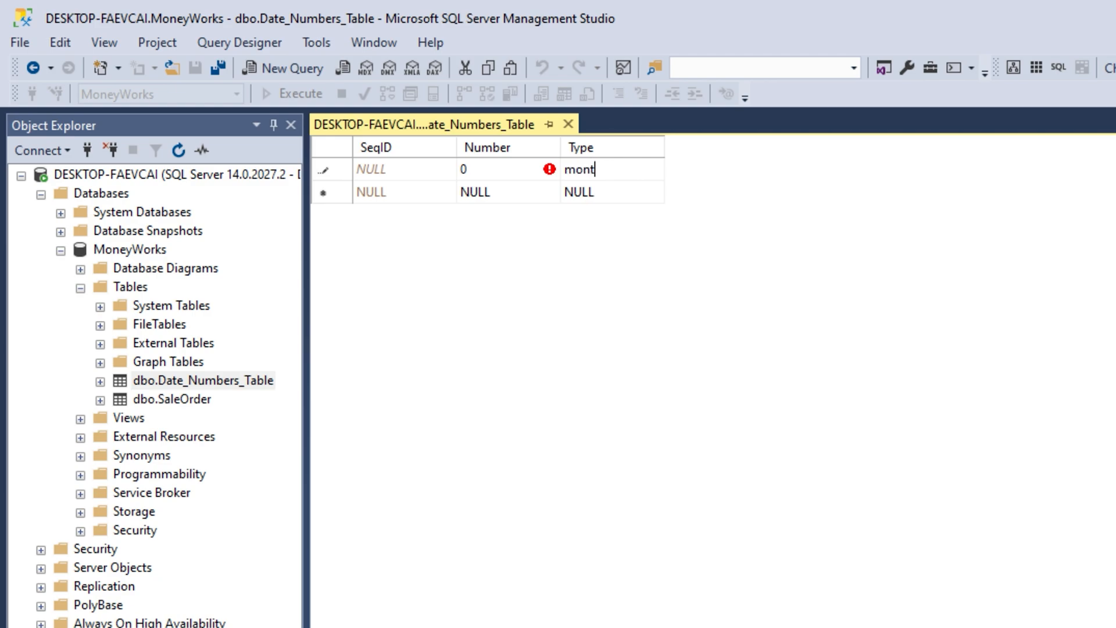
pyautogui.write('h')
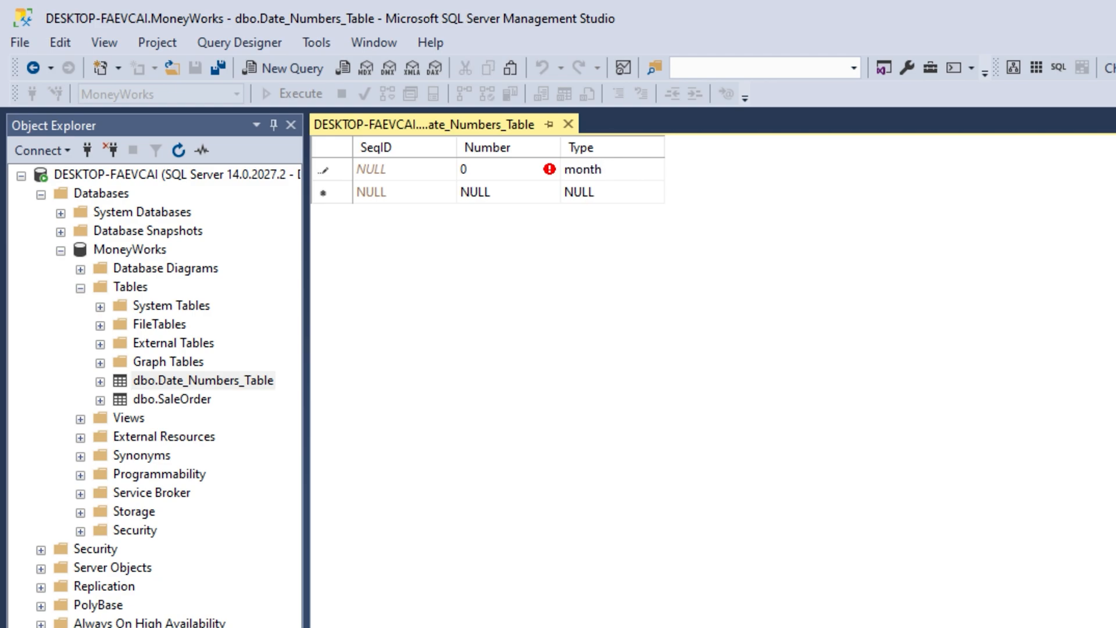
pyautogui.doubleClick(582, 169)
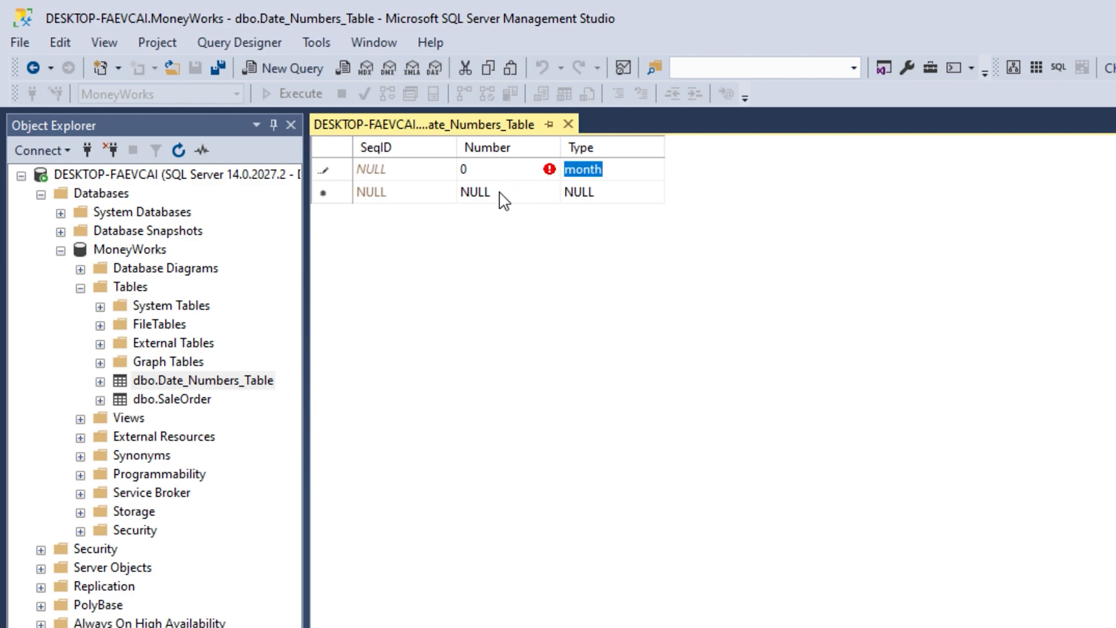
pyautogui.write('1')
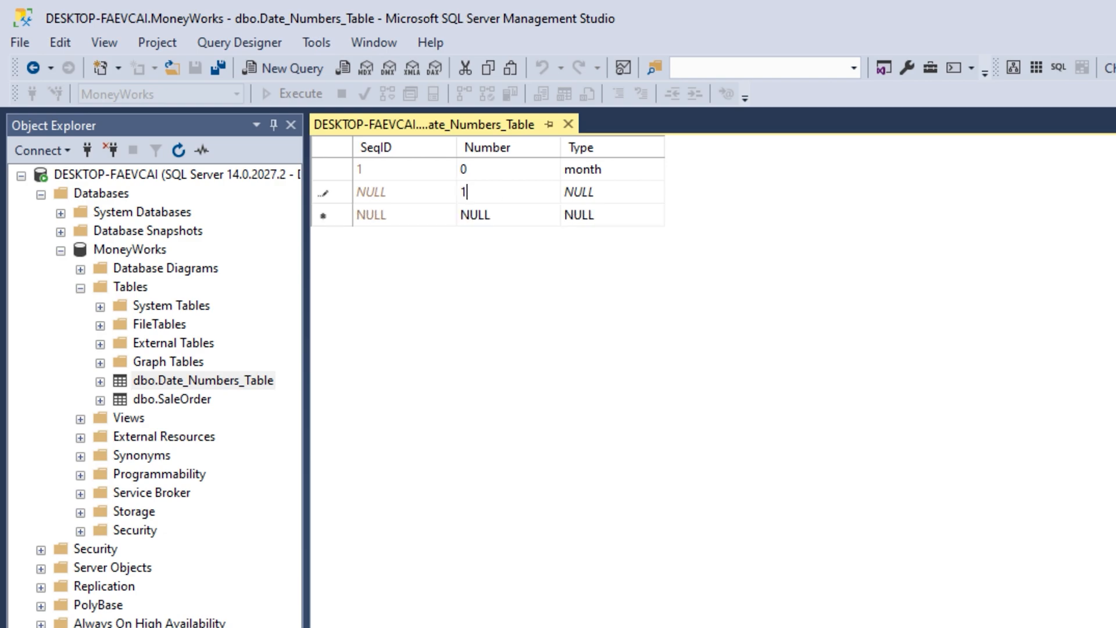
pyautogui.write('month')
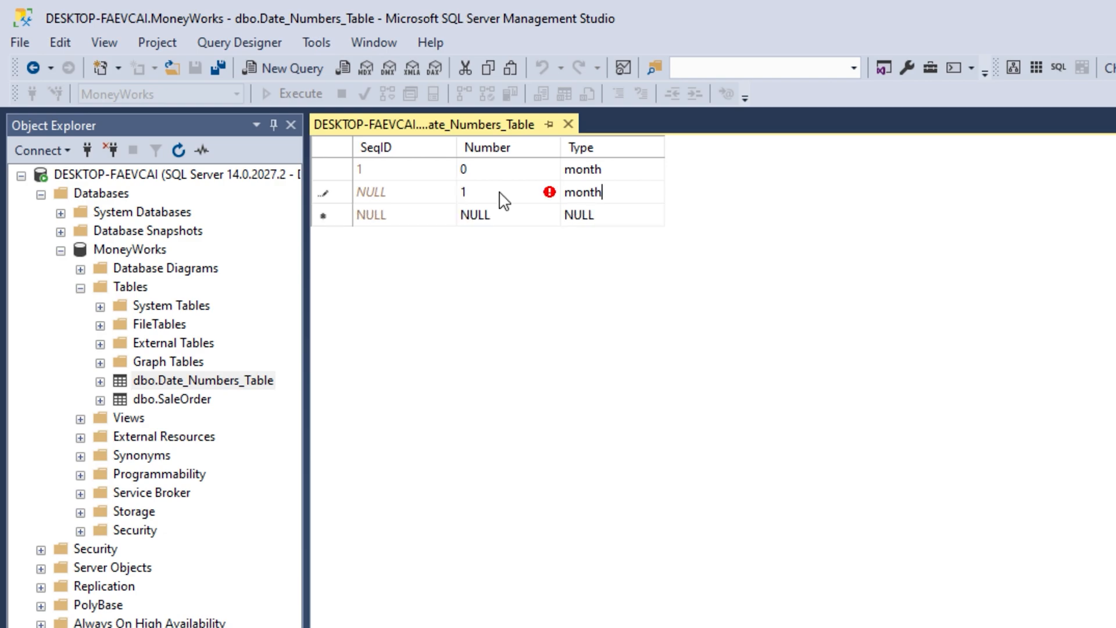
pyautogui.write('2')
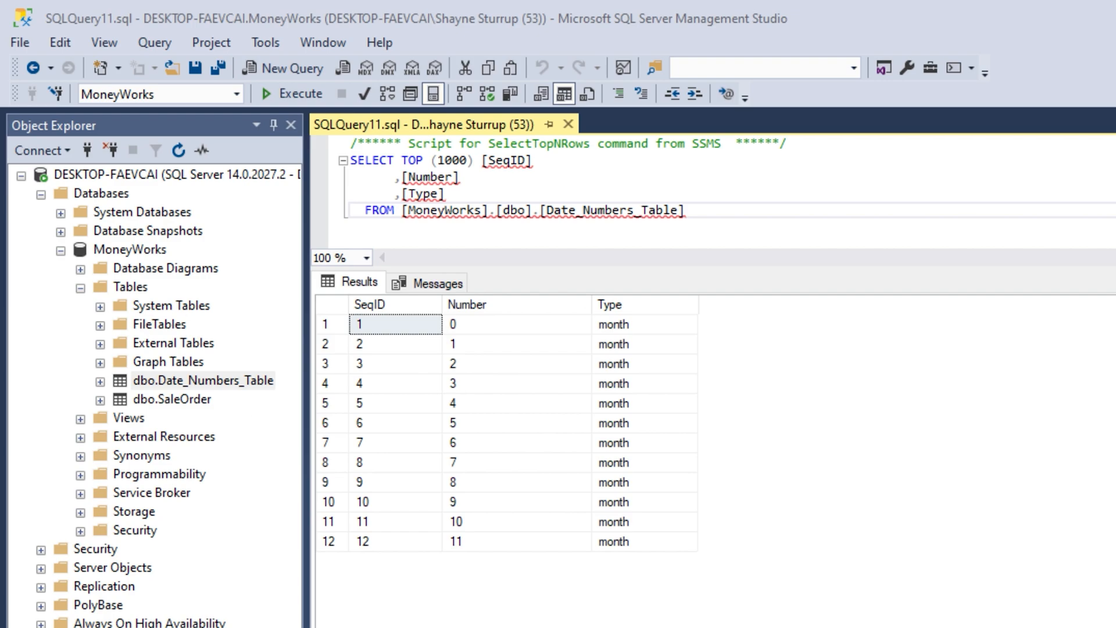
# - Review the Number column values 0 through 11 in the results grid
pyautogui.click(491, 325)
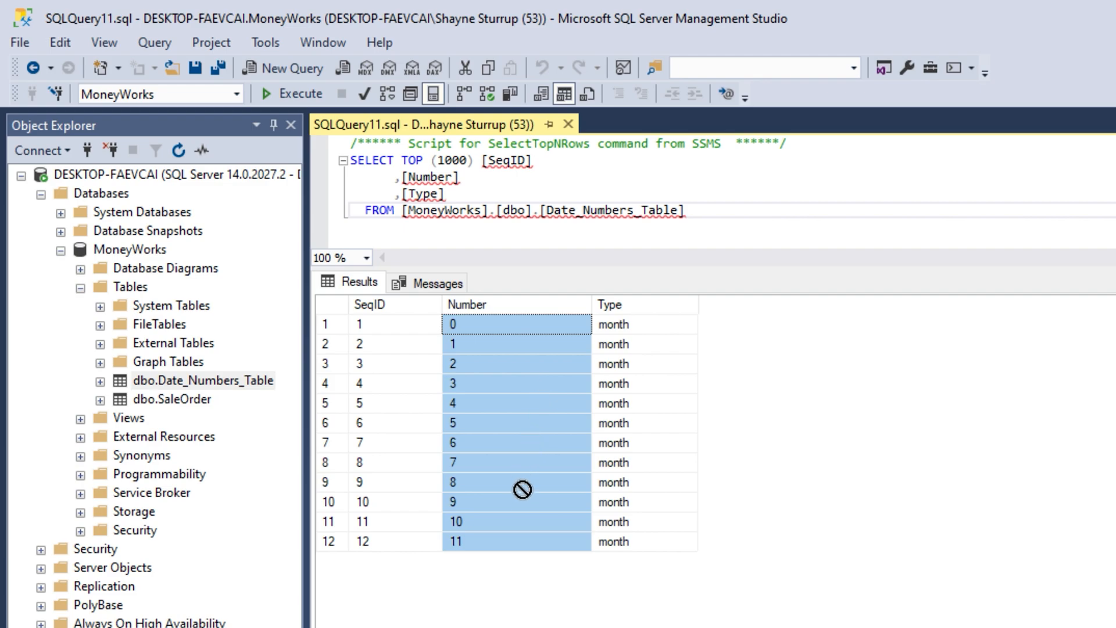
pyautogui.click(516, 501)
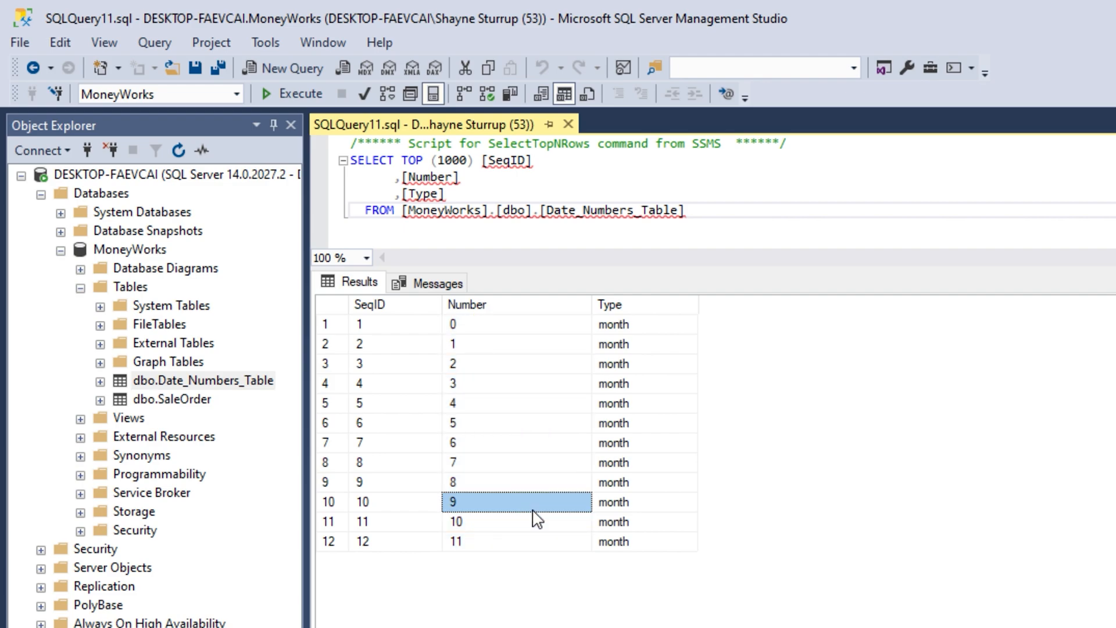
pyautogui.moveTo(274, 364)
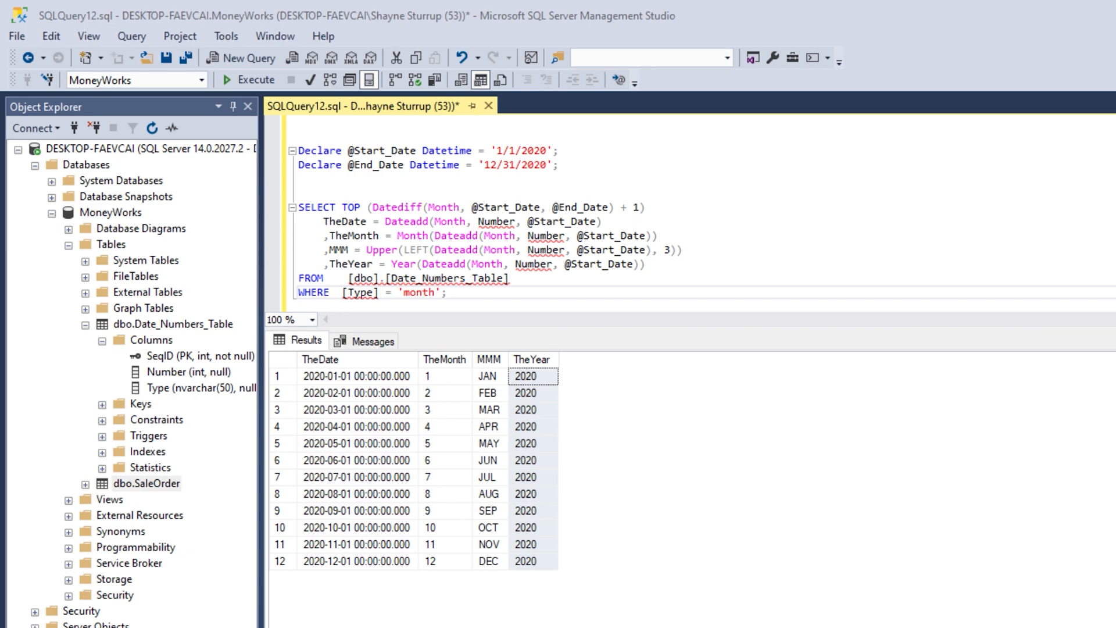
pyautogui.moveTo(851, 121)
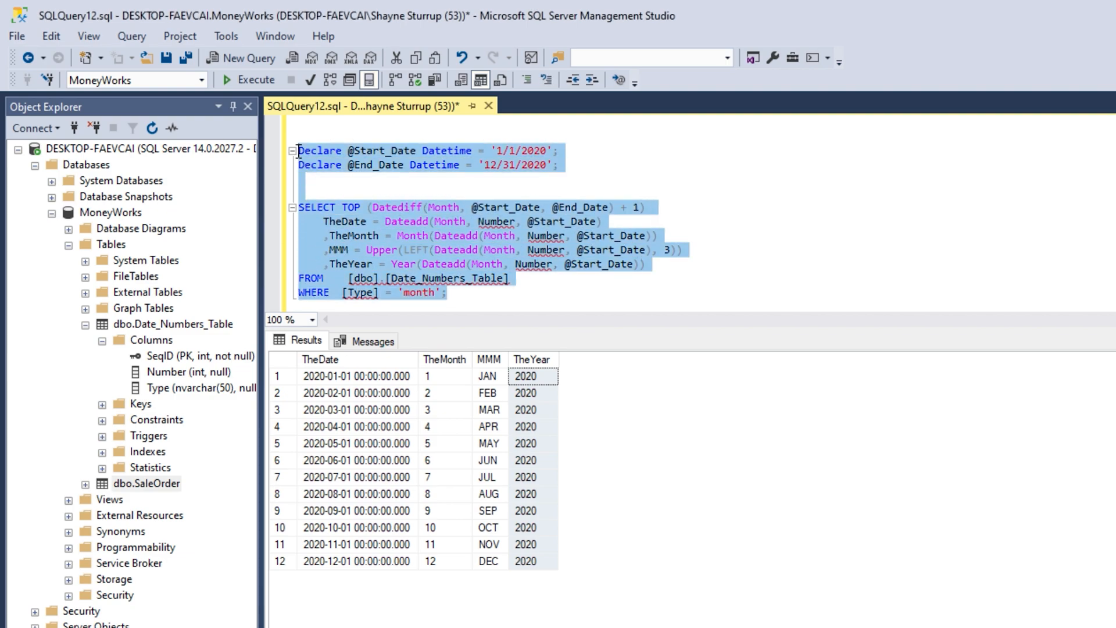
# - Review the 2020 month query results, checking the TheMonth and TheYear columns
pyautogui.click(382, 150)
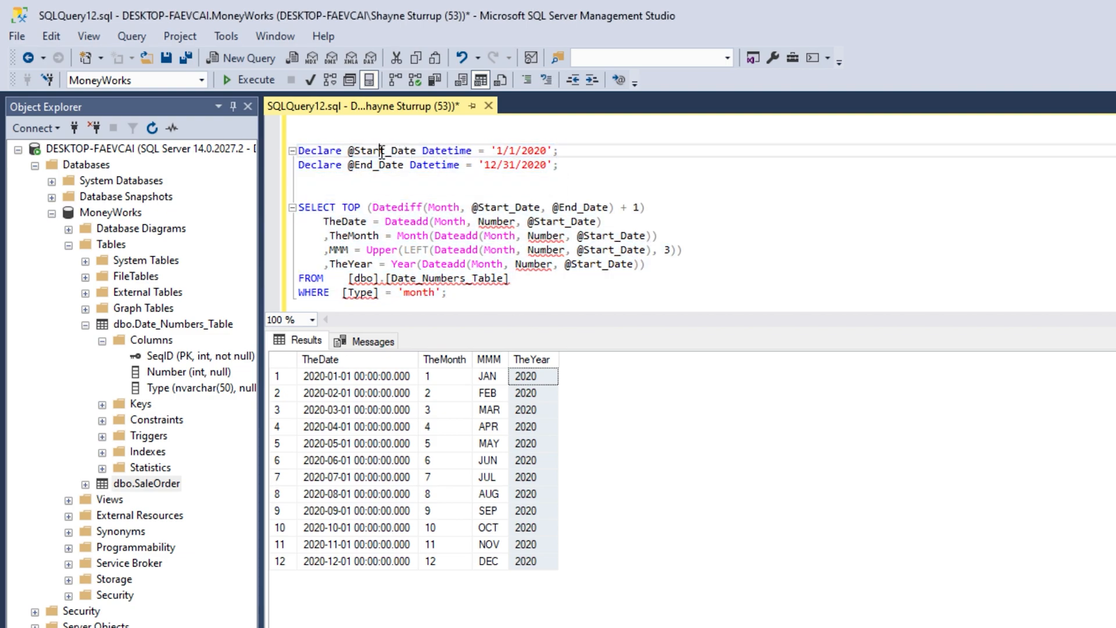
pyautogui.moveTo(423, 164); pyautogui.dragTo(558, 164)
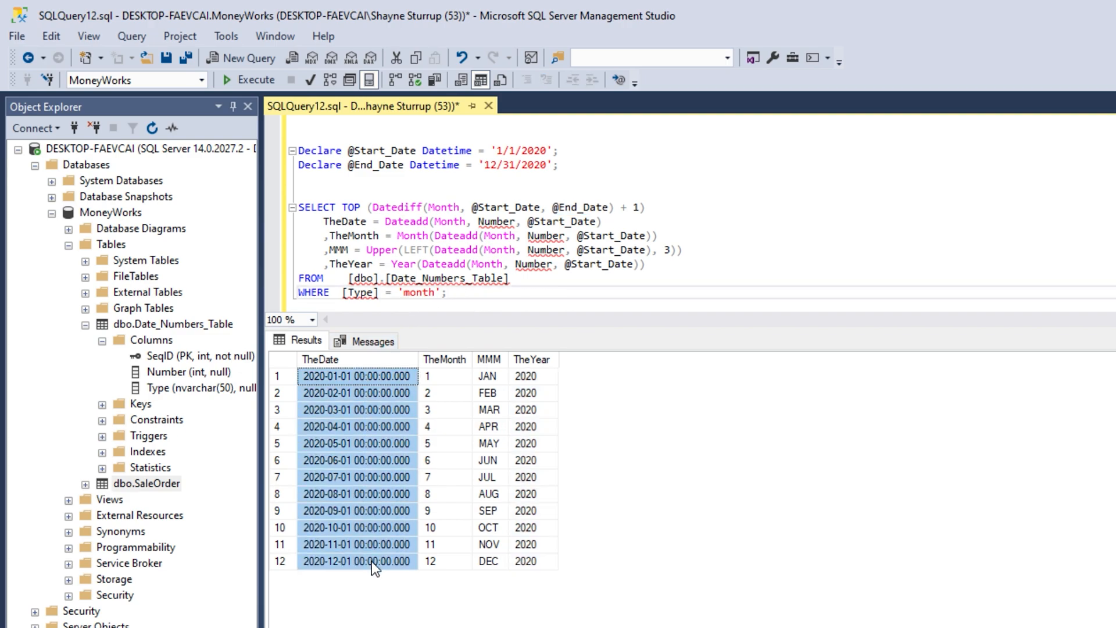
pyautogui.moveTo(451, 364)
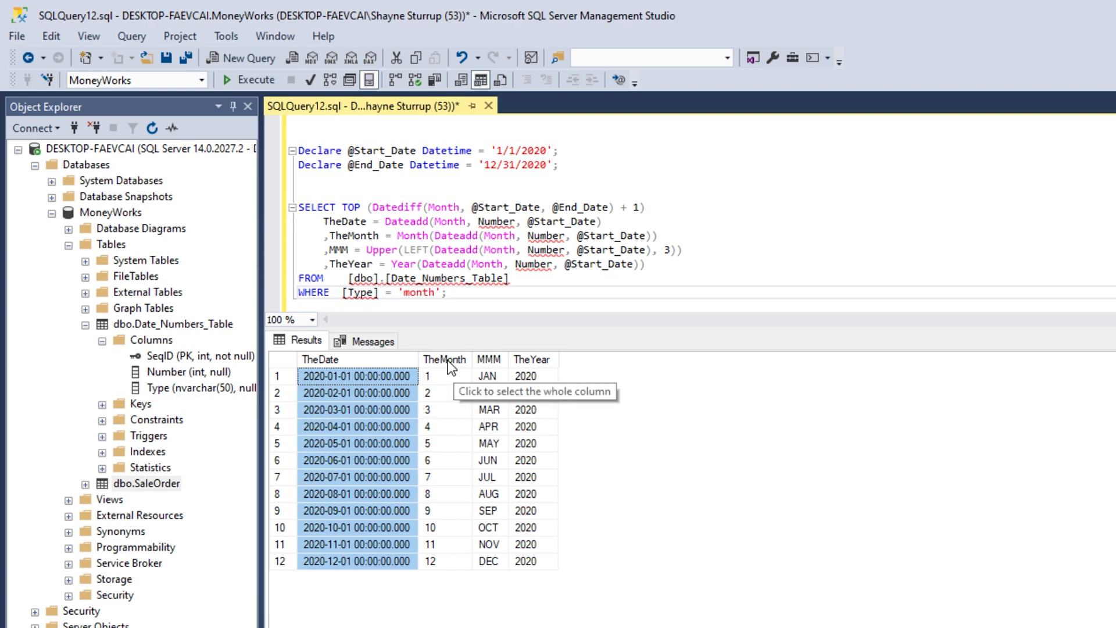
pyautogui.click(444, 376)
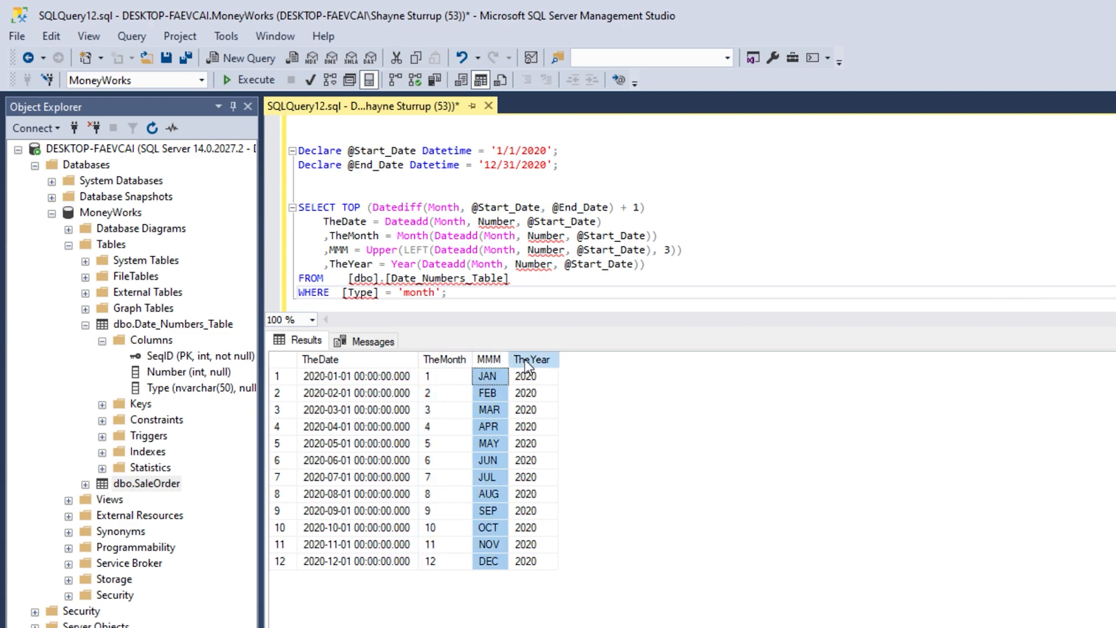
pyautogui.click(533, 359)
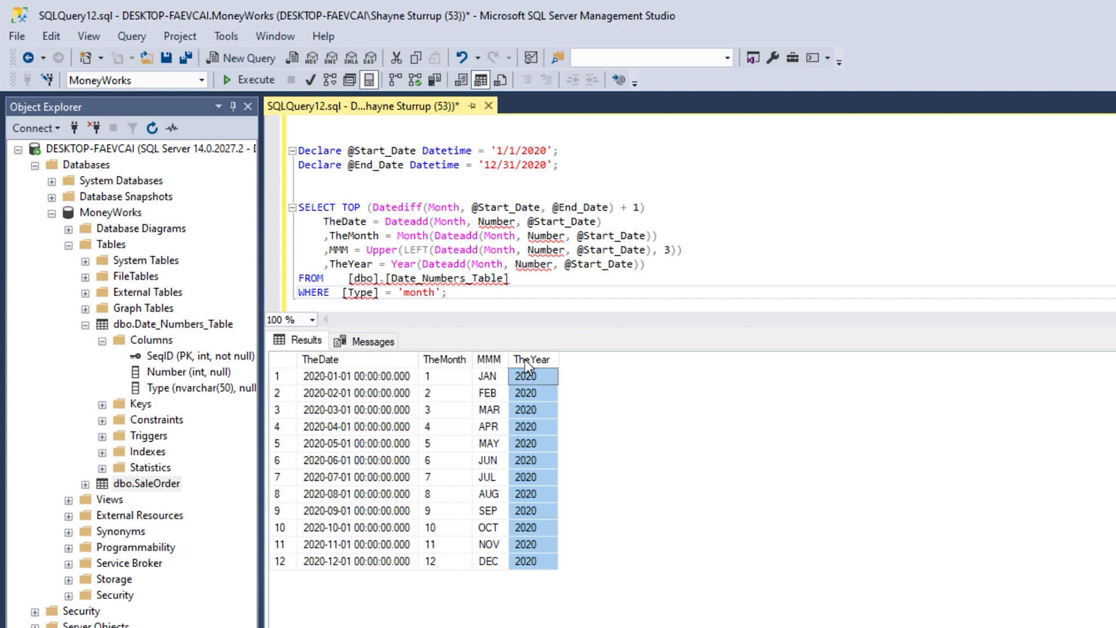
pyautogui.moveTo(356, 561)
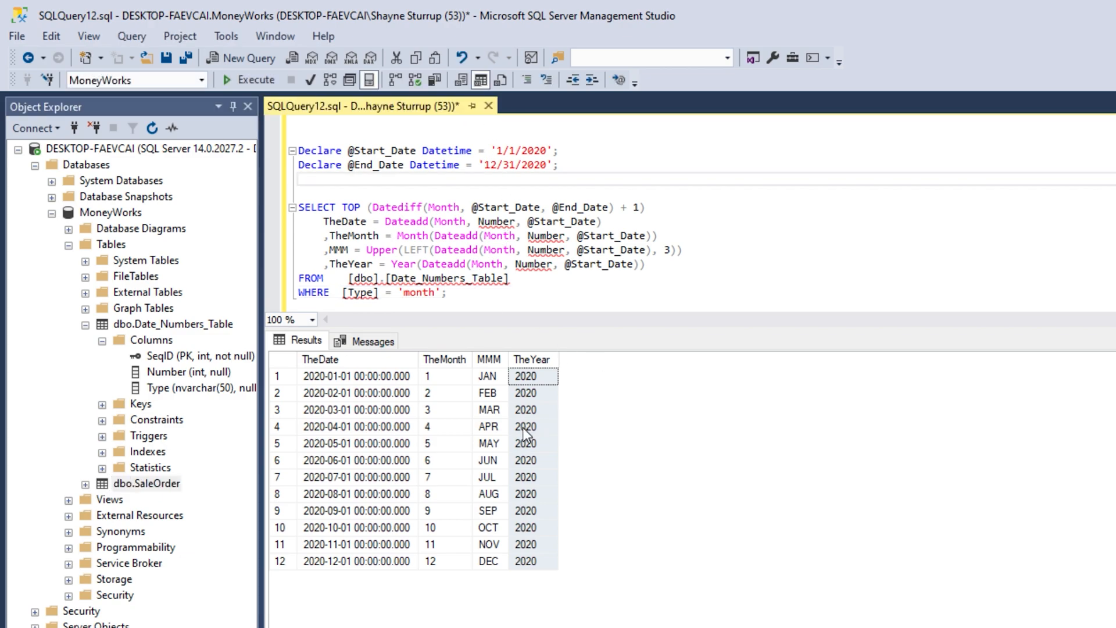
pyautogui.click(533, 427)
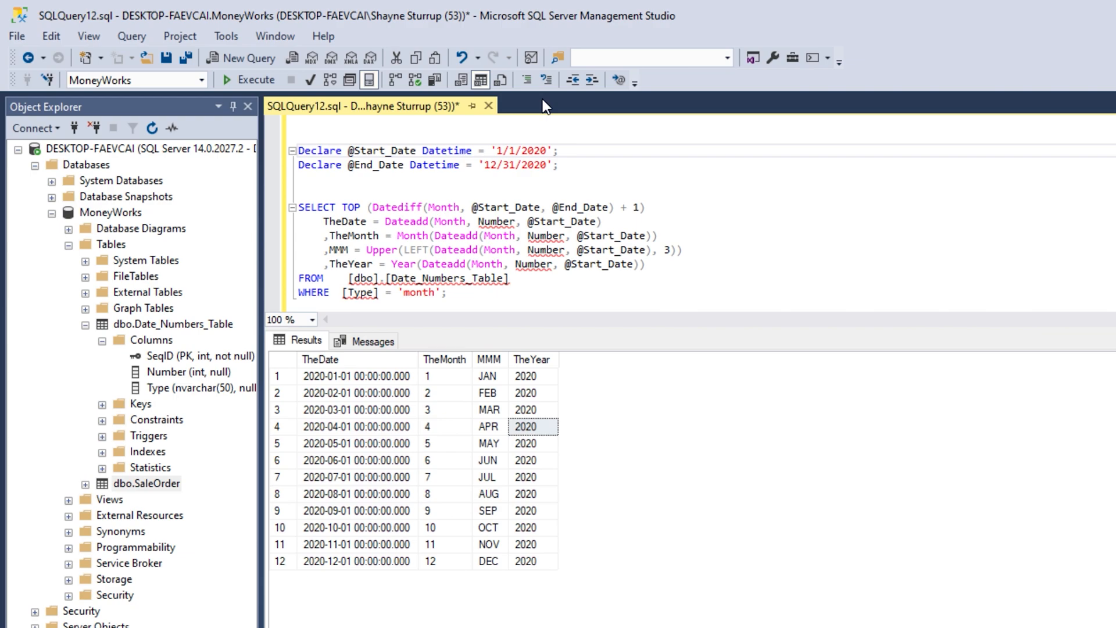
# - Change the date literals from 2020 to 2019 and rerun the month query
pyautogui.press('Backspace')
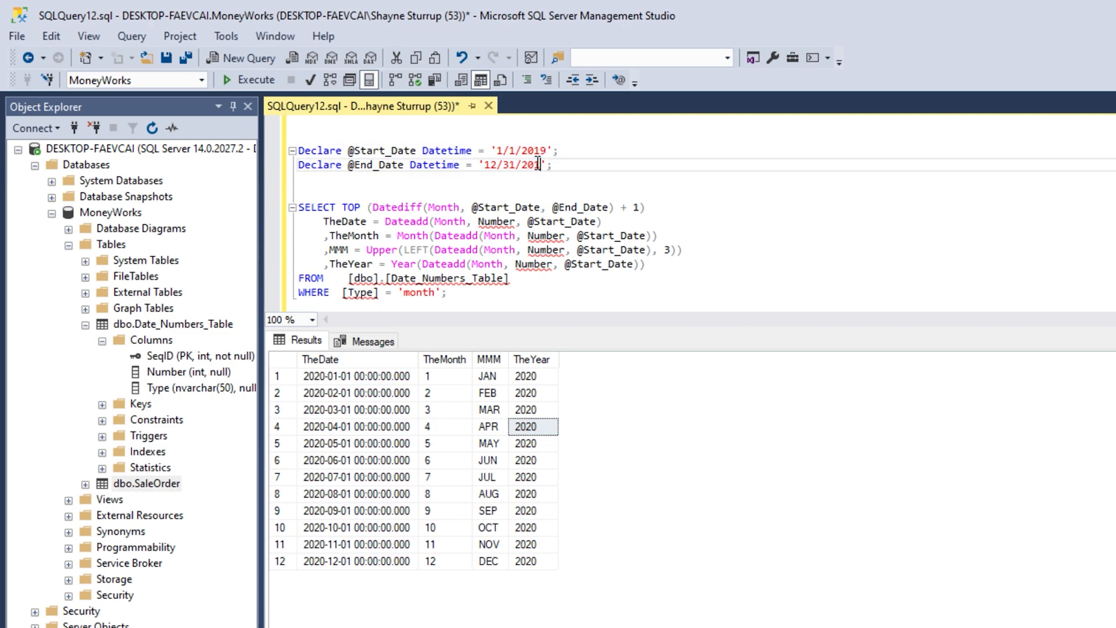
pyautogui.write('9')
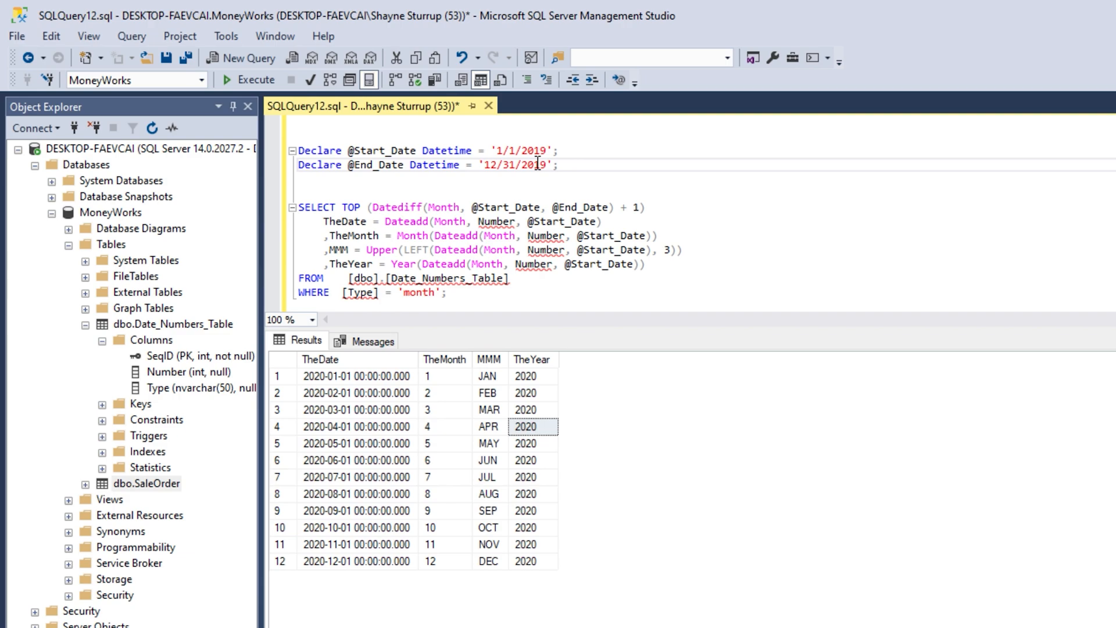
pyautogui.click(578, 164)
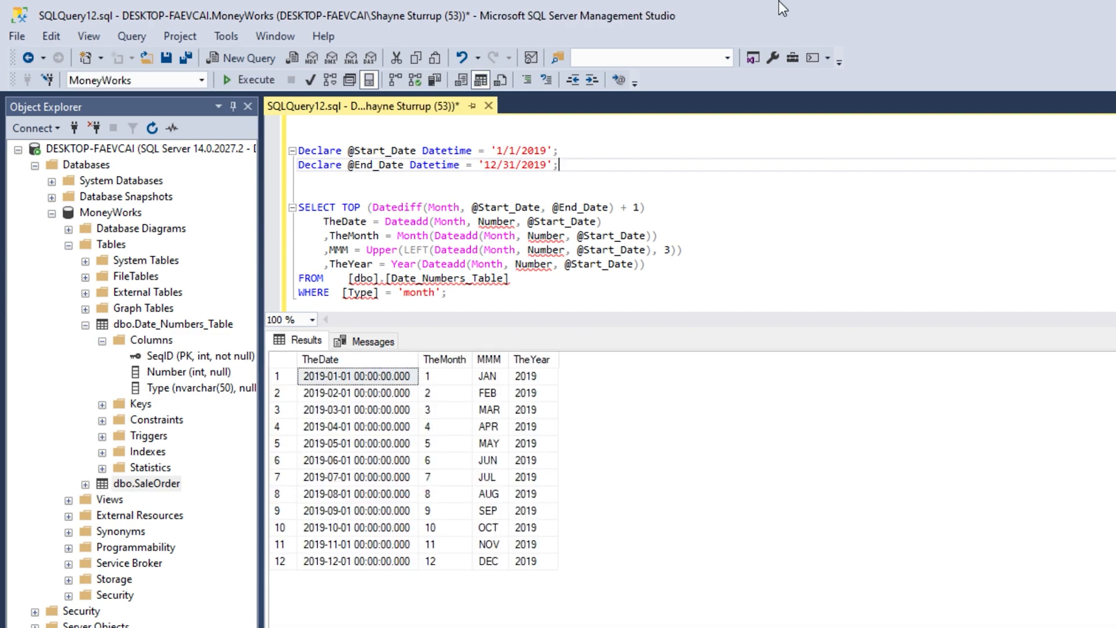
pyautogui.moveTo(426, 376); pyautogui.dragTo(487, 409)
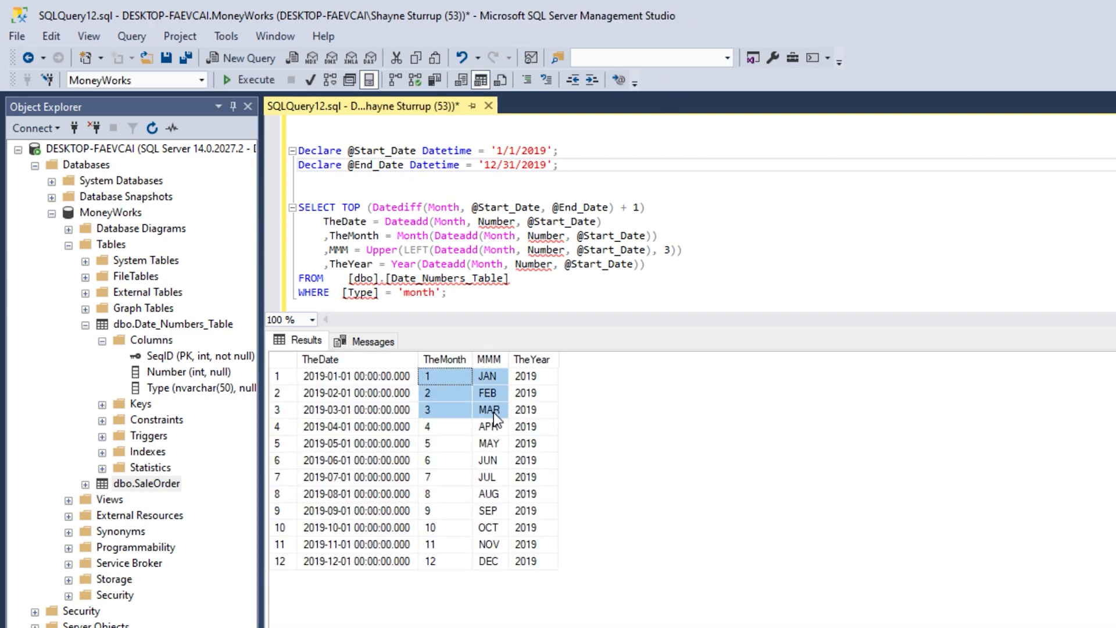